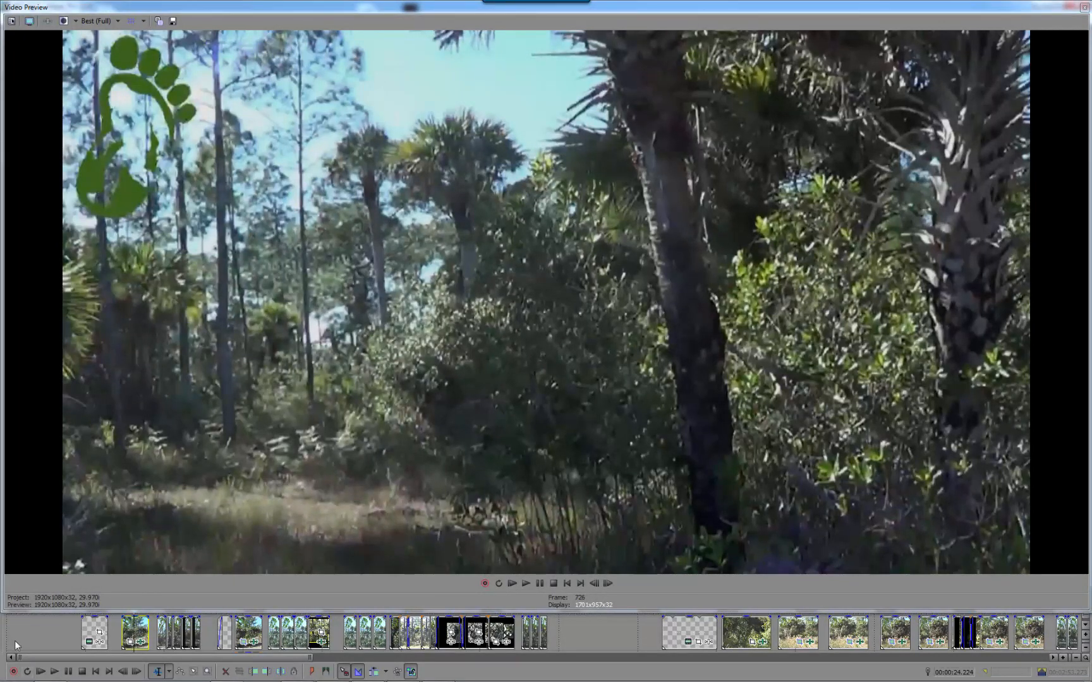
pyautogui.moveTo(604, 383)
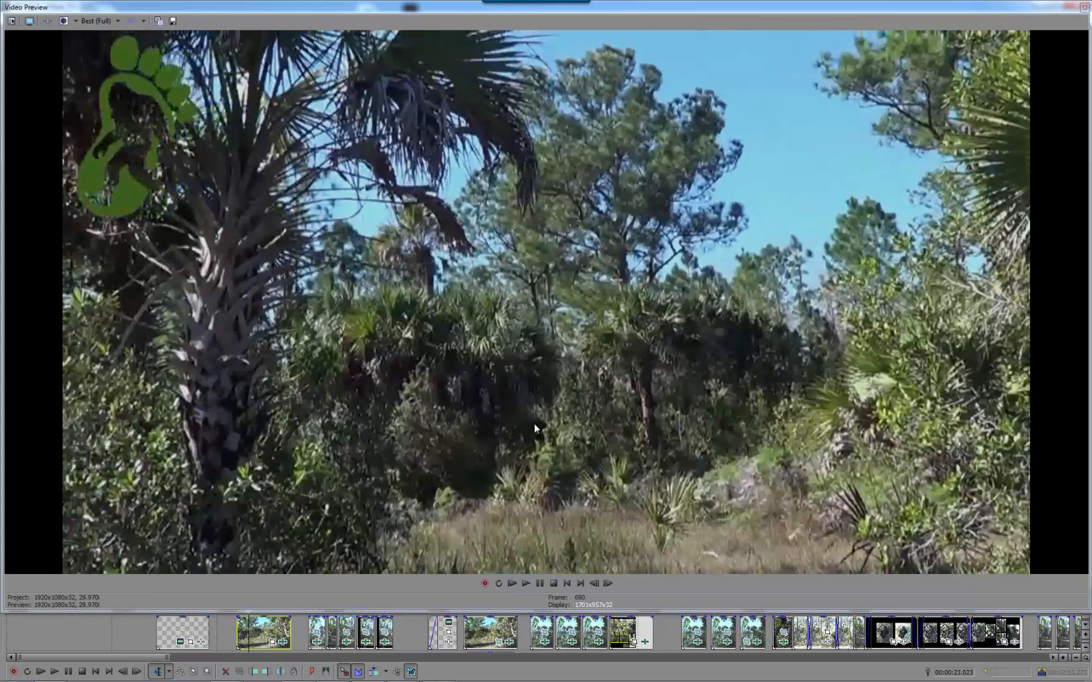
pyautogui.moveTo(553, 413)
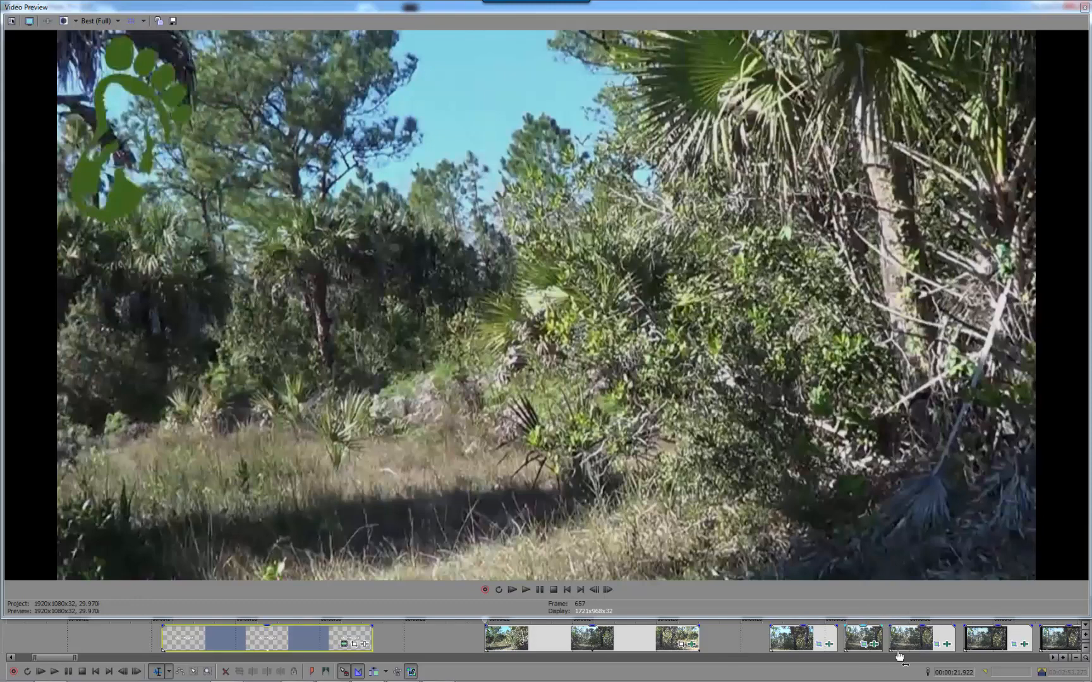
# Preview the zoomed-in foliage clip and then the zoomed tree-trunk clip.
pyautogui.click(525, 589)
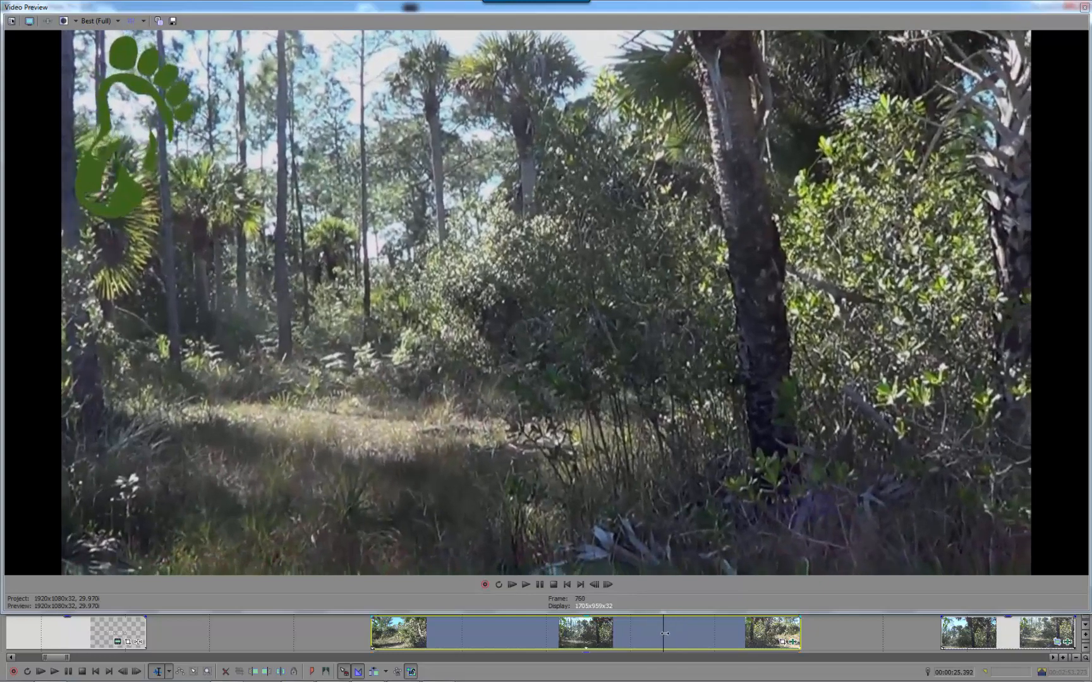
pyautogui.click(525, 584)
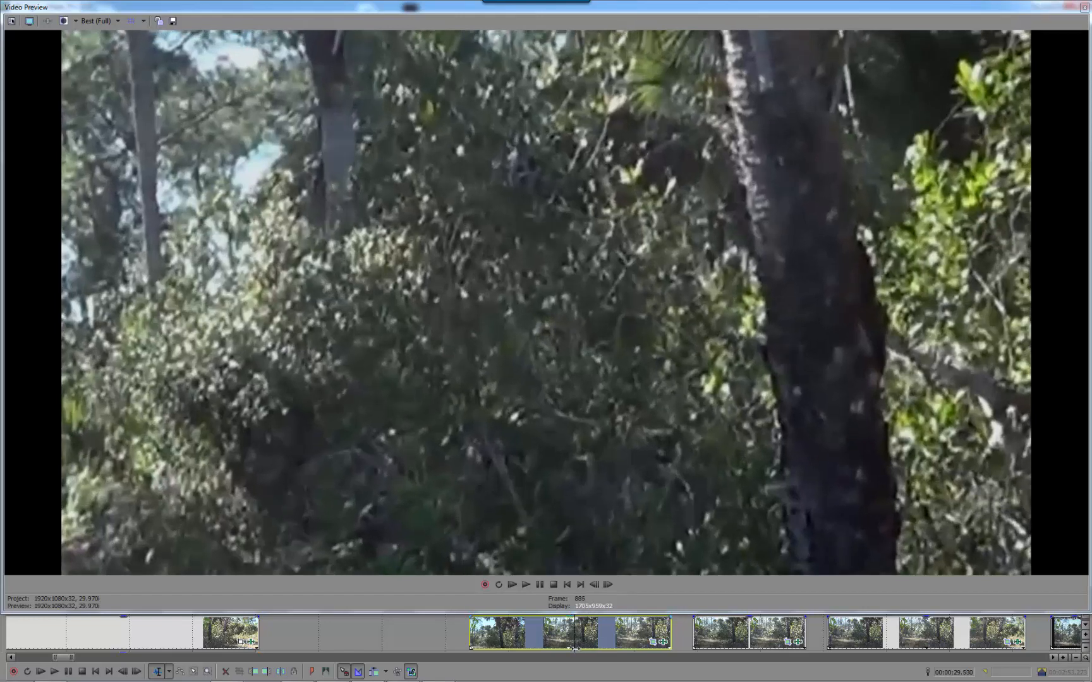
pyautogui.moveTo(540, 198)
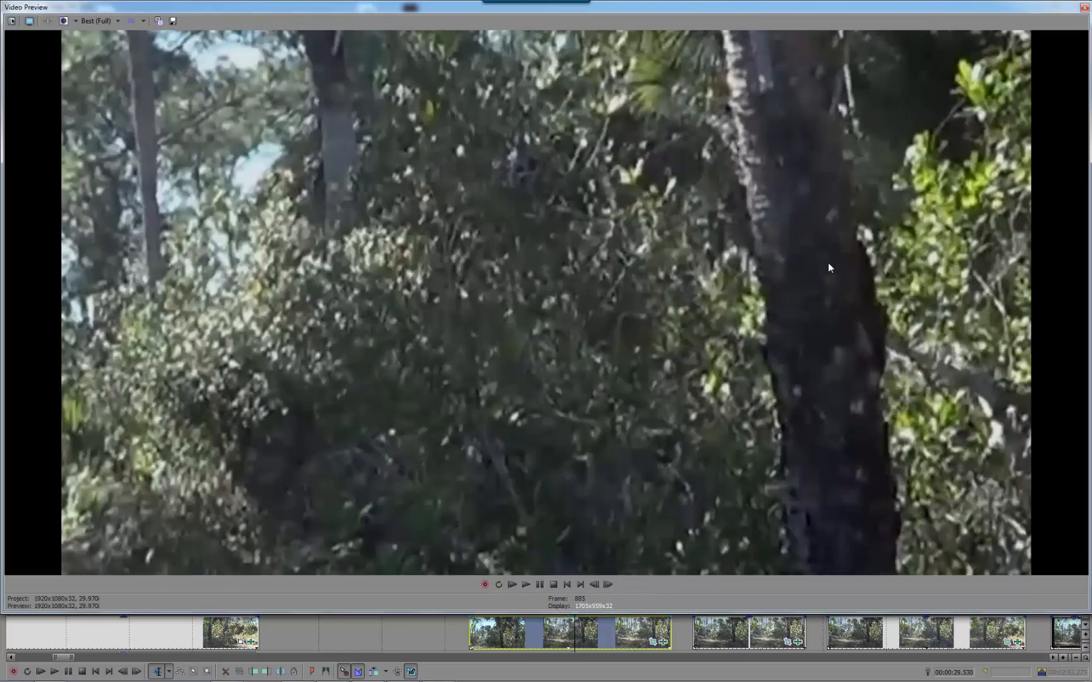
pyautogui.click(526, 584)
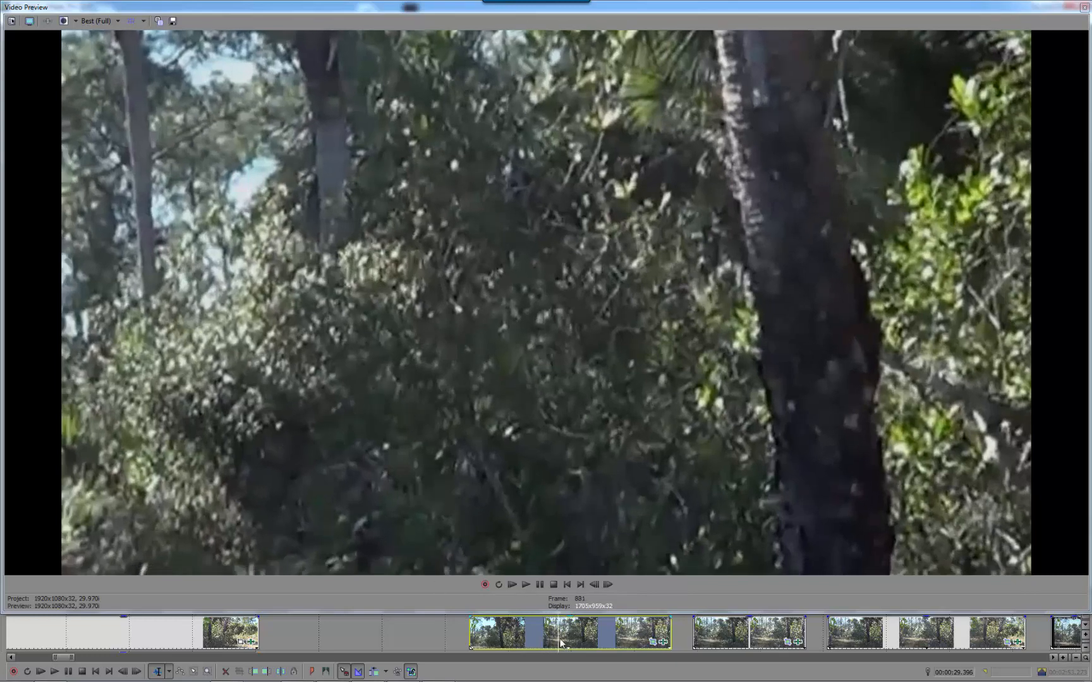
pyautogui.click(526, 584)
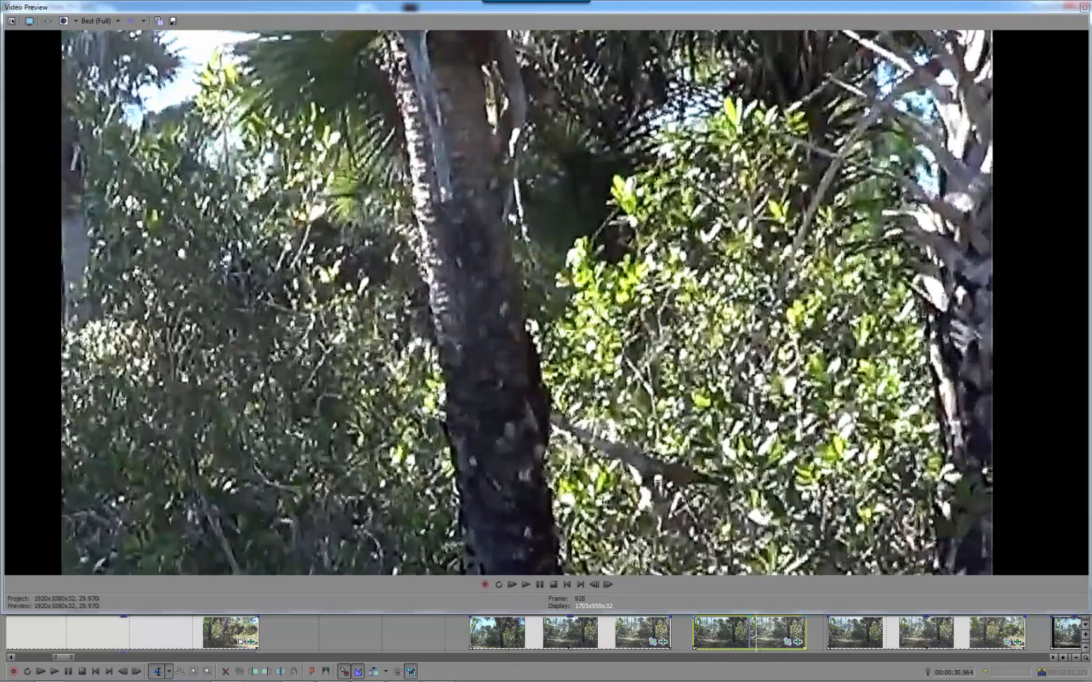
# Return the preview to the wide palm-and-brush trail shot with the green footprint logo.
pyautogui.click(512, 585)
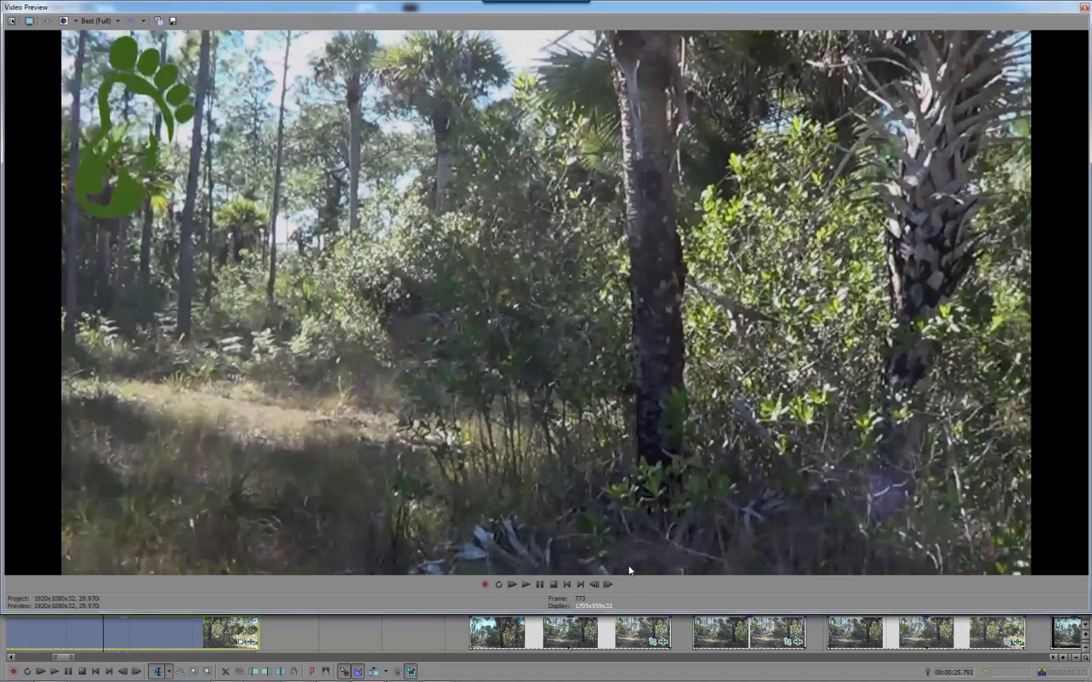
pyautogui.moveTo(664, 378)
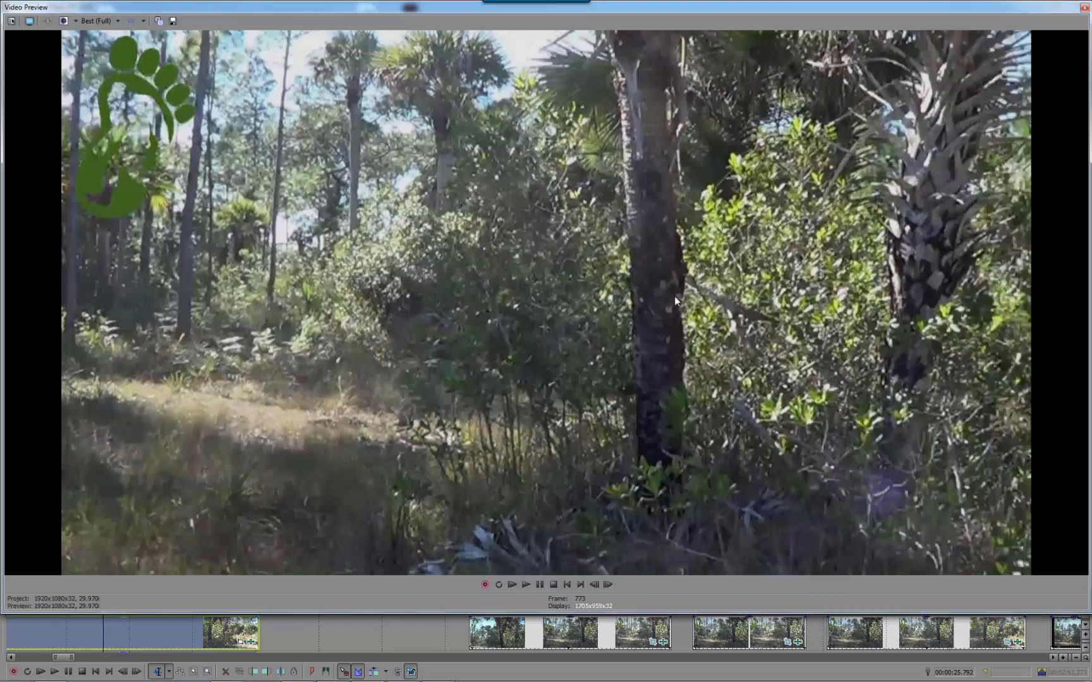
pyautogui.moveTo(703, 183)
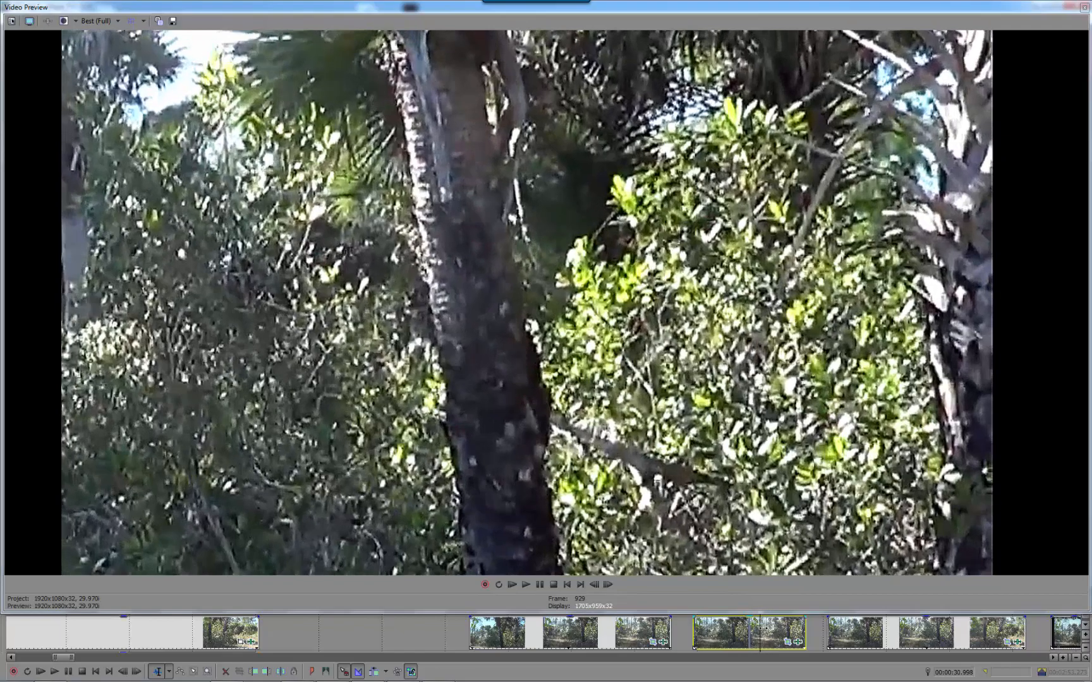
pyautogui.click(513, 585)
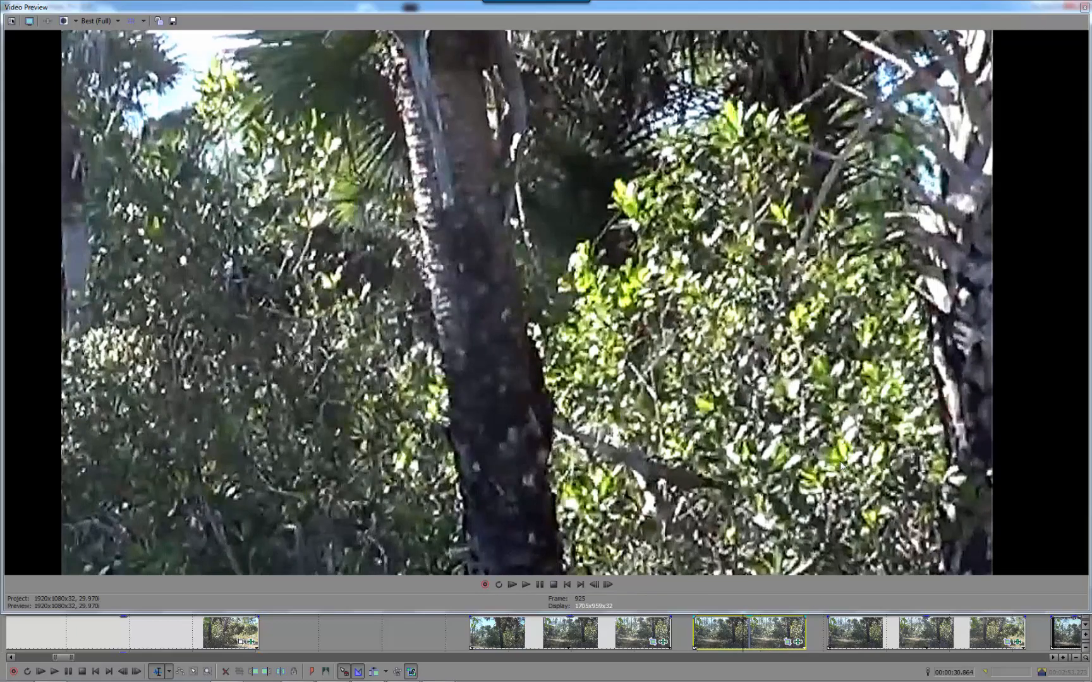
pyautogui.click(512, 584)
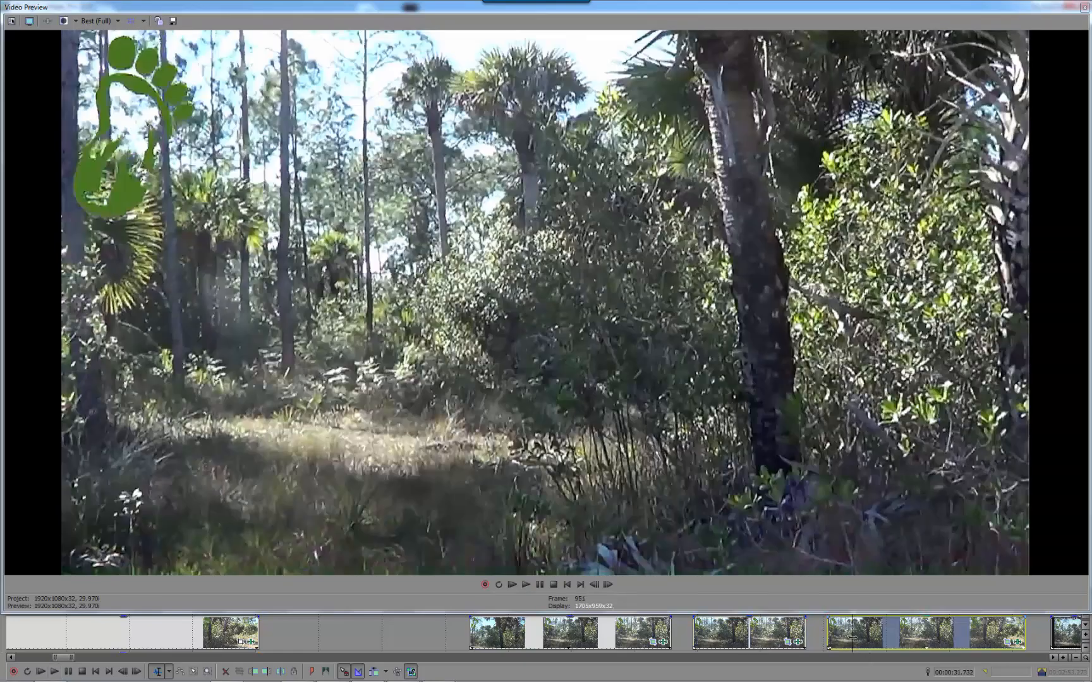
pyautogui.click(512, 585)
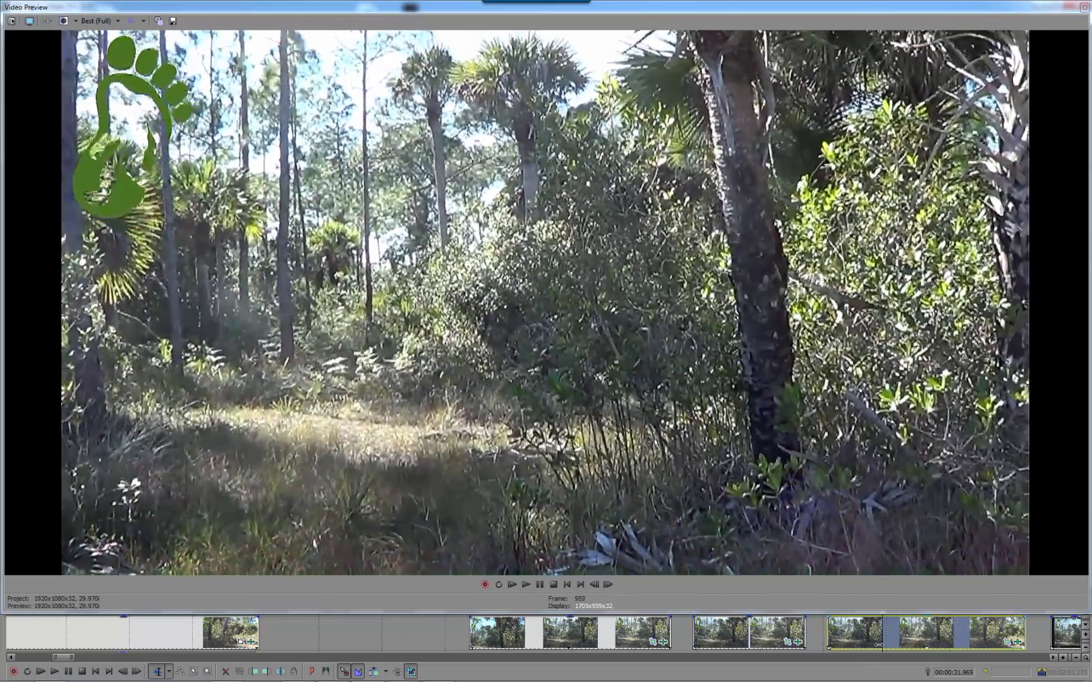
pyautogui.click(510, 584)
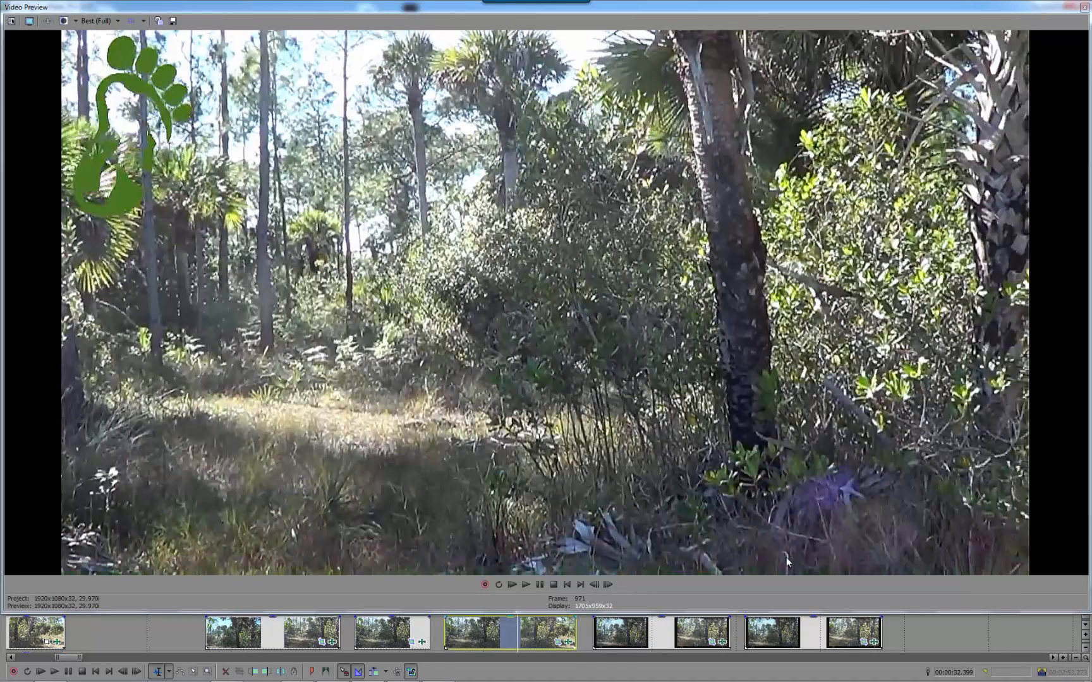
pyautogui.moveTo(793, 524)
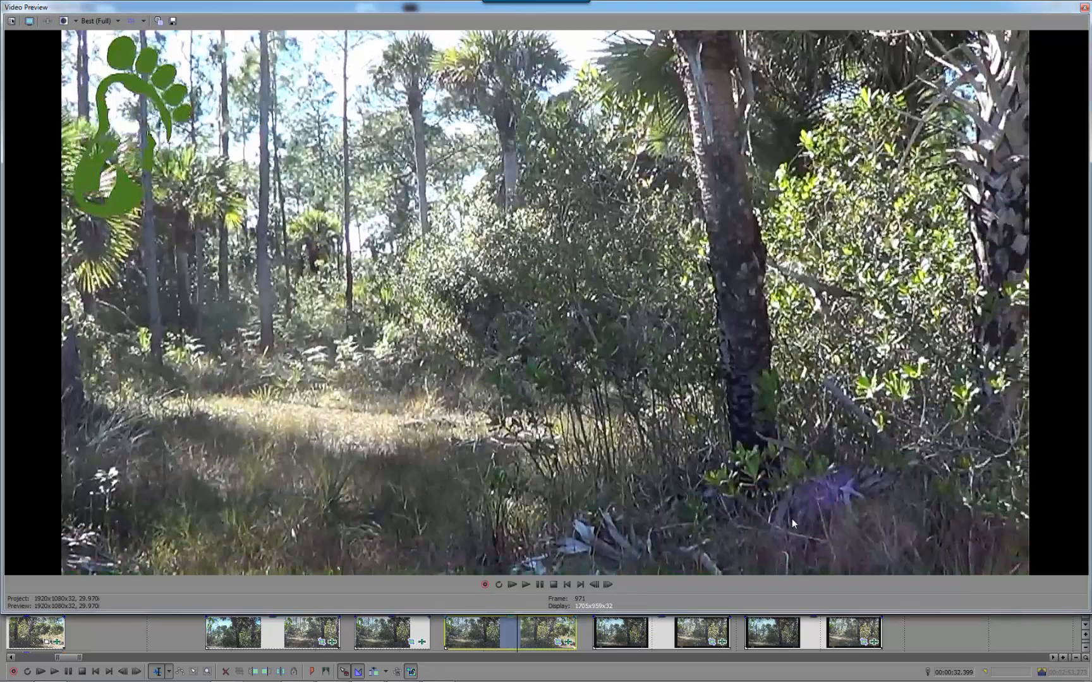
pyautogui.moveTo(745, 506)
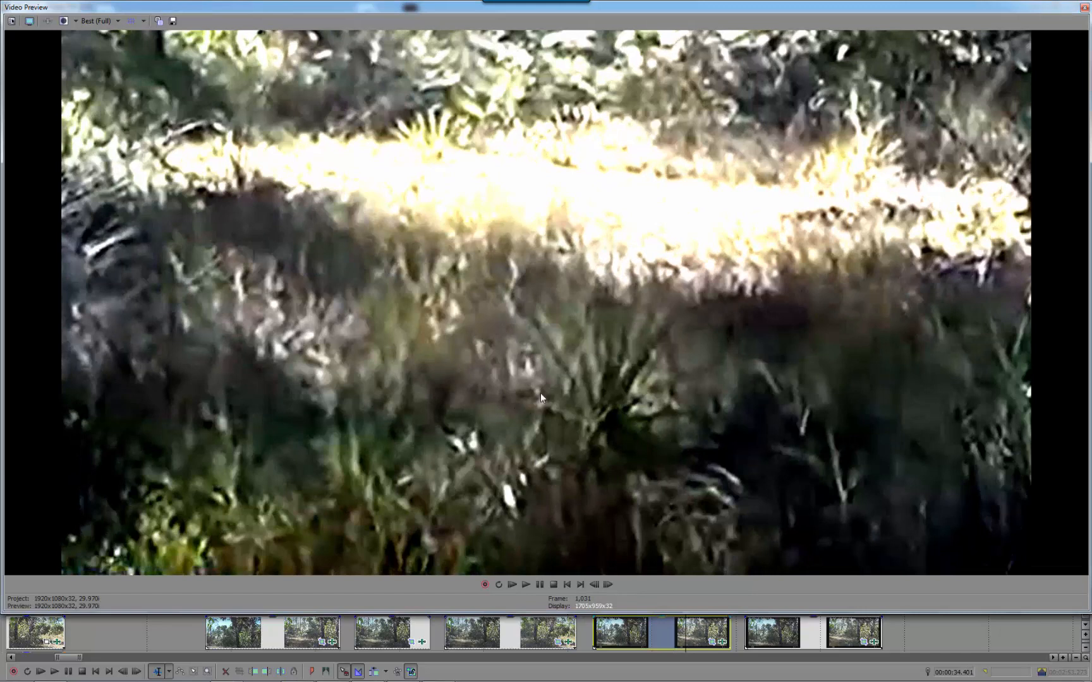
pyautogui.moveTo(535, 354)
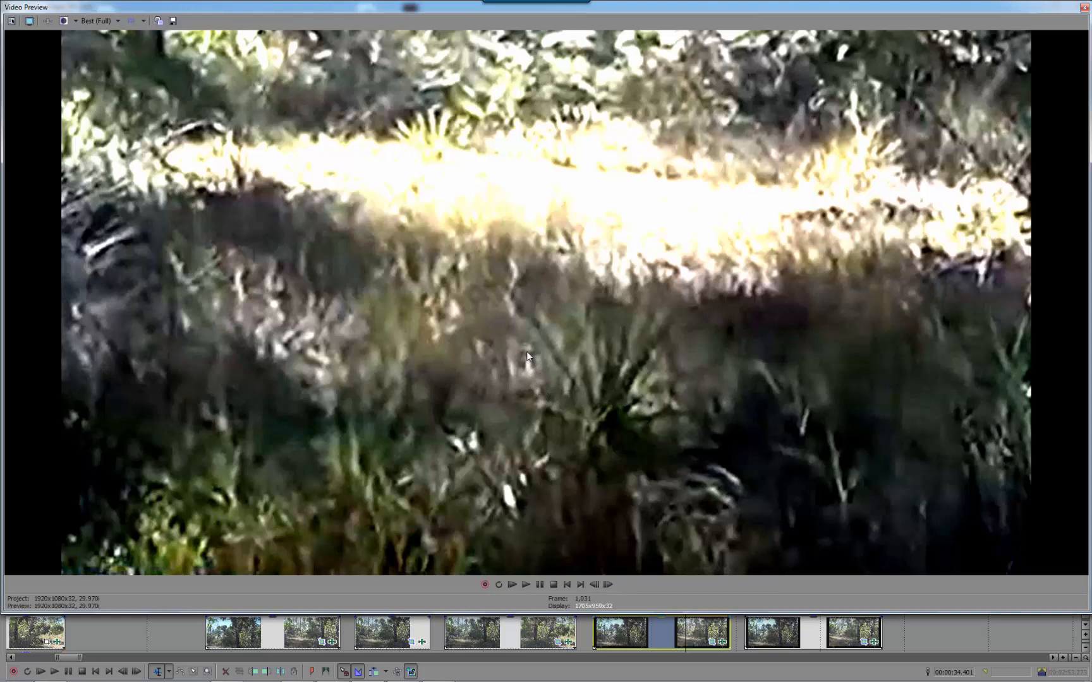
pyautogui.moveTo(537, 366)
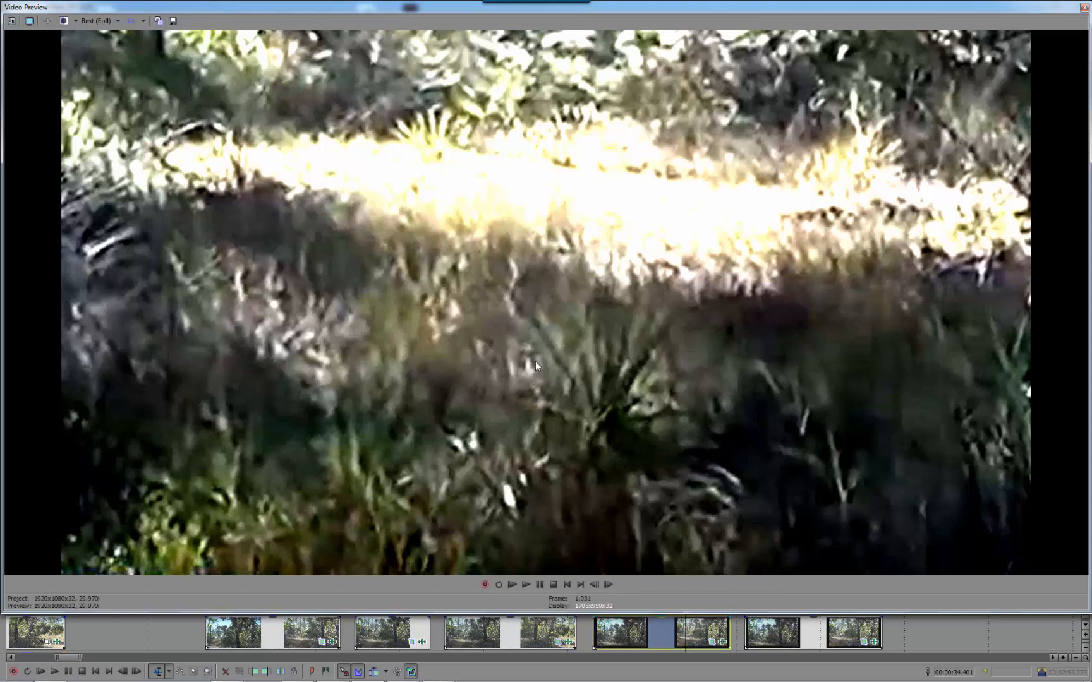
pyautogui.moveTo(520, 348)
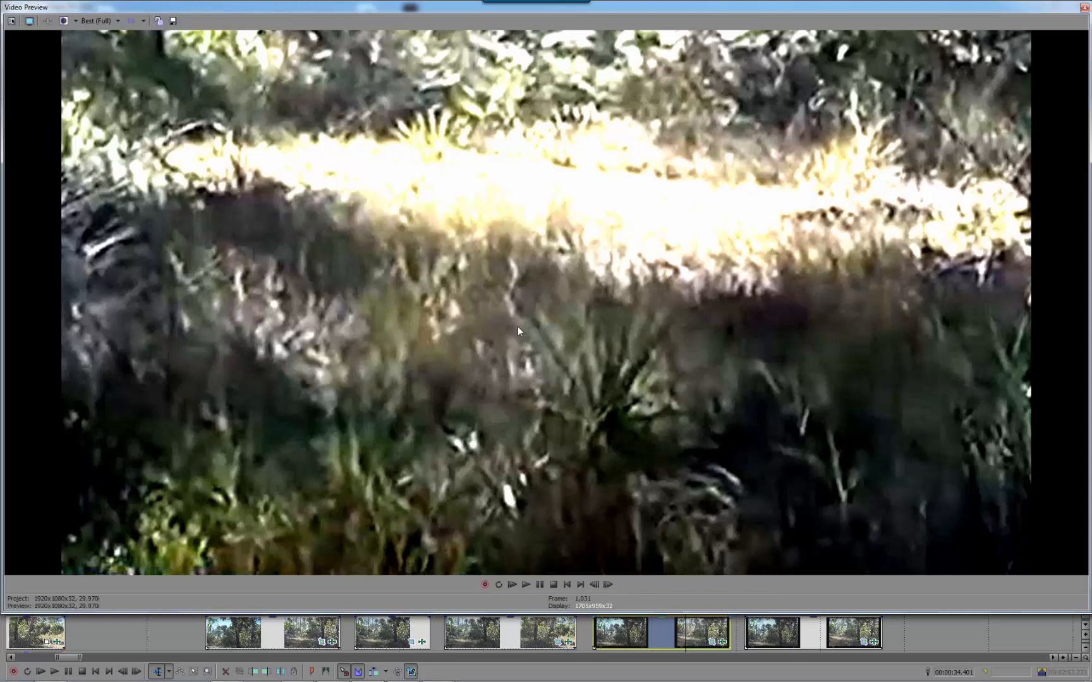
pyautogui.moveTo(527, 418)
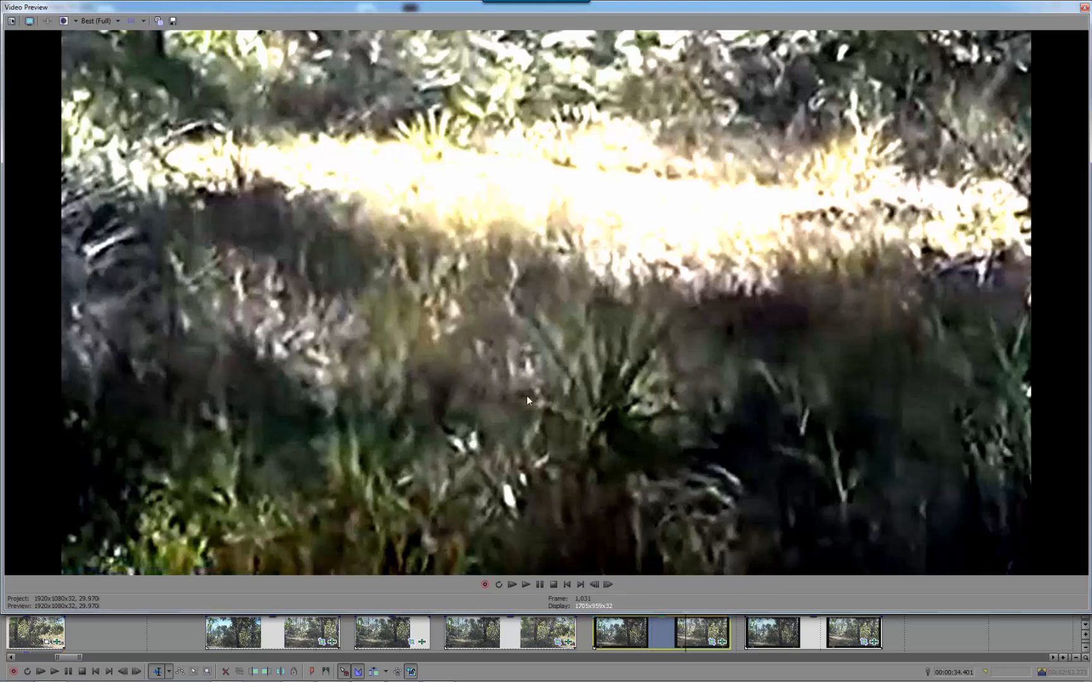
pyautogui.moveTo(538, 360)
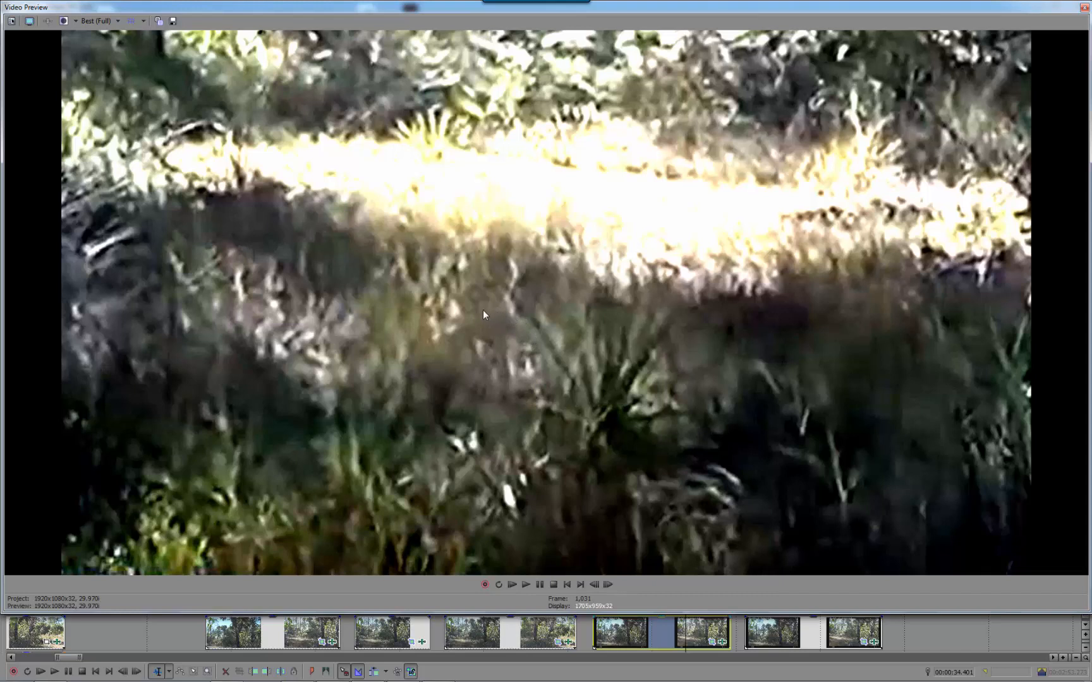
pyautogui.moveTo(446, 424)
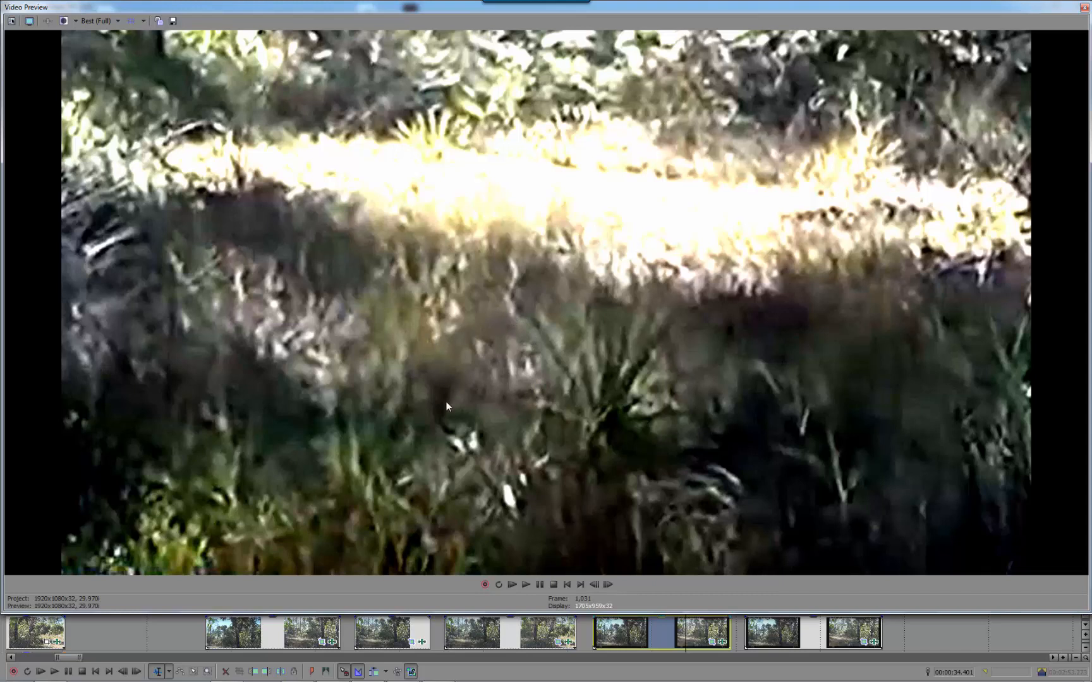
pyautogui.moveTo(436, 401)
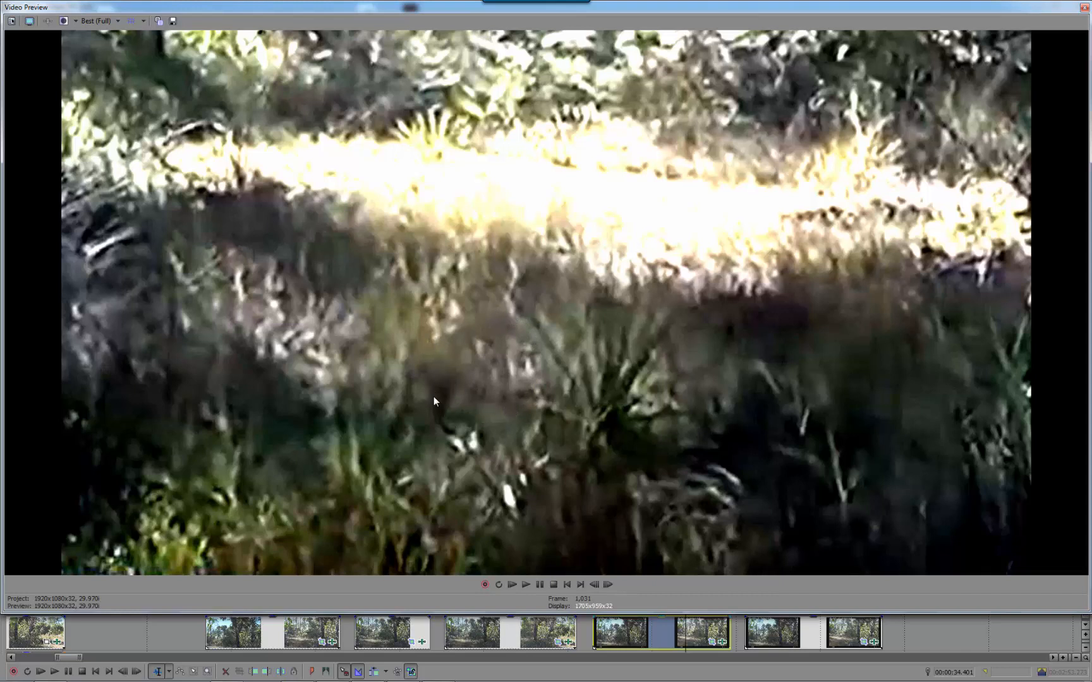
pyautogui.moveTo(670, 554)
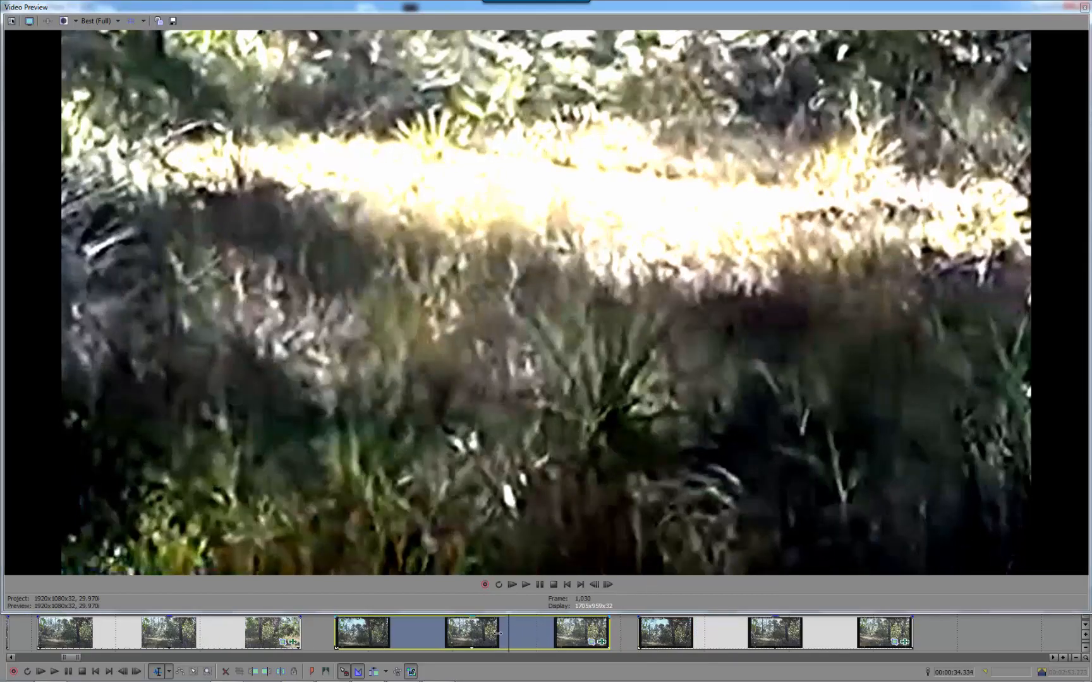
# Move the playhead past the sunlit grass close-up to the wide pine-and-palm forest shot.
pyautogui.click(513, 584)
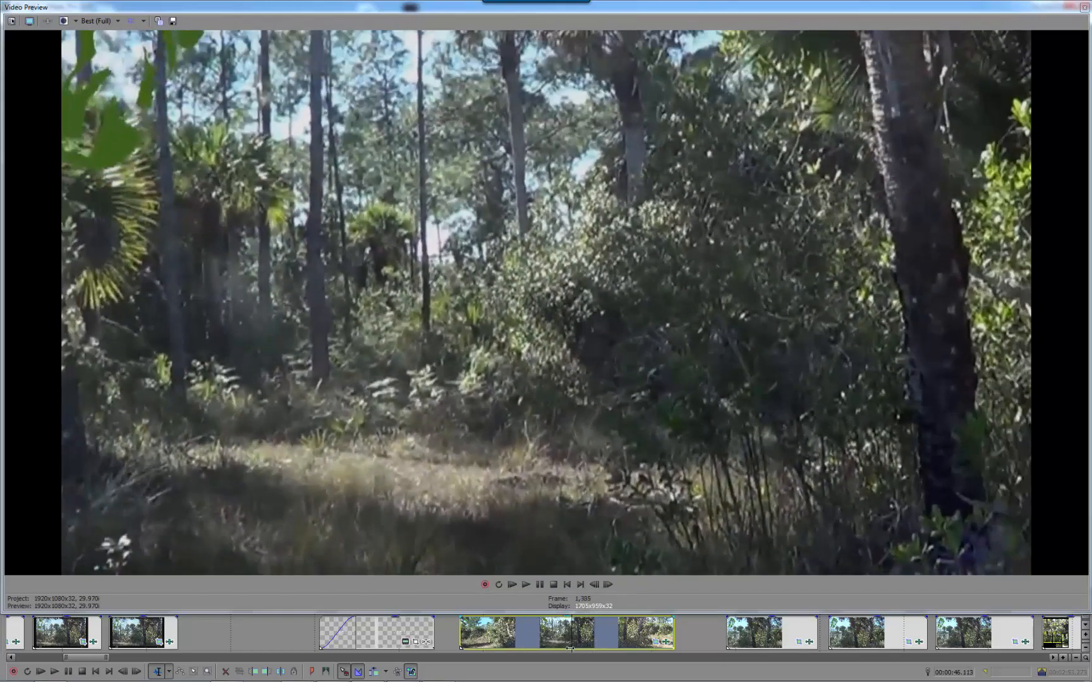
# Play the wide palm shots, then settle on the sunlit foliage close-up with the dark shape.
pyautogui.click(513, 585)
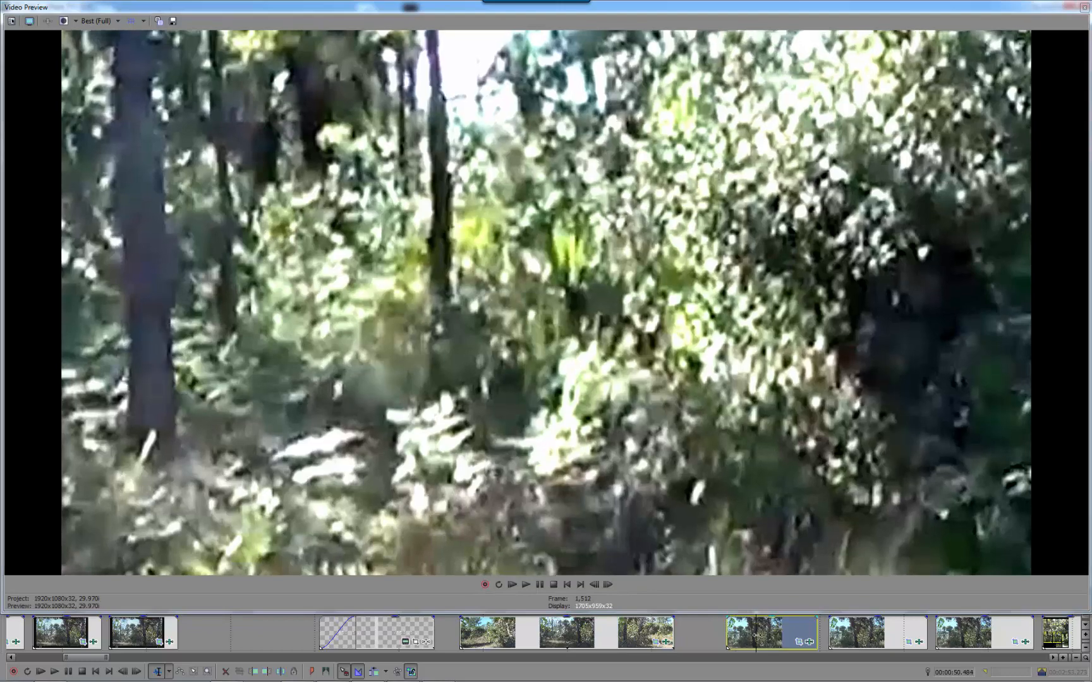
pyautogui.click(511, 585)
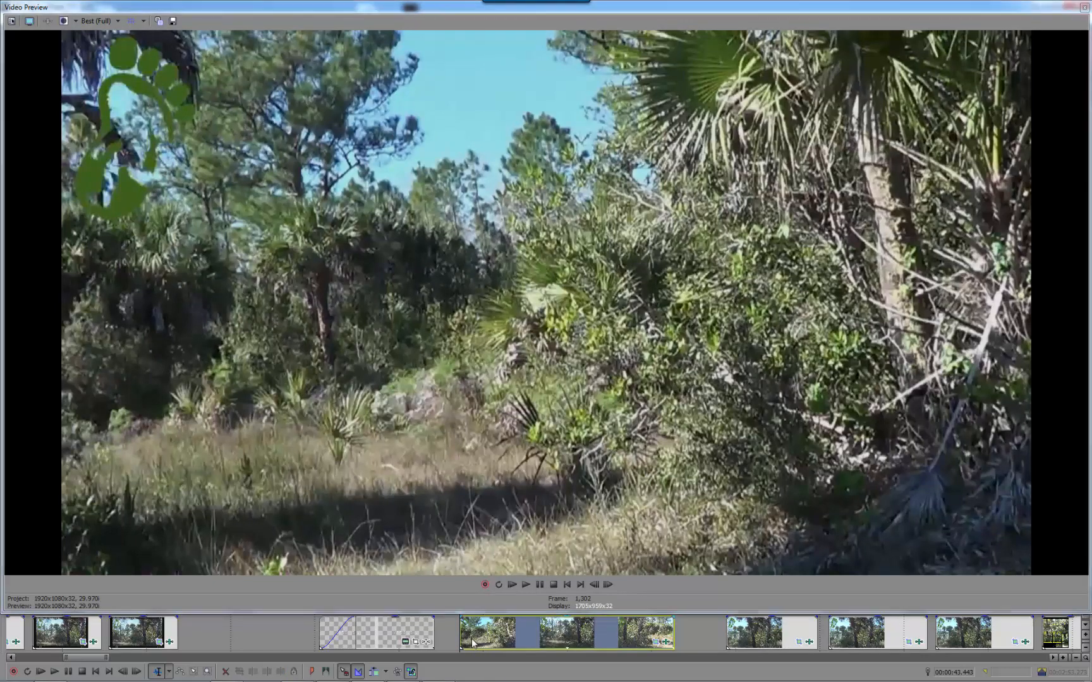
pyautogui.click(524, 584)
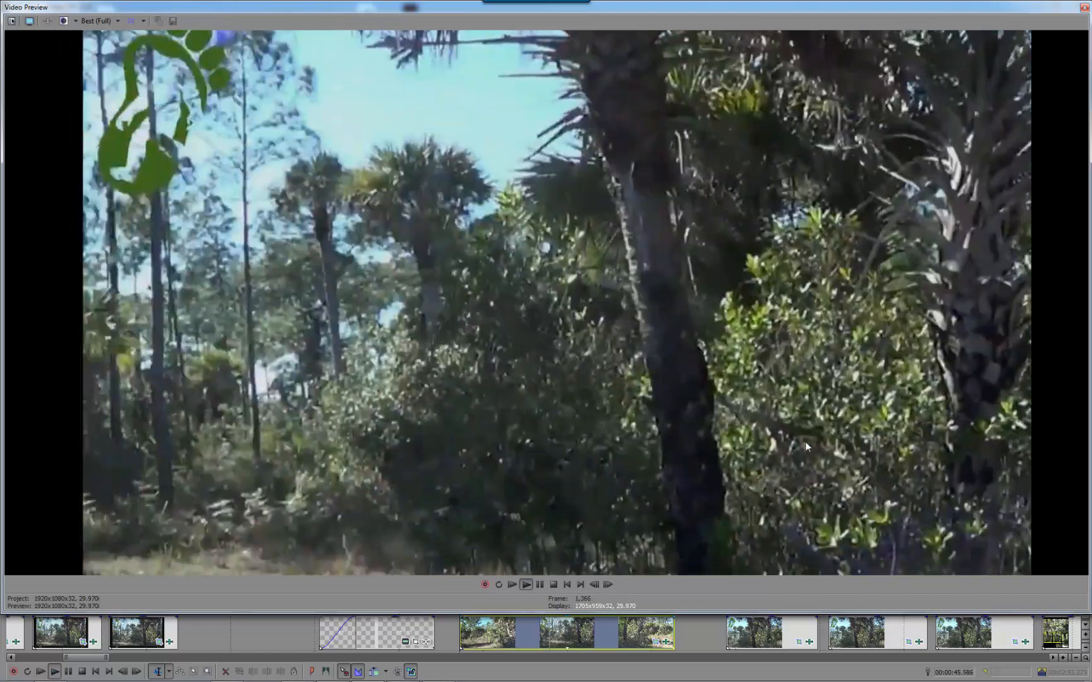
pyautogui.click(525, 585)
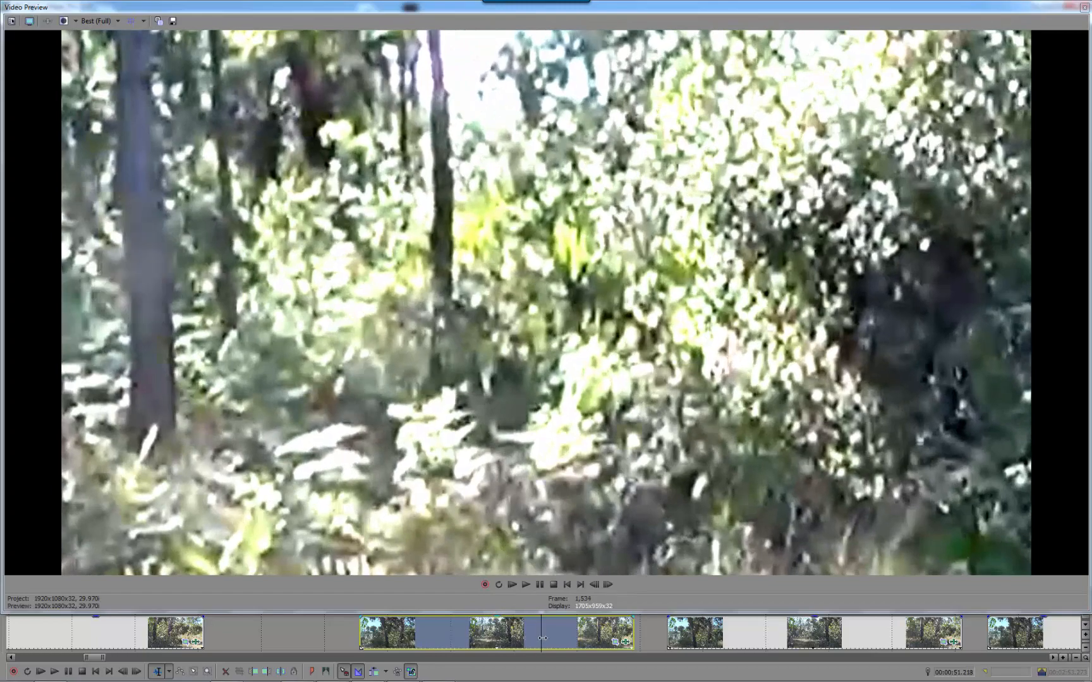
pyautogui.click(513, 585)
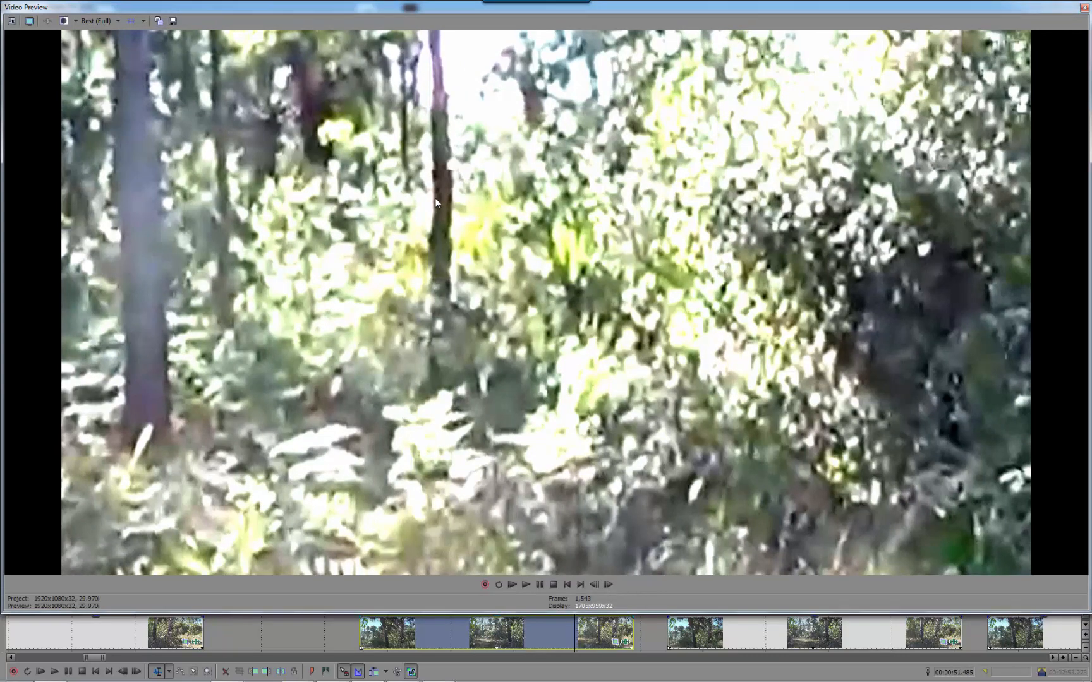
pyautogui.moveTo(438, 288)
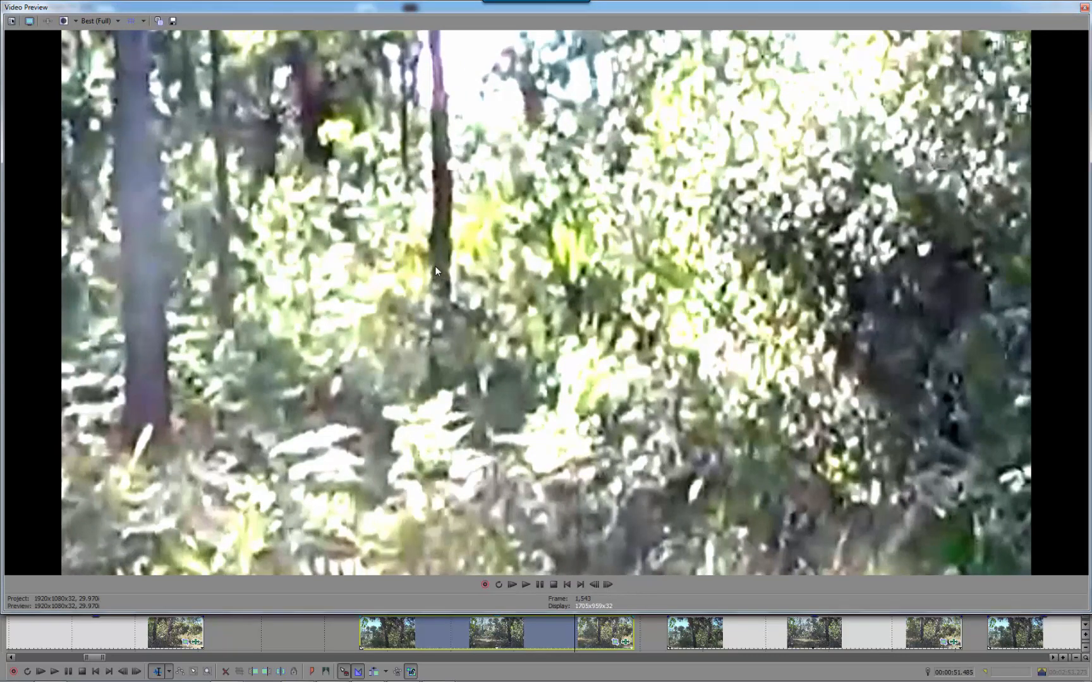
pyautogui.moveTo(611, 304)
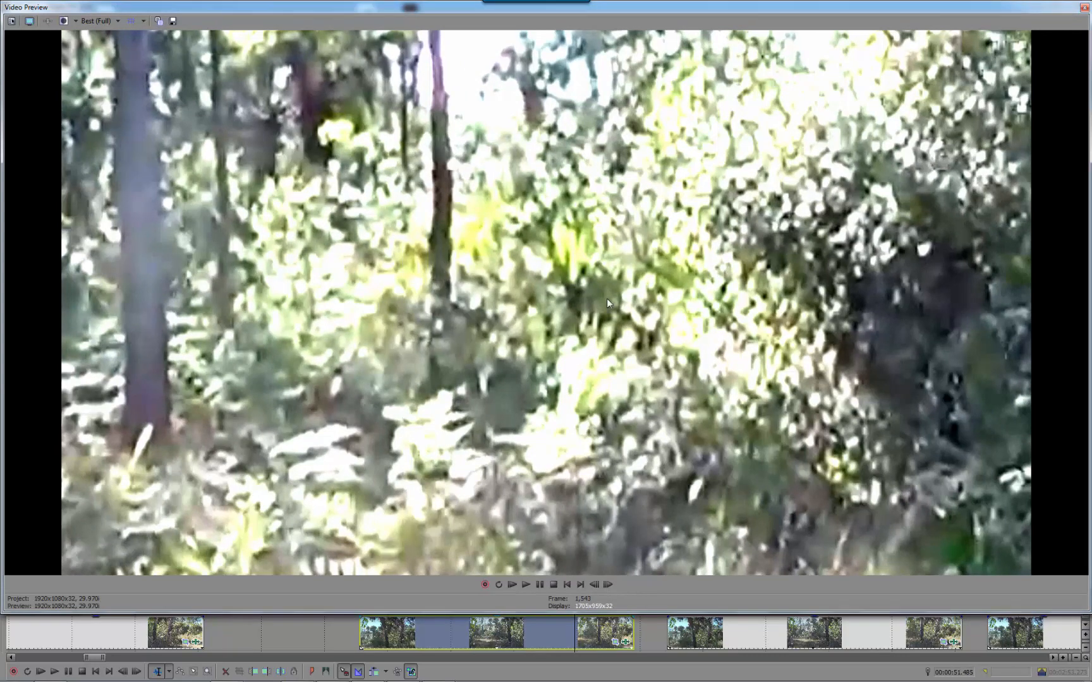
pyautogui.moveTo(659, 334)
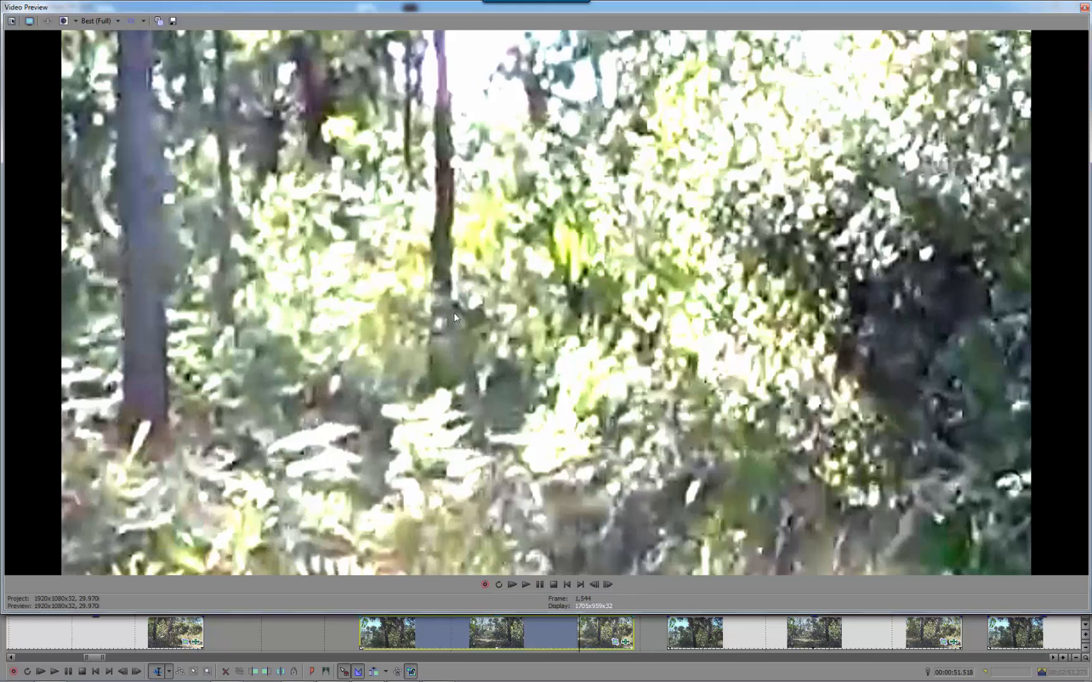
pyautogui.moveTo(454, 311)
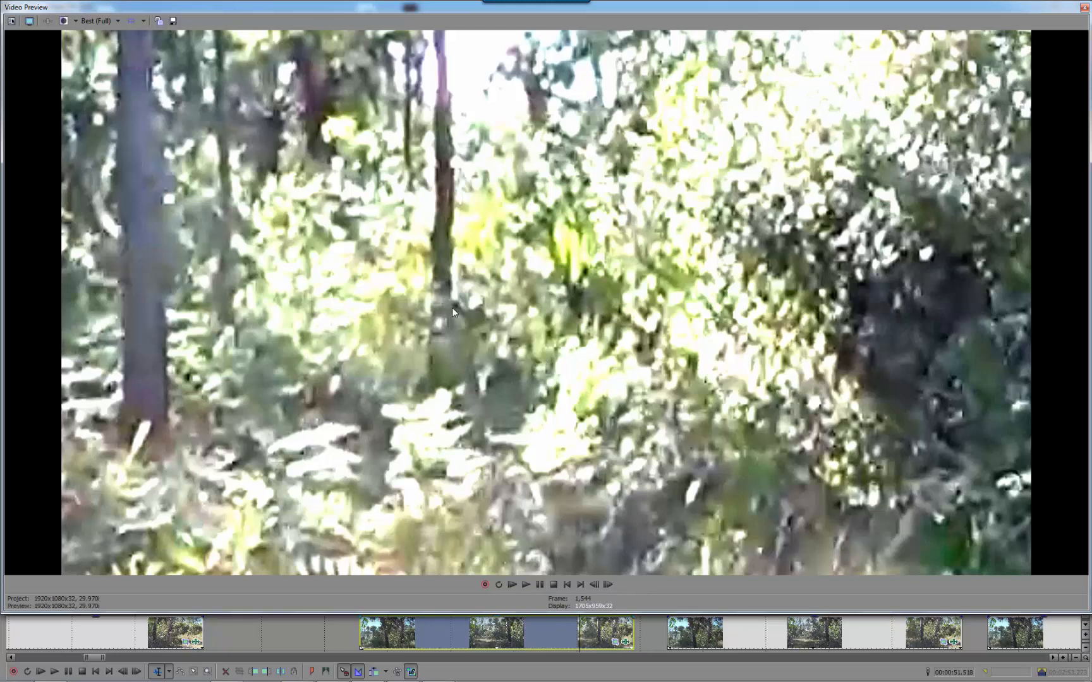
pyautogui.moveTo(454, 380)
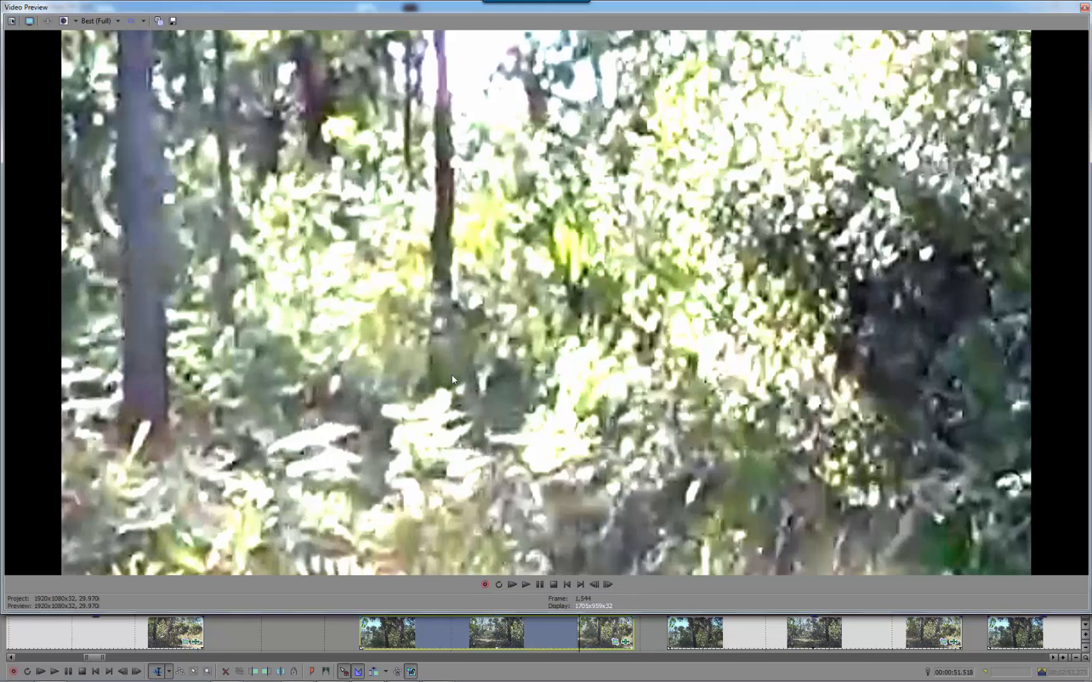
pyautogui.moveTo(919, 247)
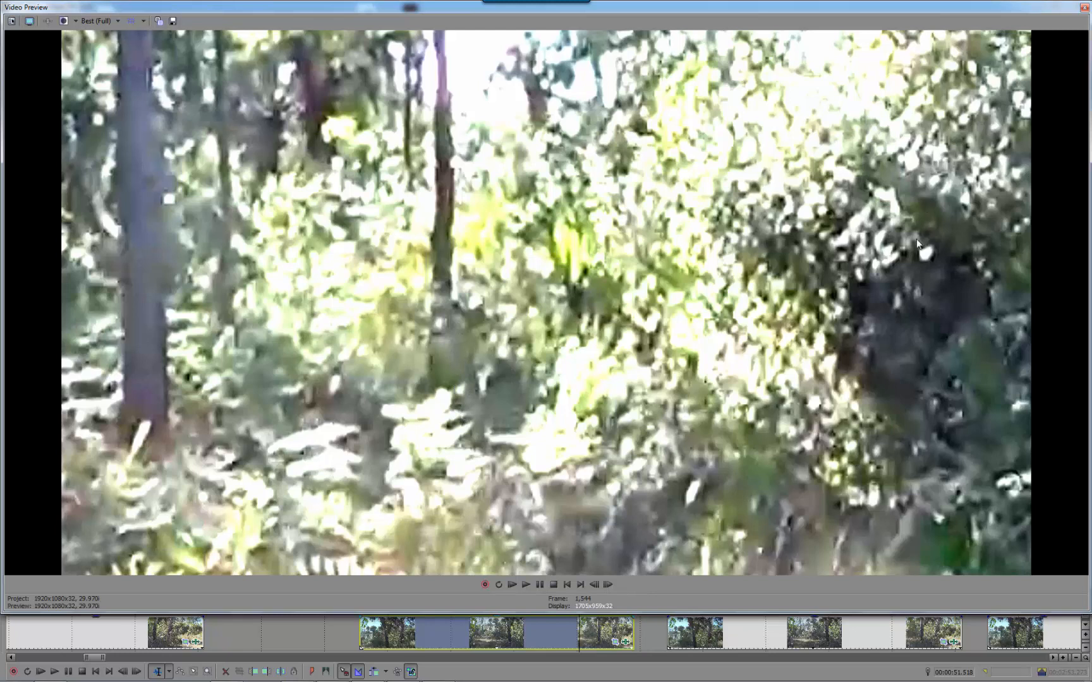
pyautogui.moveTo(910, 353)
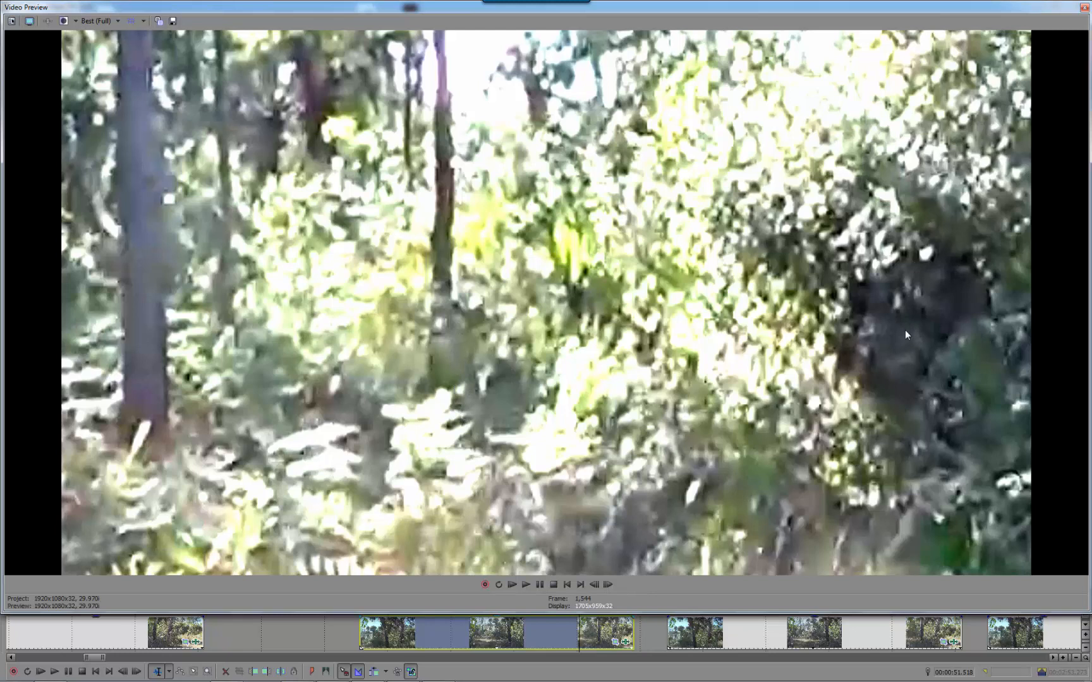
pyautogui.moveTo(955, 316)
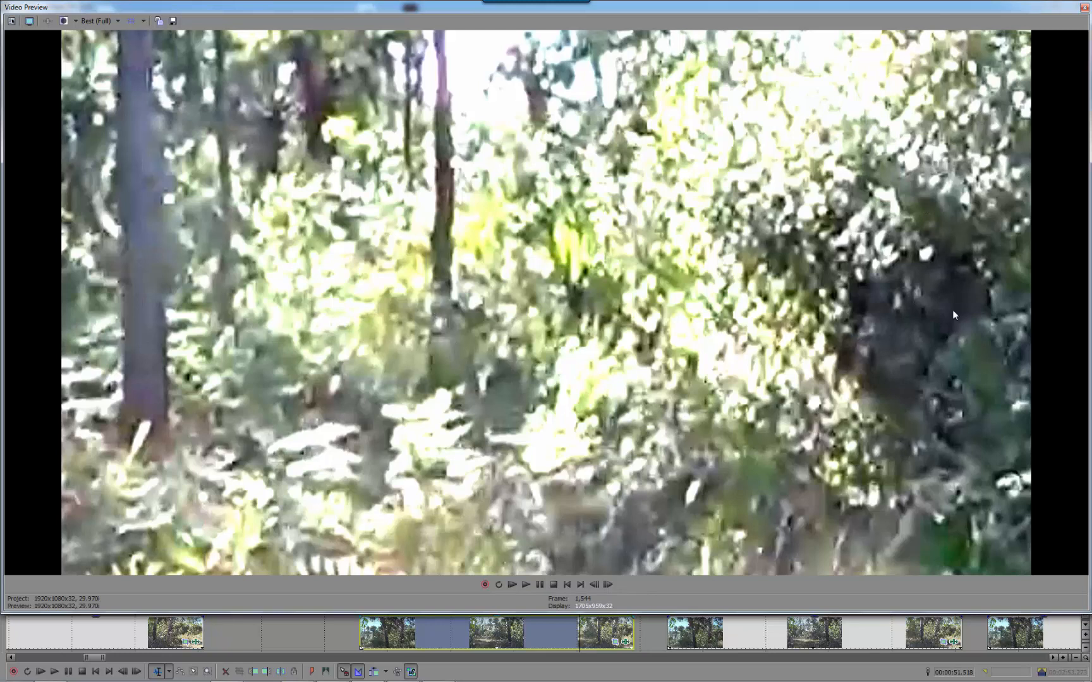
pyautogui.moveTo(922, 293)
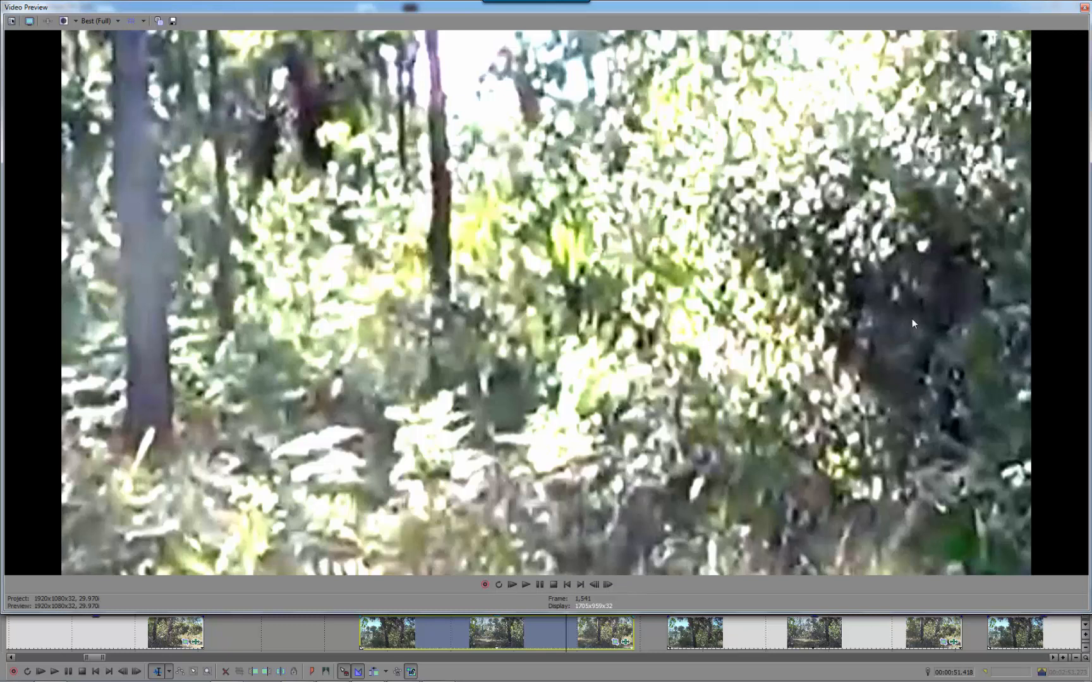
pyautogui.moveTo(913, 364)
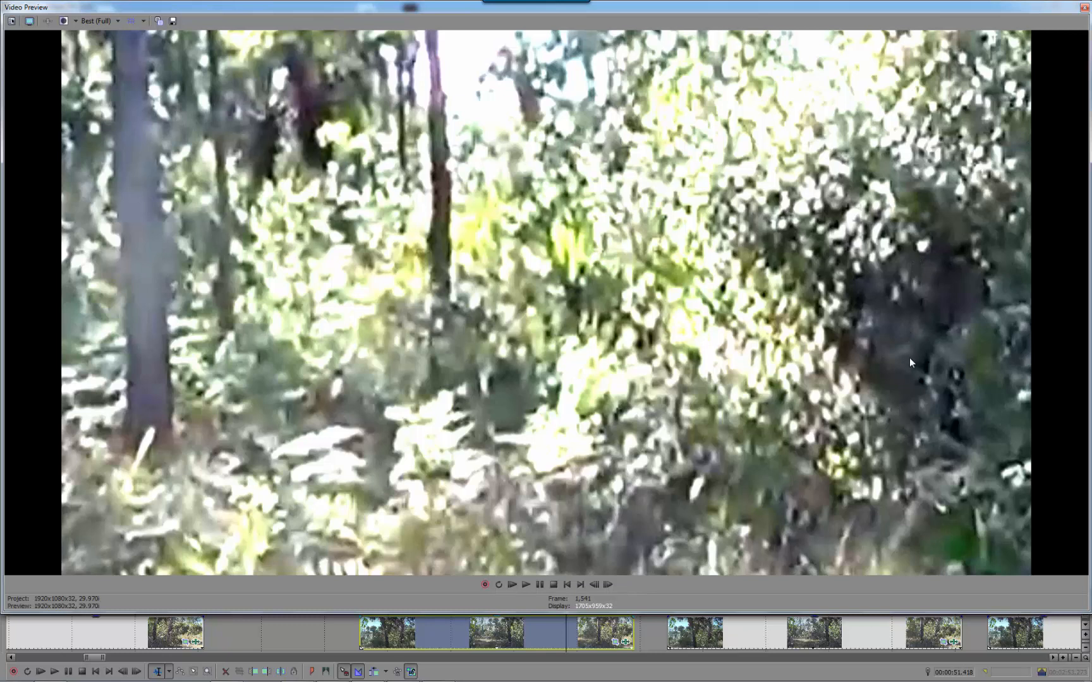
pyautogui.moveTo(915, 341)
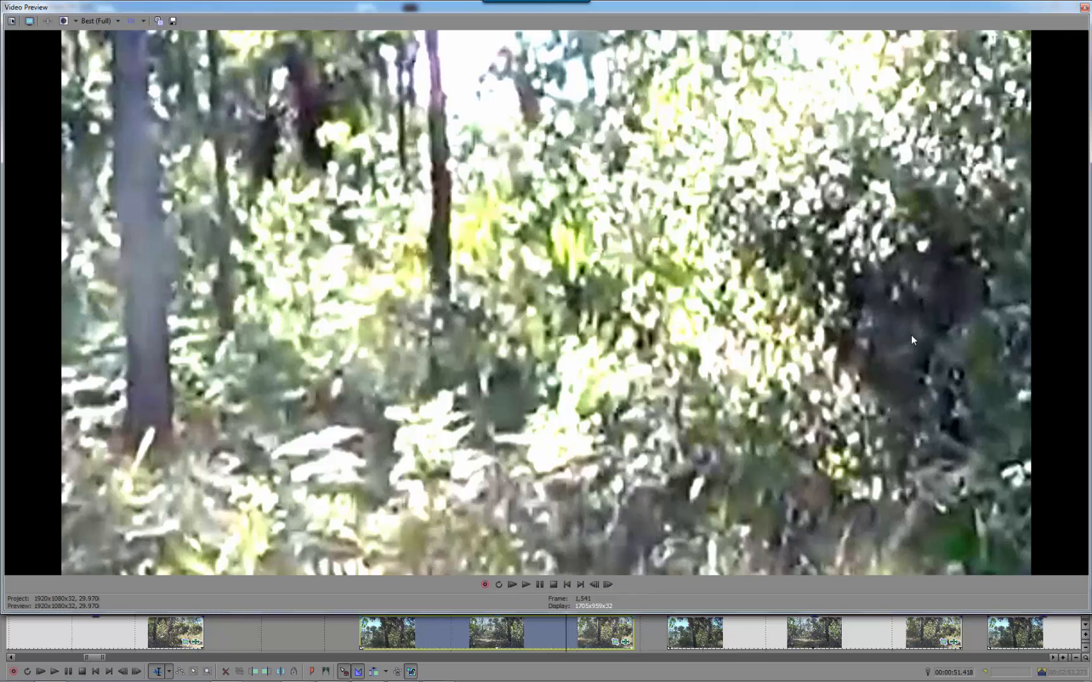
pyautogui.moveTo(931, 318)
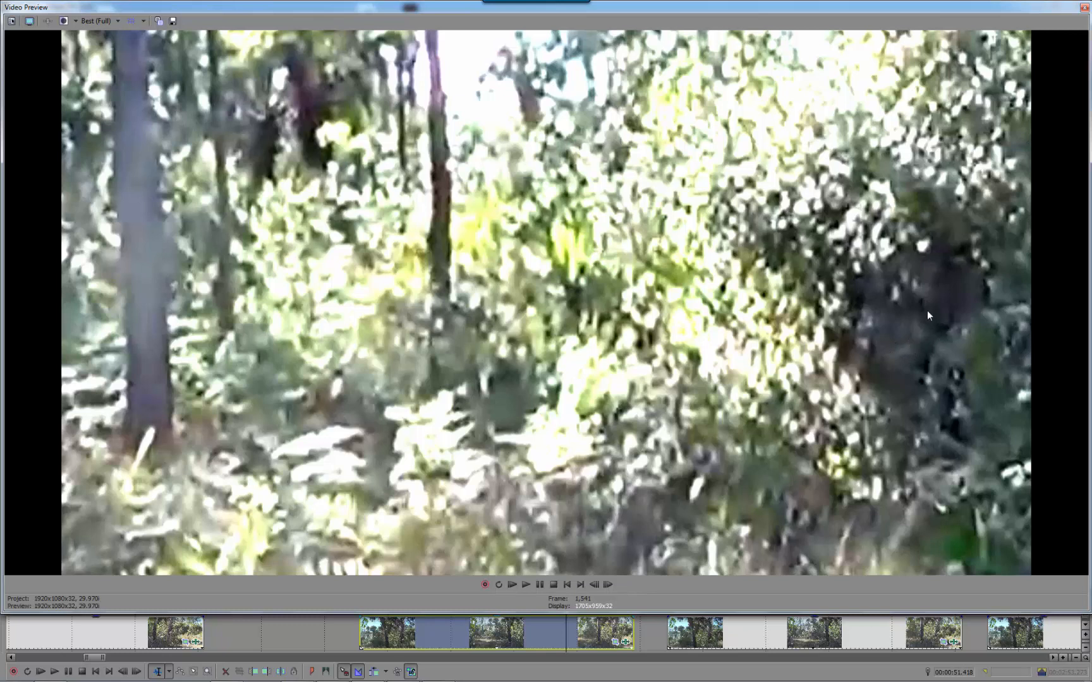
pyautogui.moveTo(901, 307)
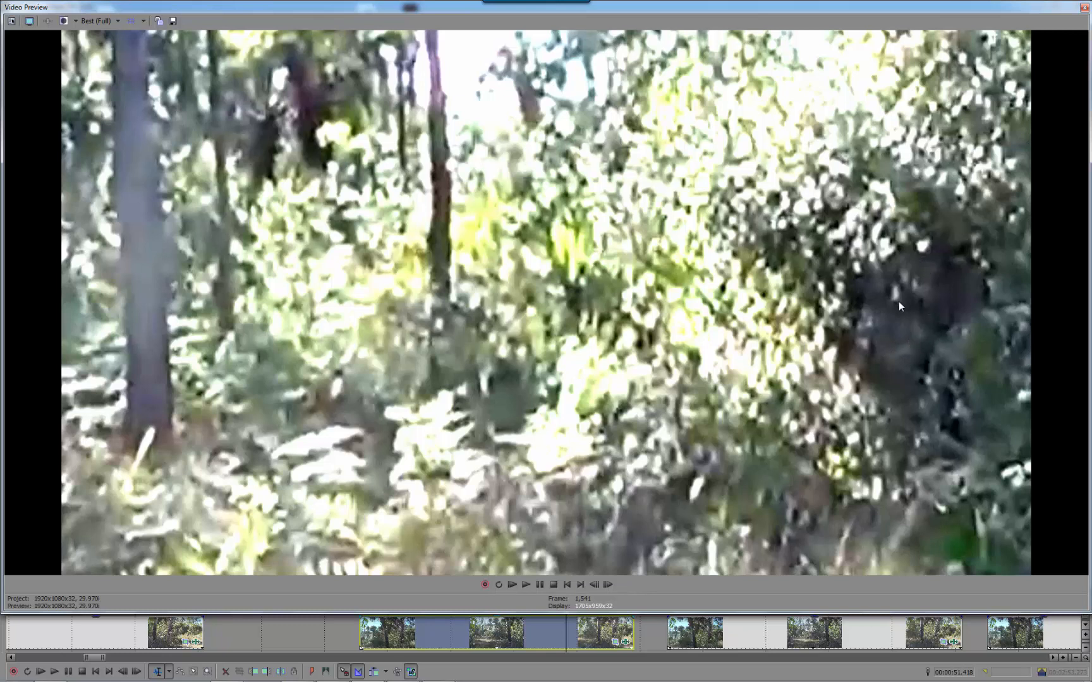
pyautogui.moveTo(942, 292)
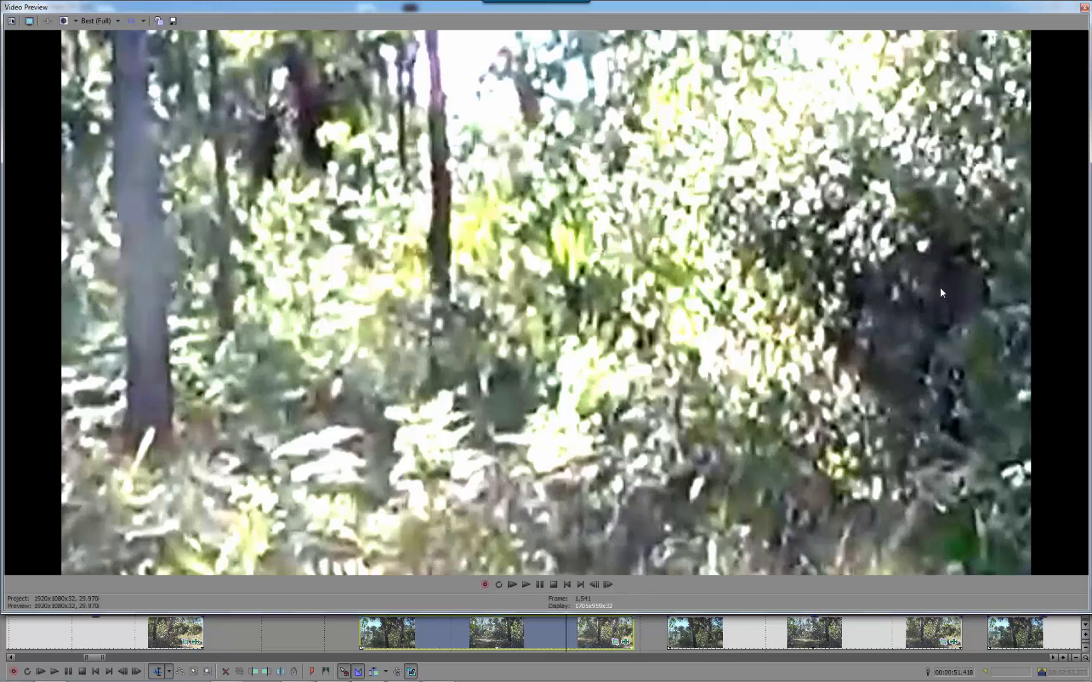
pyautogui.moveTo(955, 268)
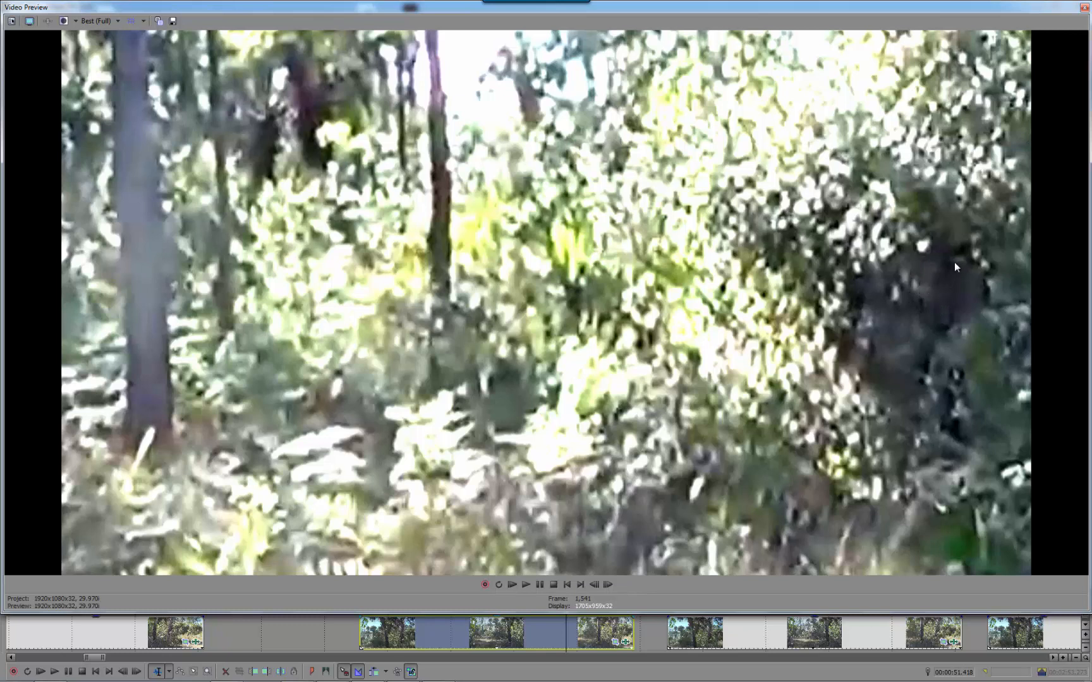
pyautogui.moveTo(927, 268)
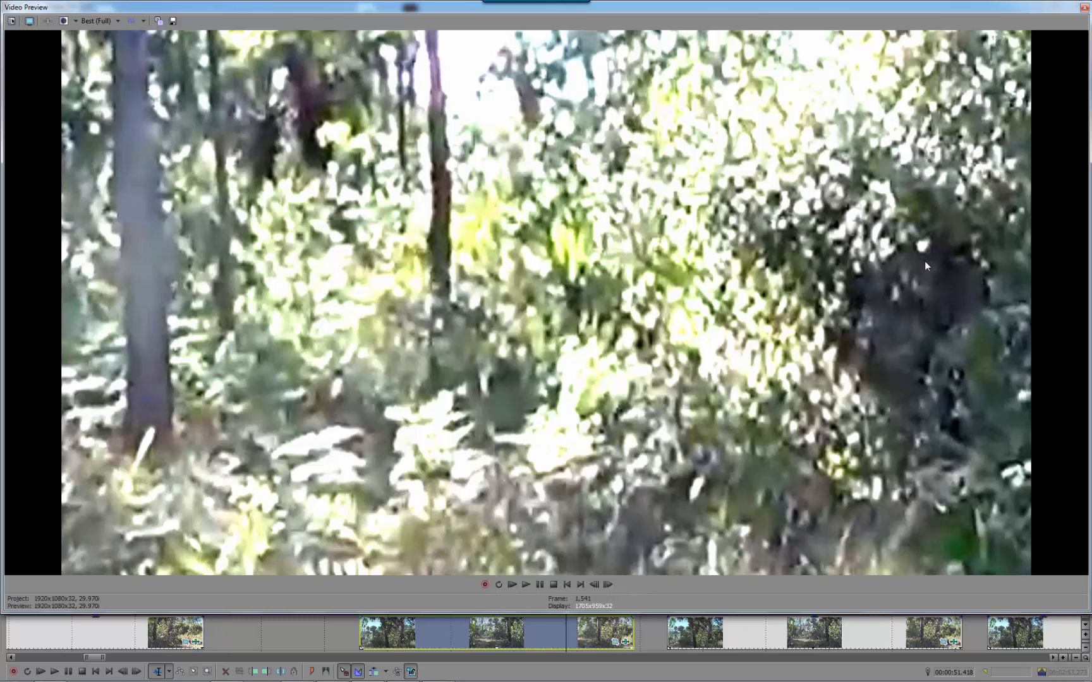
pyautogui.moveTo(855, 369)
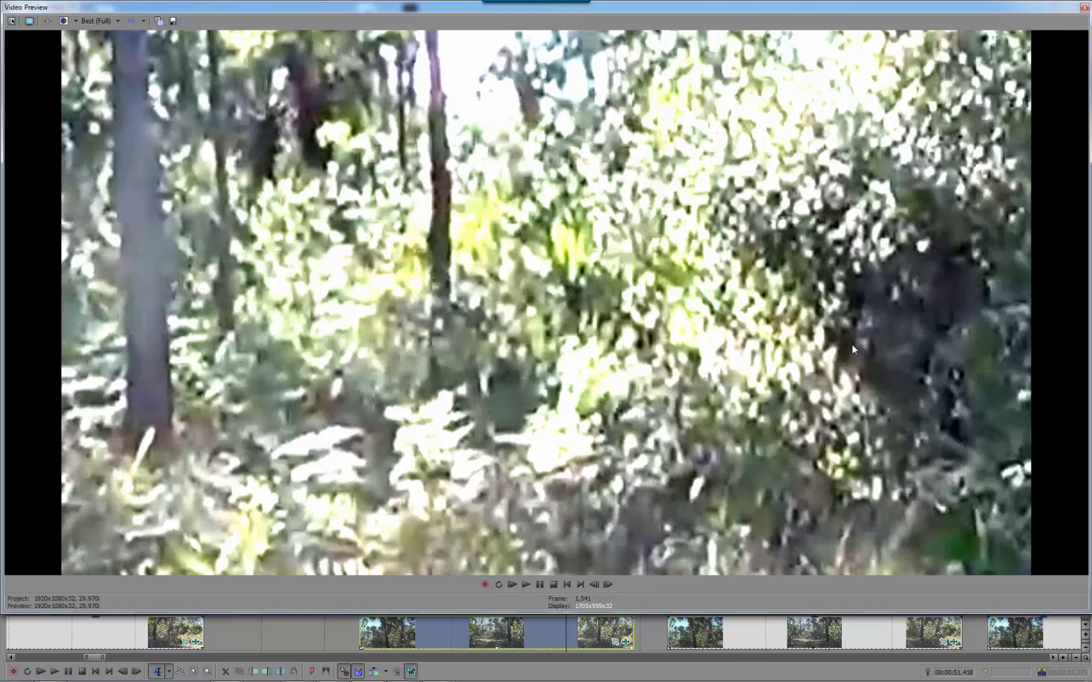
pyautogui.moveTo(903, 224)
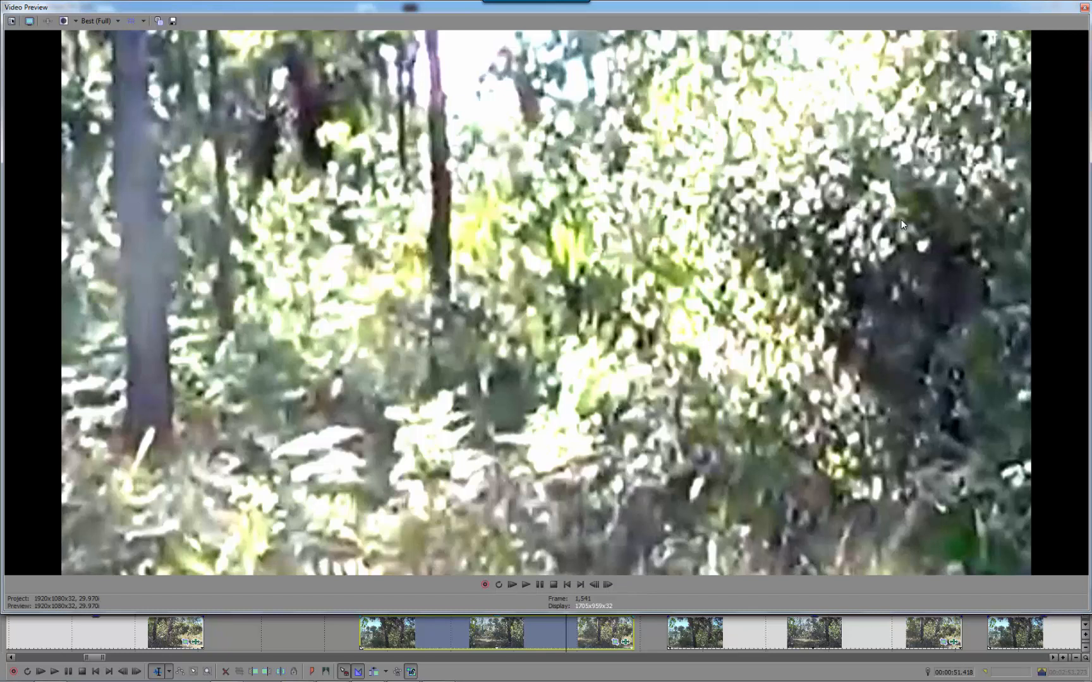
pyautogui.moveTo(913, 229)
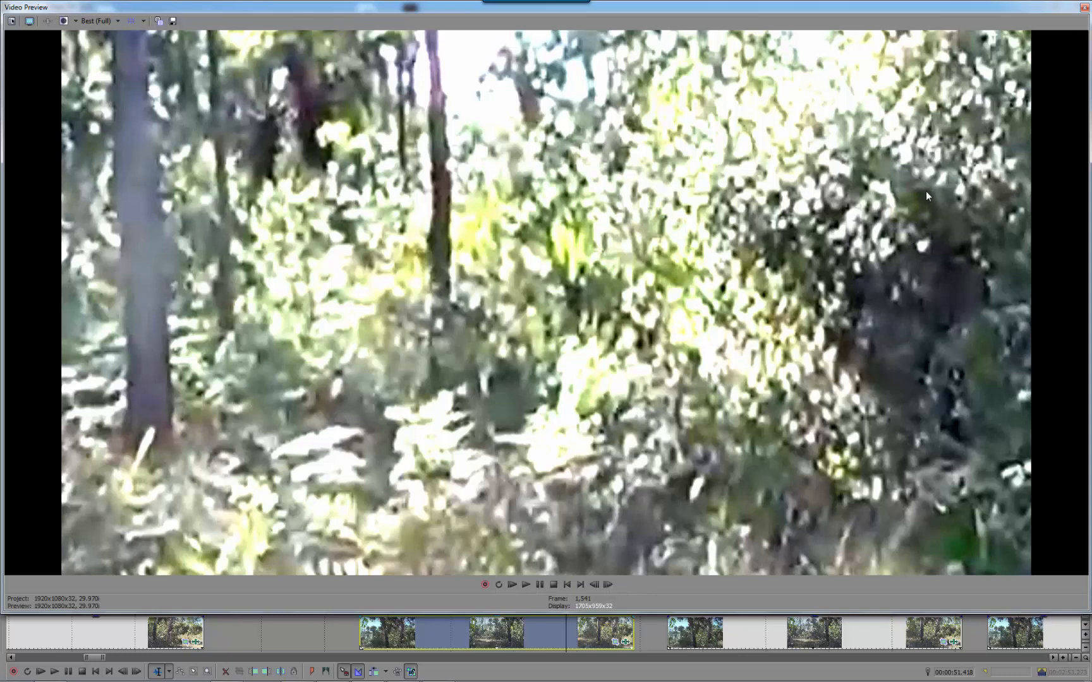
pyautogui.moveTo(439, 297)
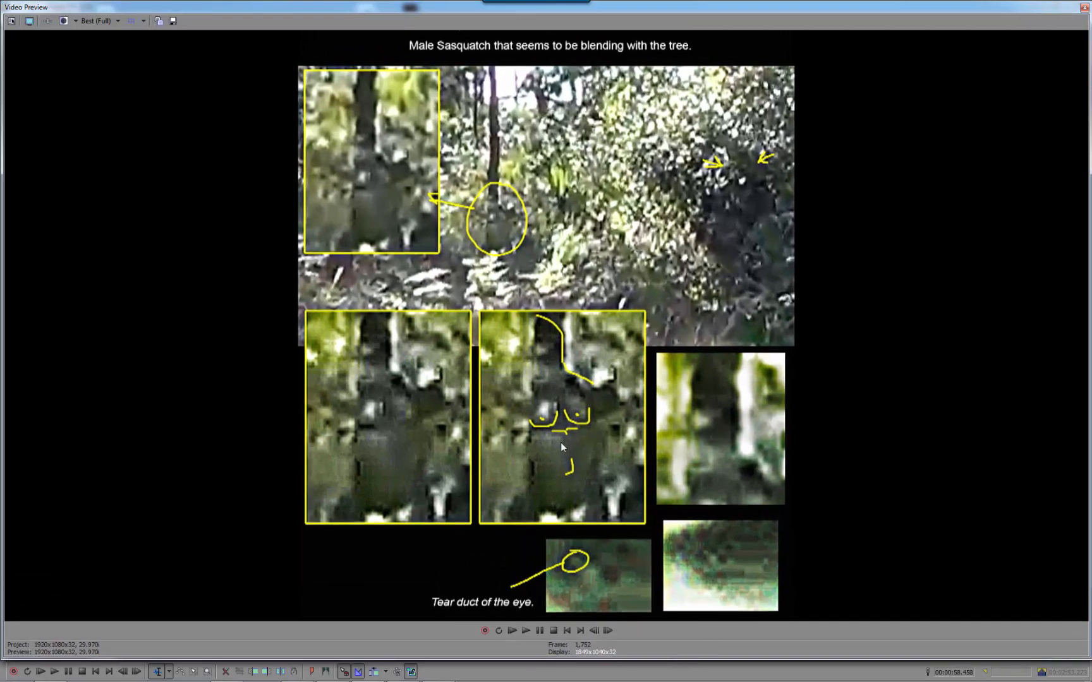
pyautogui.moveTo(506, 435)
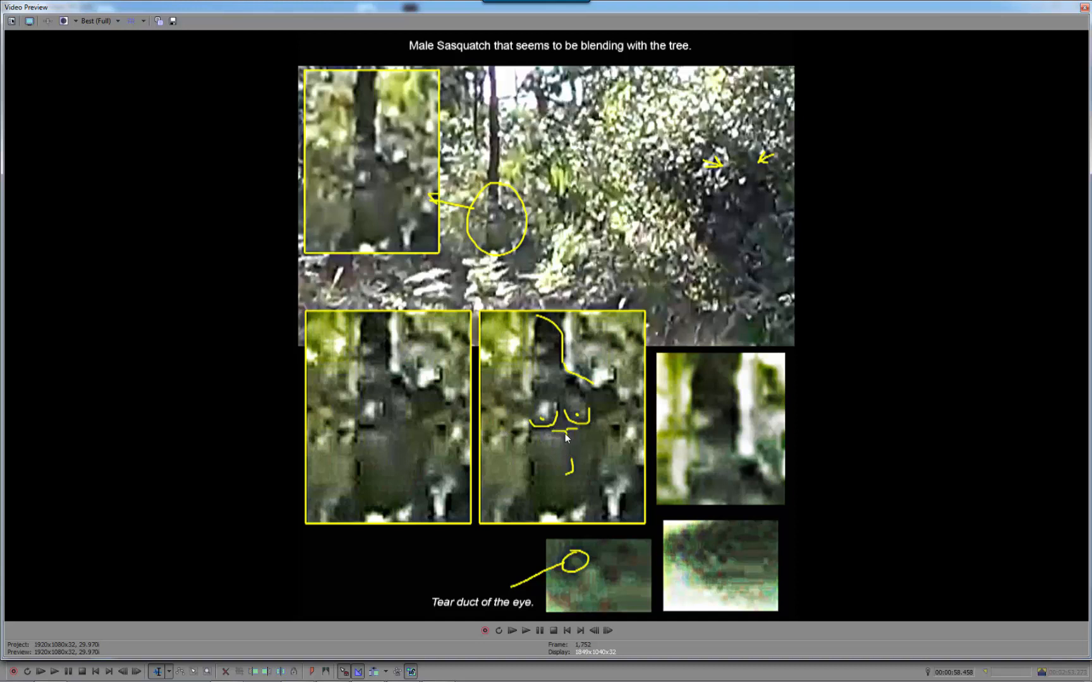
pyautogui.moveTo(729, 569)
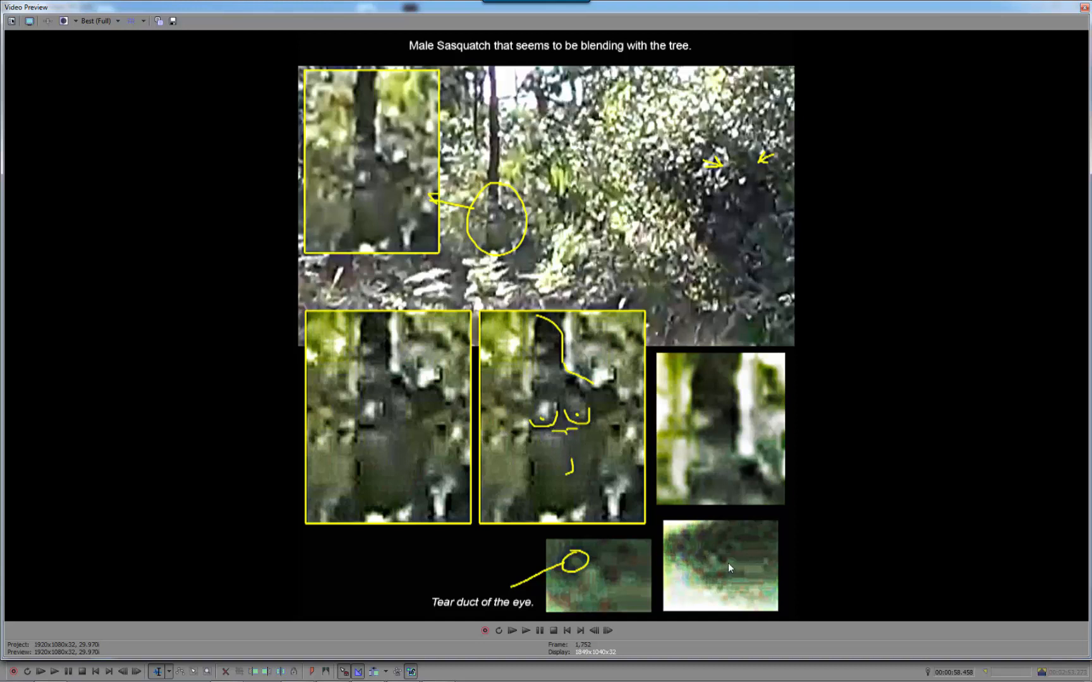
pyautogui.moveTo(734, 564)
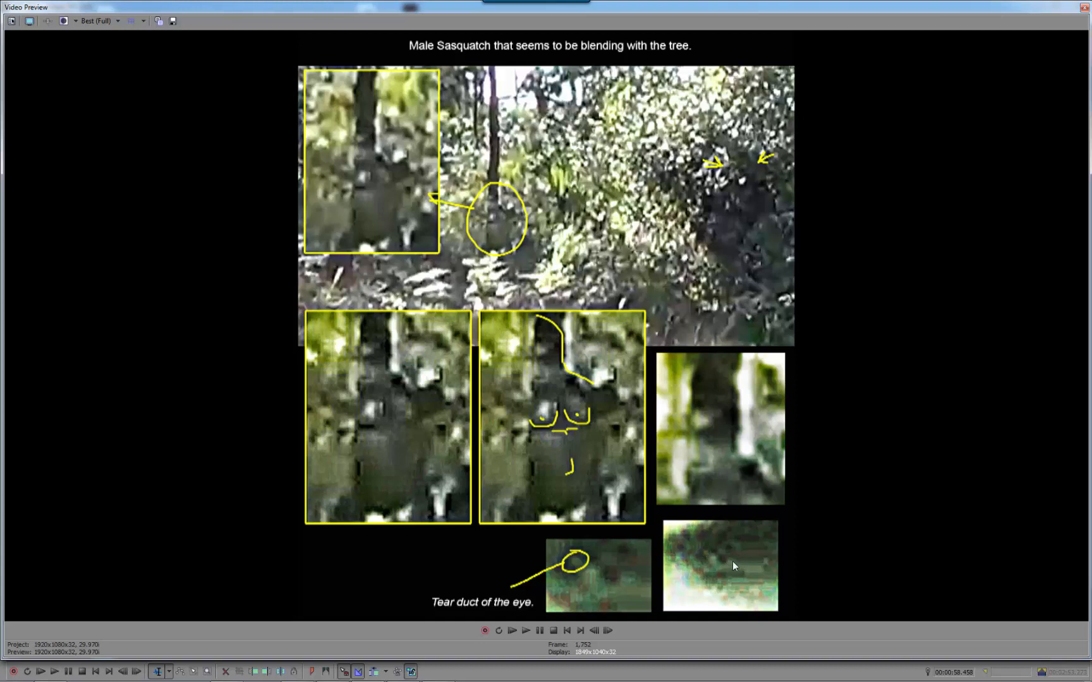
pyautogui.moveTo(742, 588)
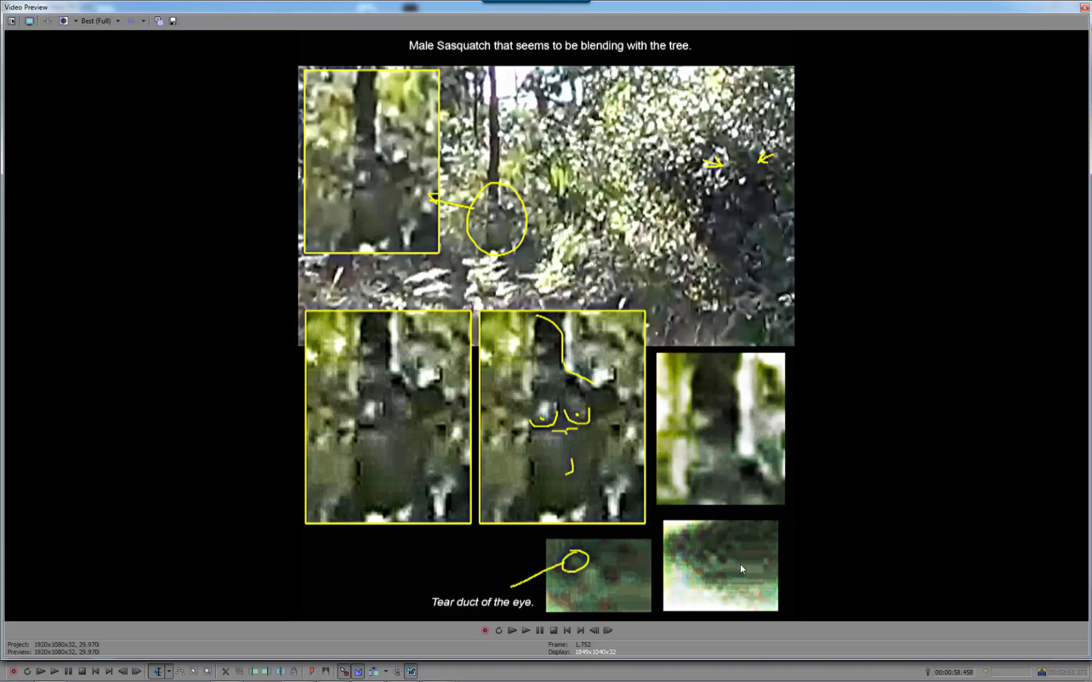
pyautogui.moveTo(775, 579)
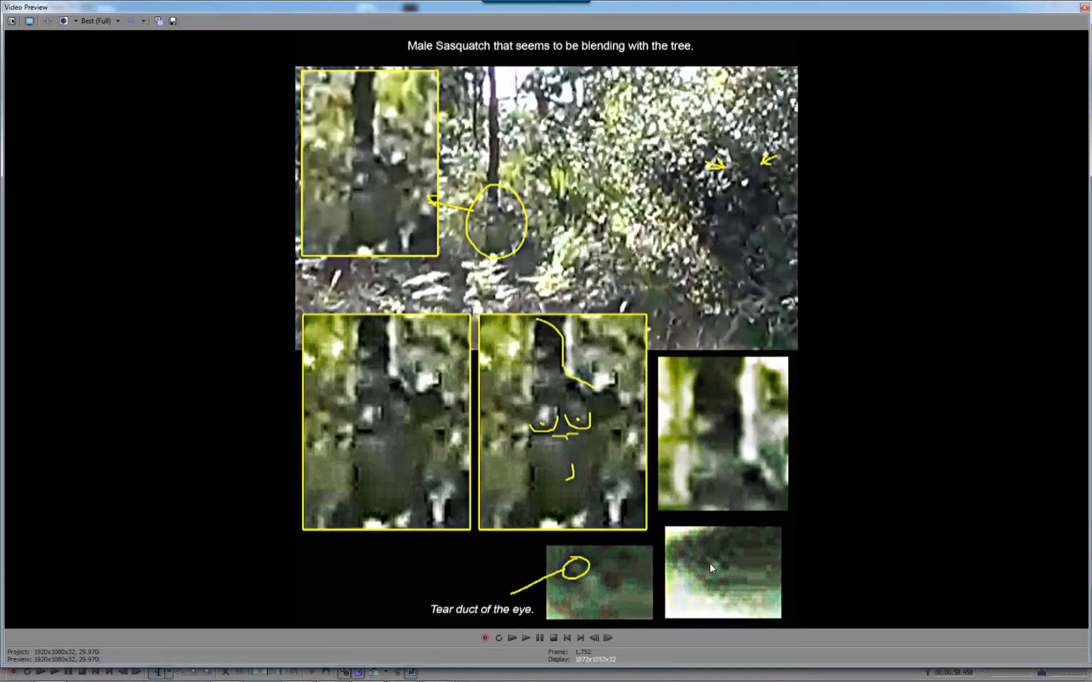
pyautogui.moveTo(715, 562)
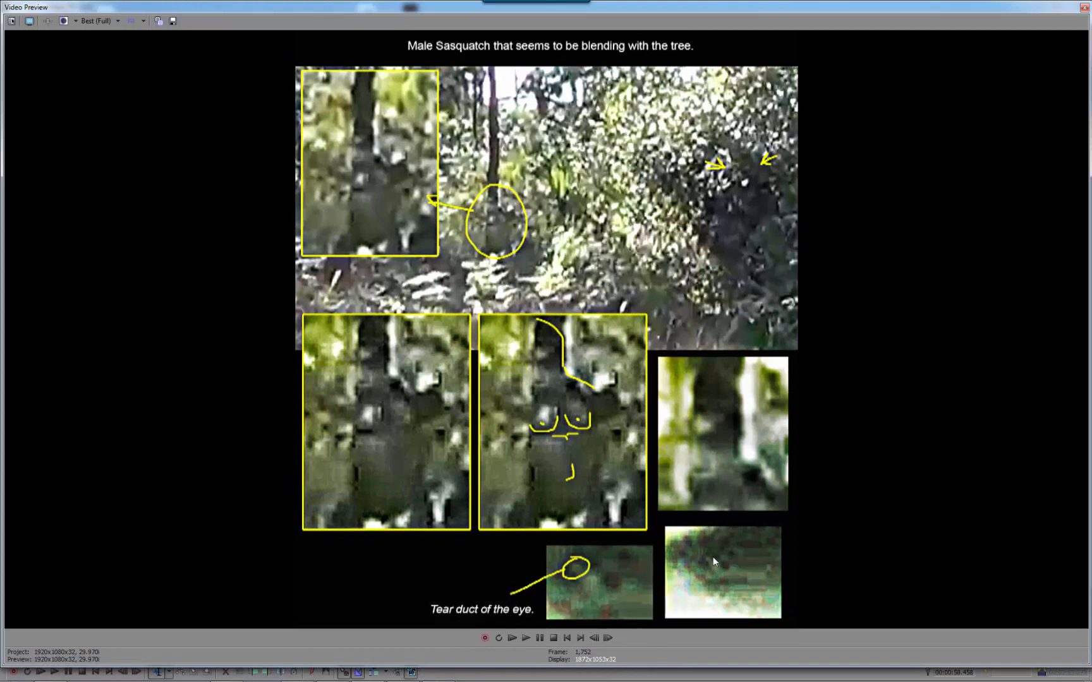
pyautogui.moveTo(733, 573)
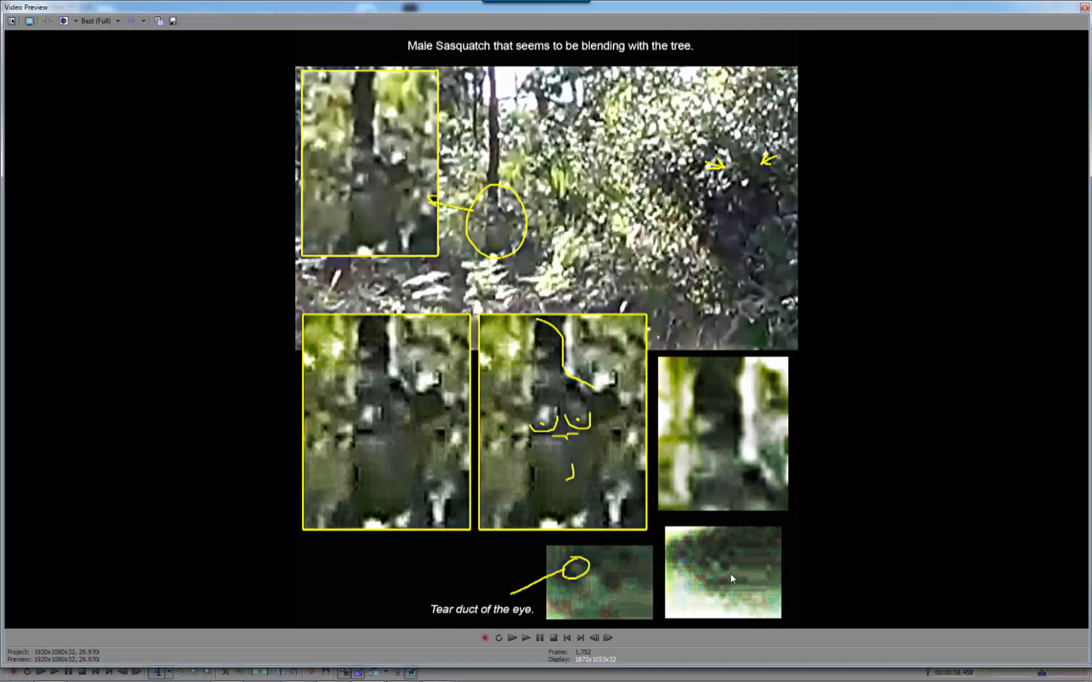
pyautogui.moveTo(750, 471)
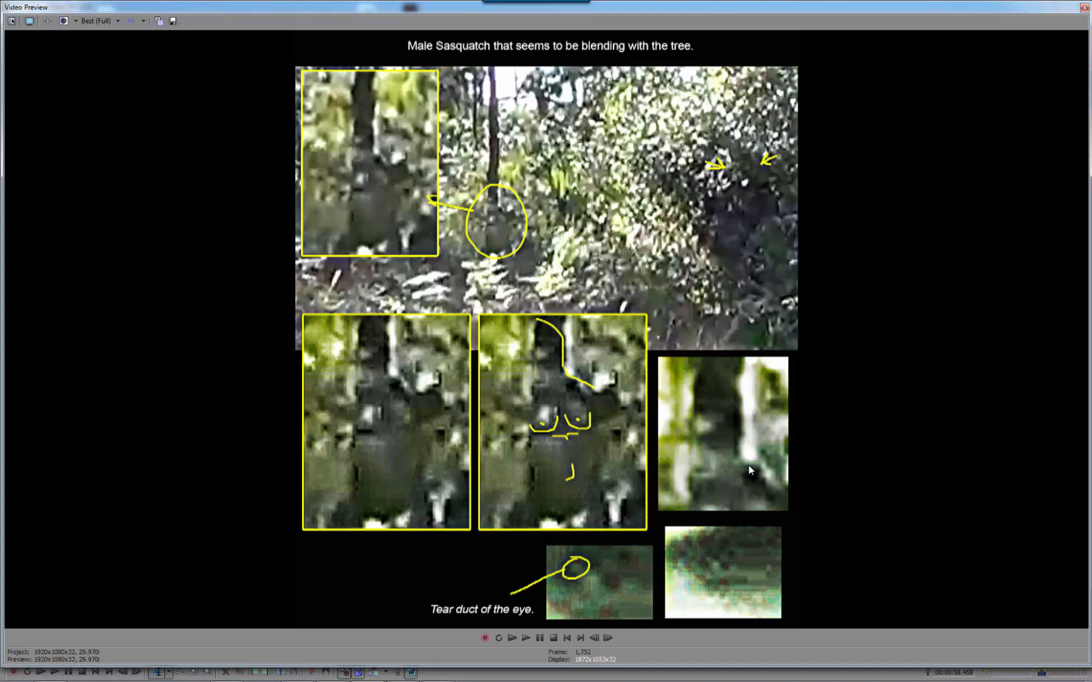
pyautogui.moveTo(698, 598)
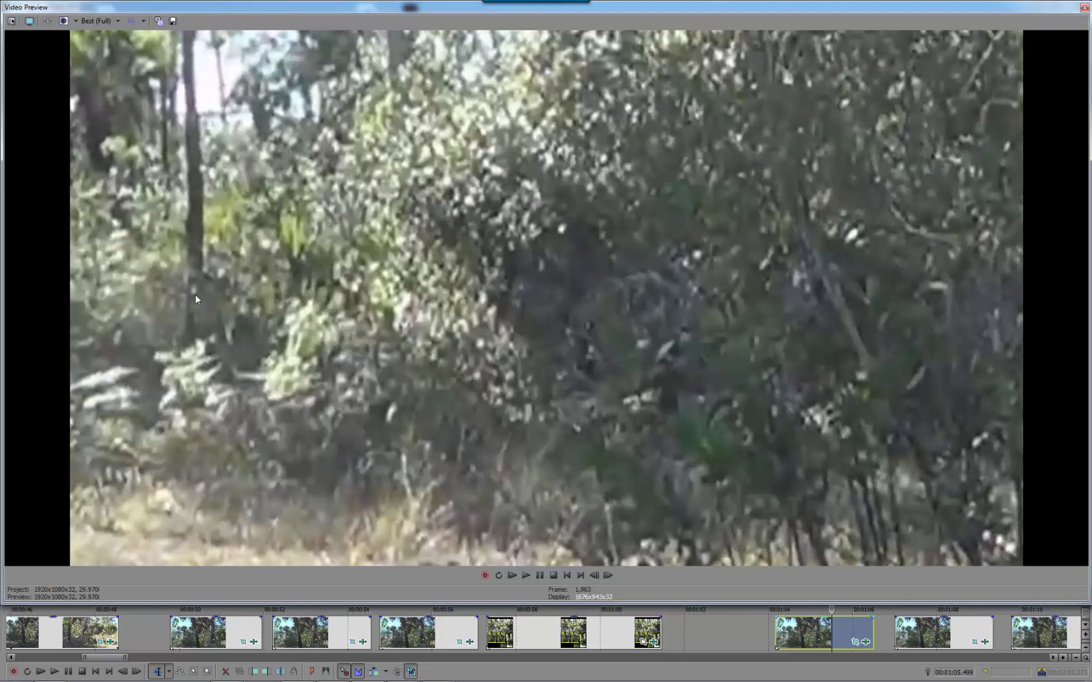
pyautogui.moveTo(798, 640)
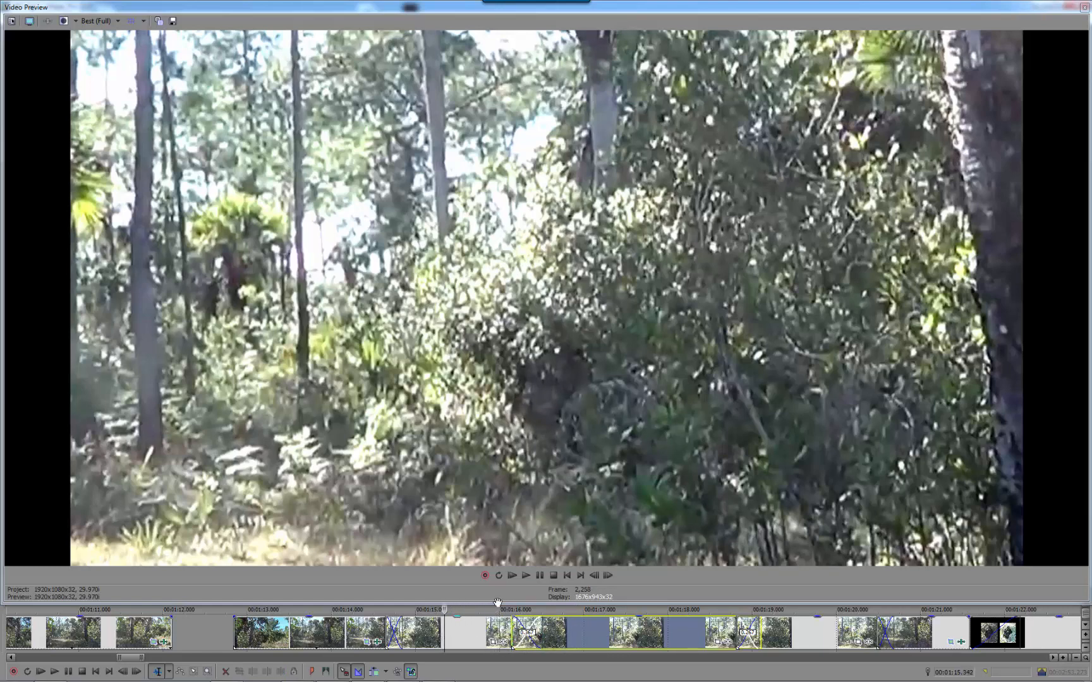
pyautogui.moveTo(594, 382)
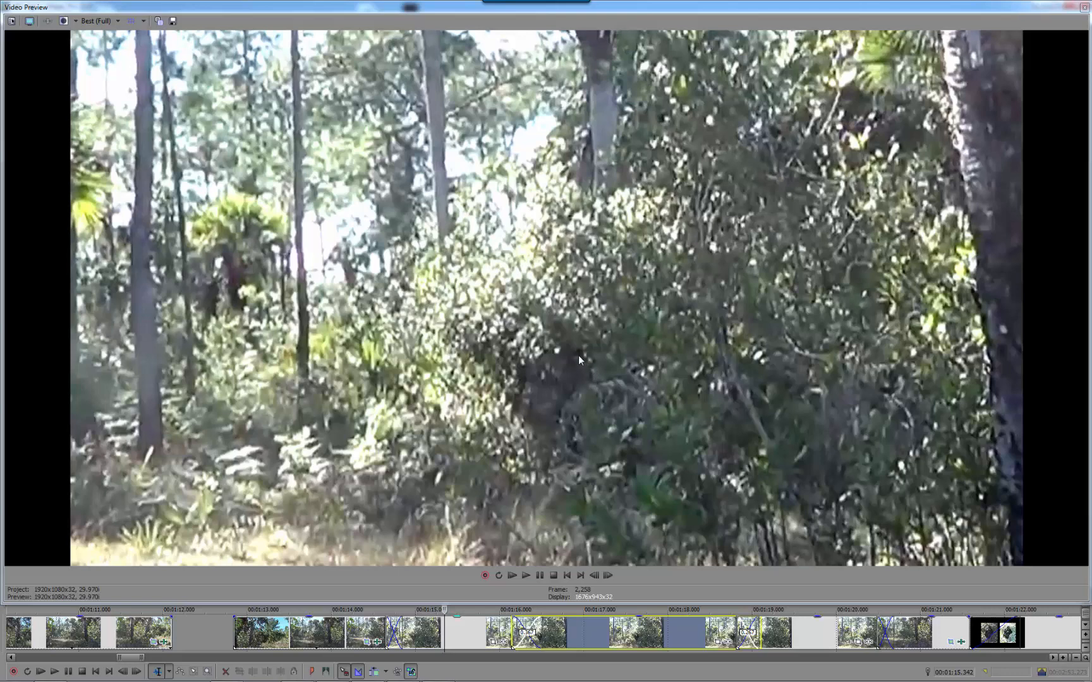
pyautogui.moveTo(508, 427)
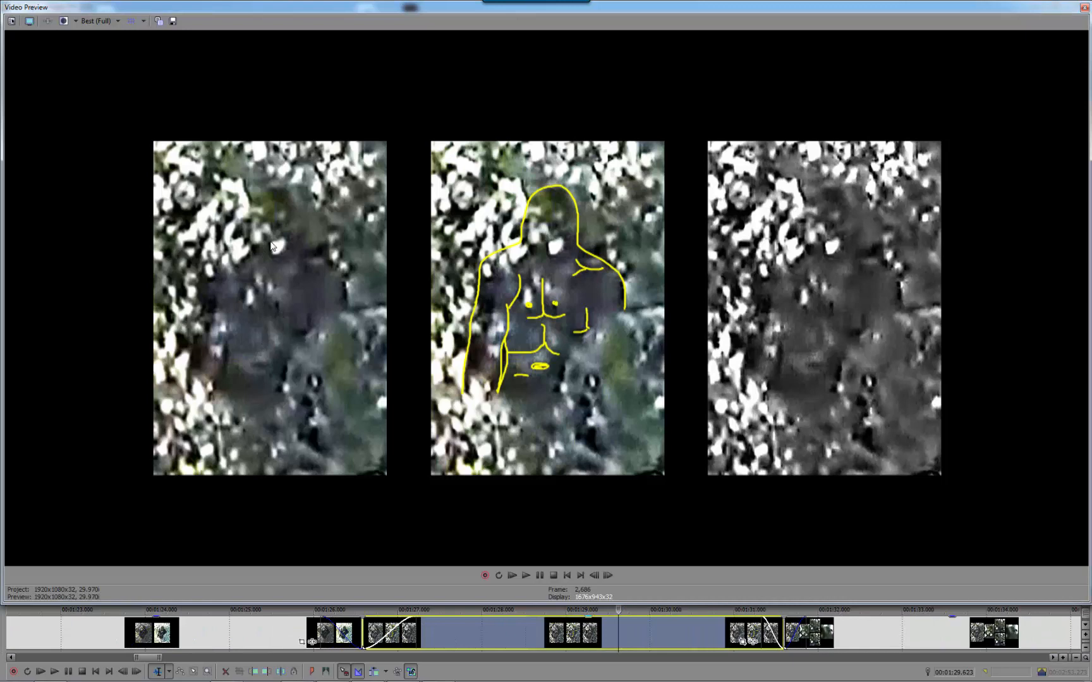
pyautogui.moveTo(275, 224)
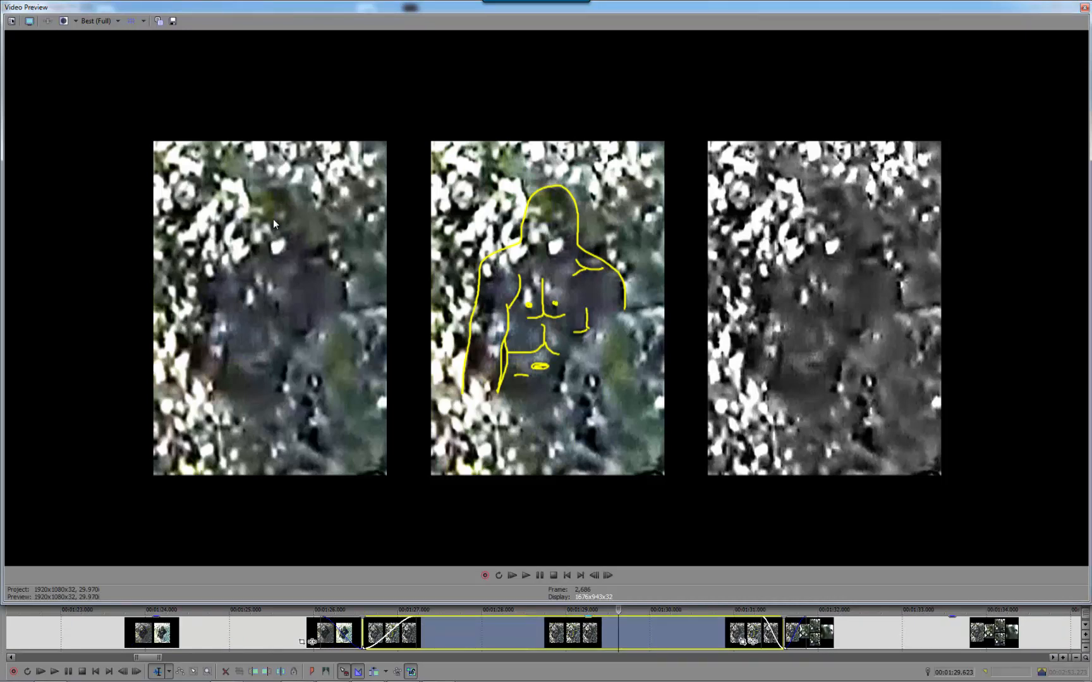
pyautogui.moveTo(260, 257)
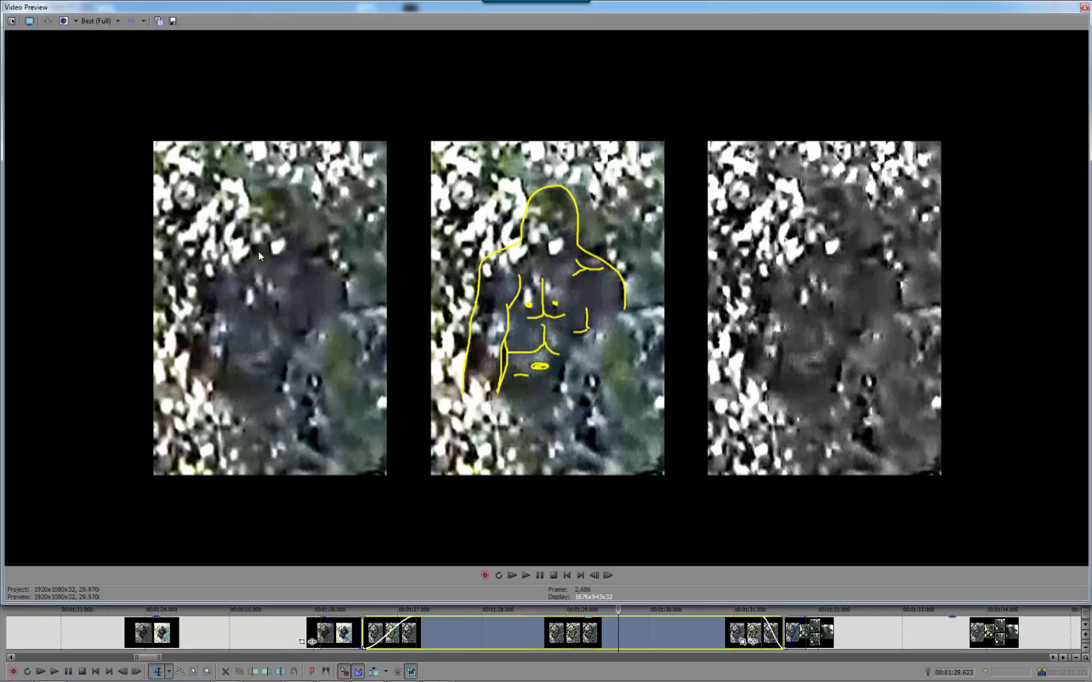
pyautogui.moveTo(218, 379)
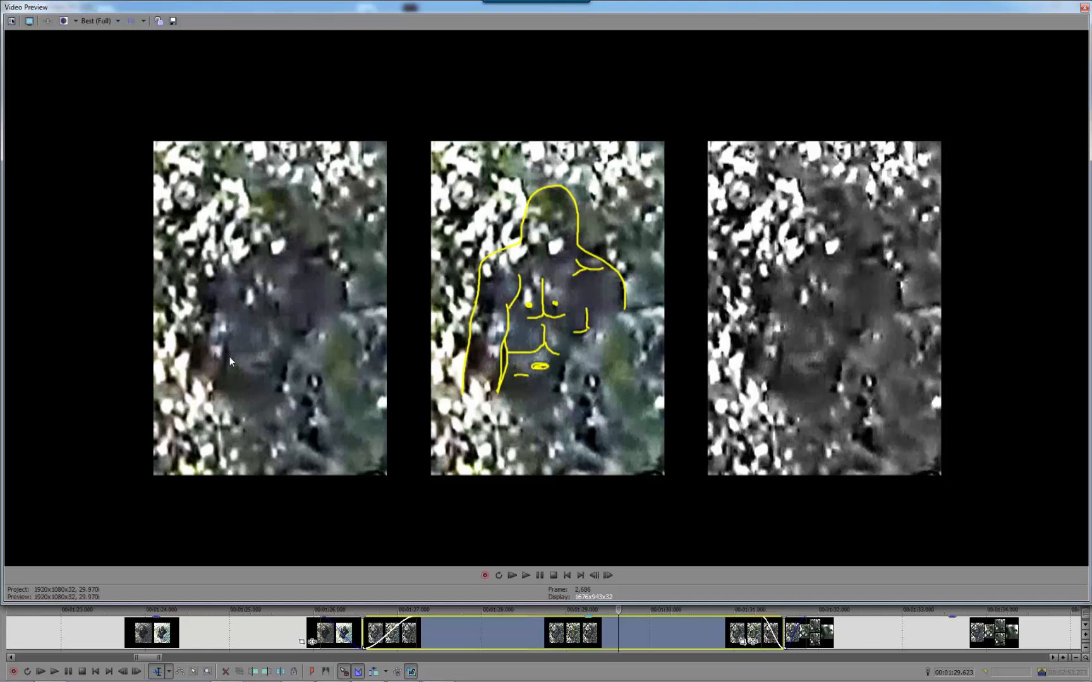
pyautogui.moveTo(235, 358)
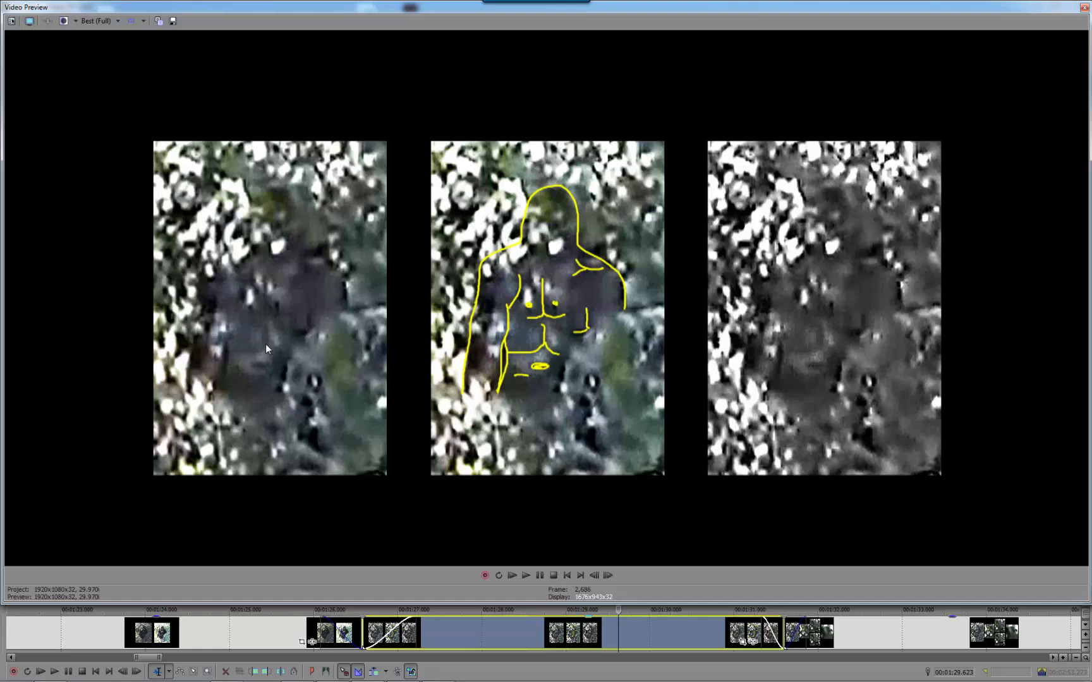
pyautogui.moveTo(214, 379)
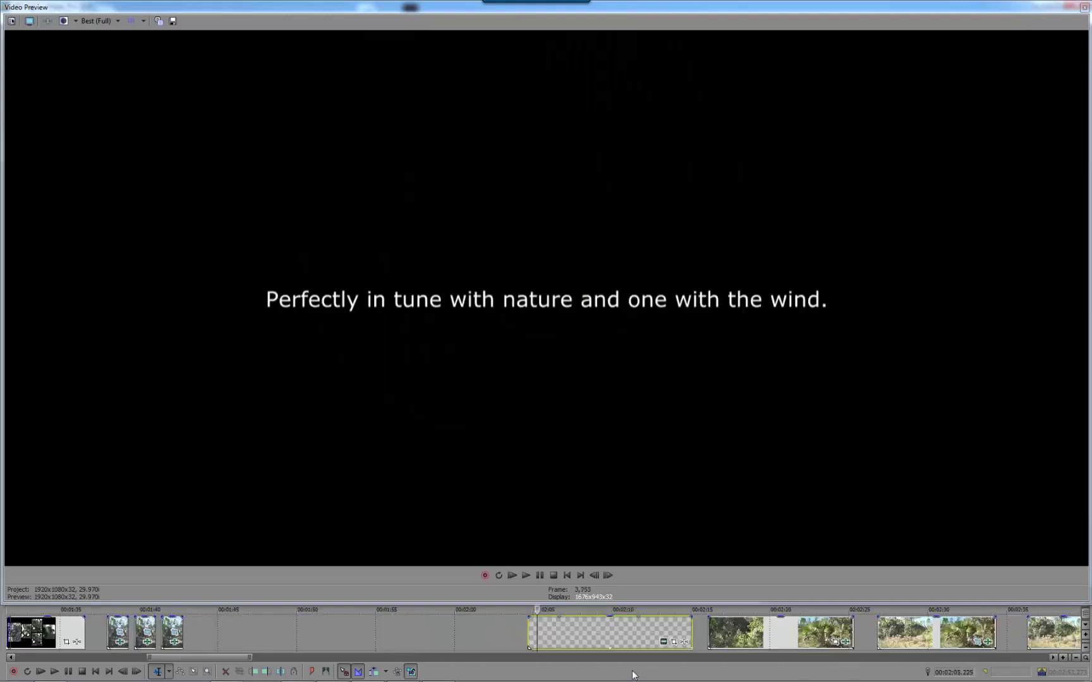
# Play the caption slide 'Perfectly in tune with nature and one with the wind.'.
pyautogui.click(607, 637)
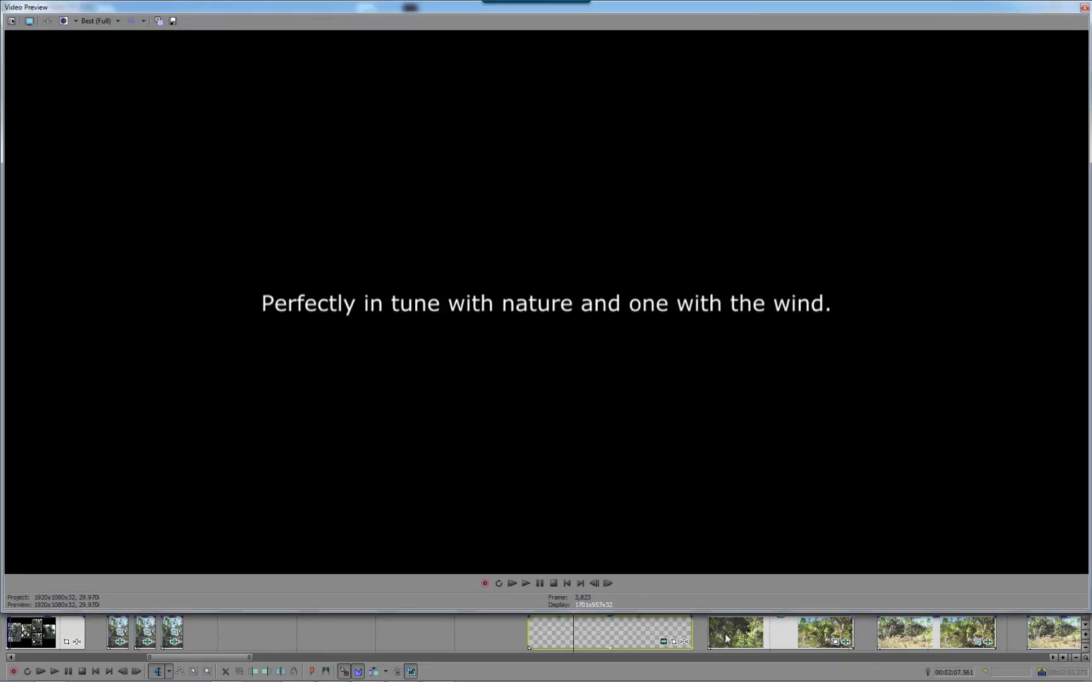
pyautogui.moveTo(772, 637)
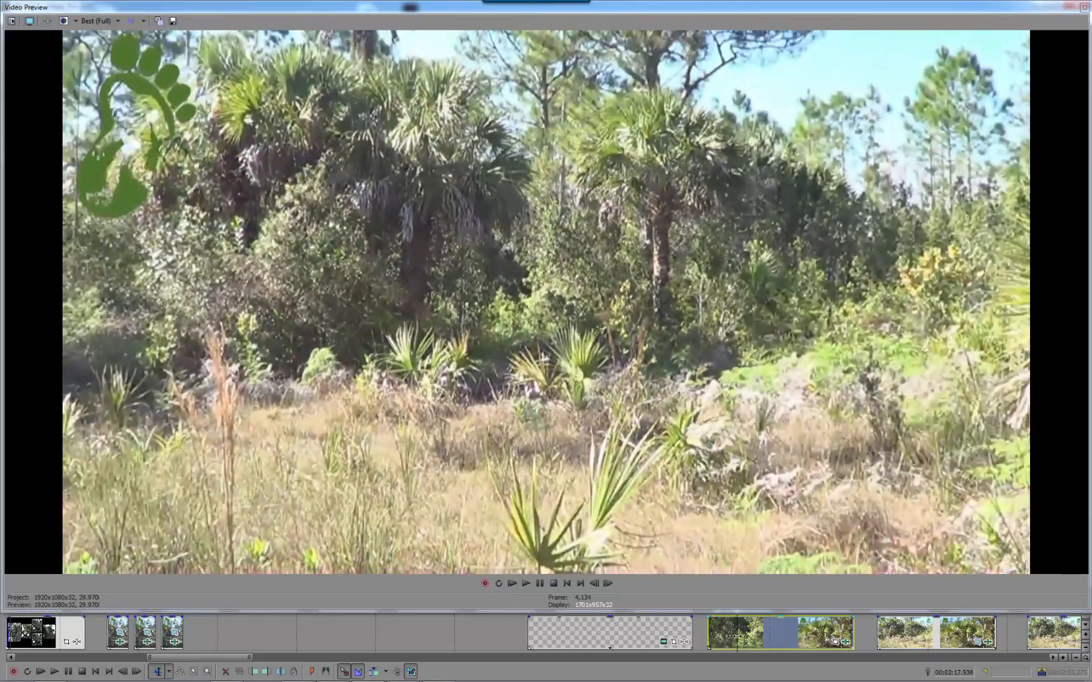
pyautogui.moveTo(665, 306)
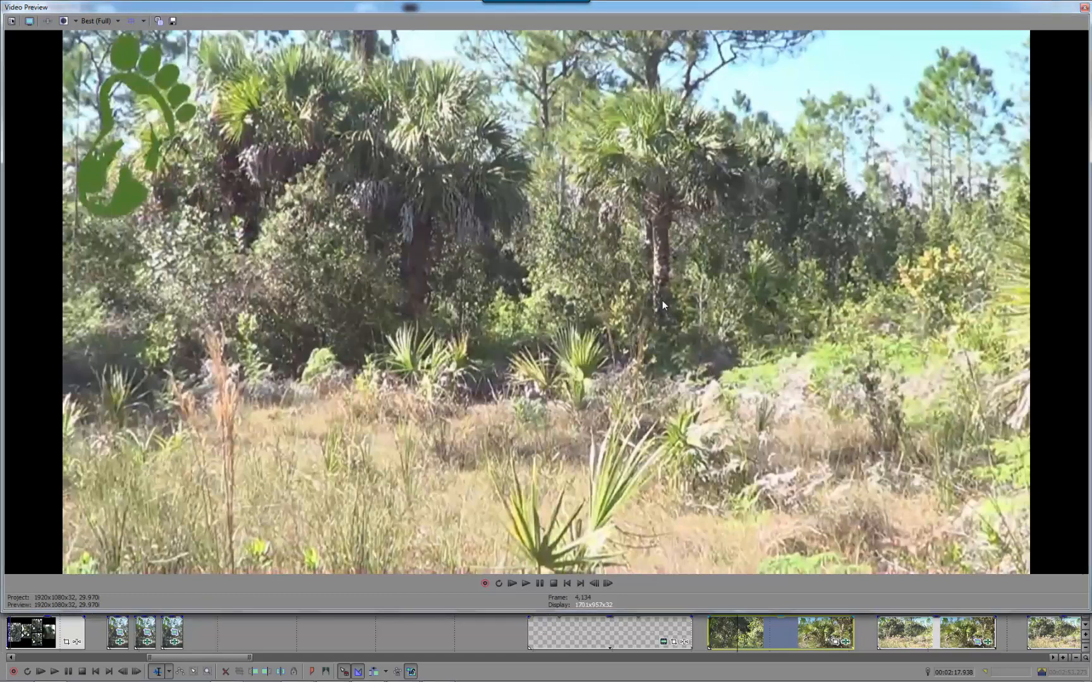
pyautogui.moveTo(700, 358)
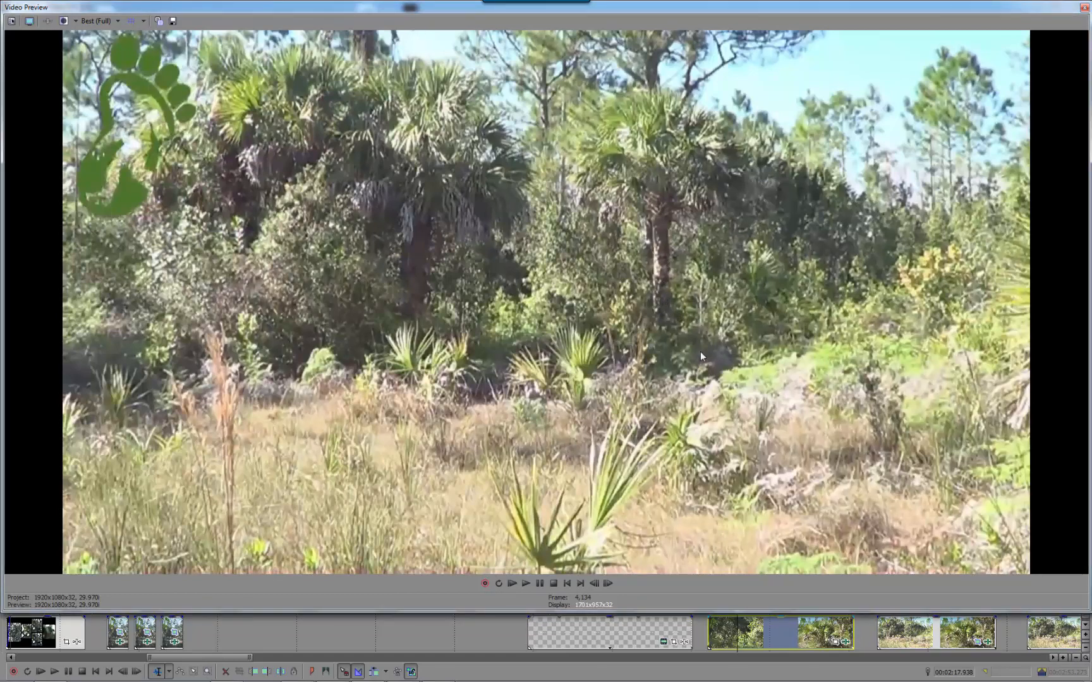
pyautogui.moveTo(661, 285)
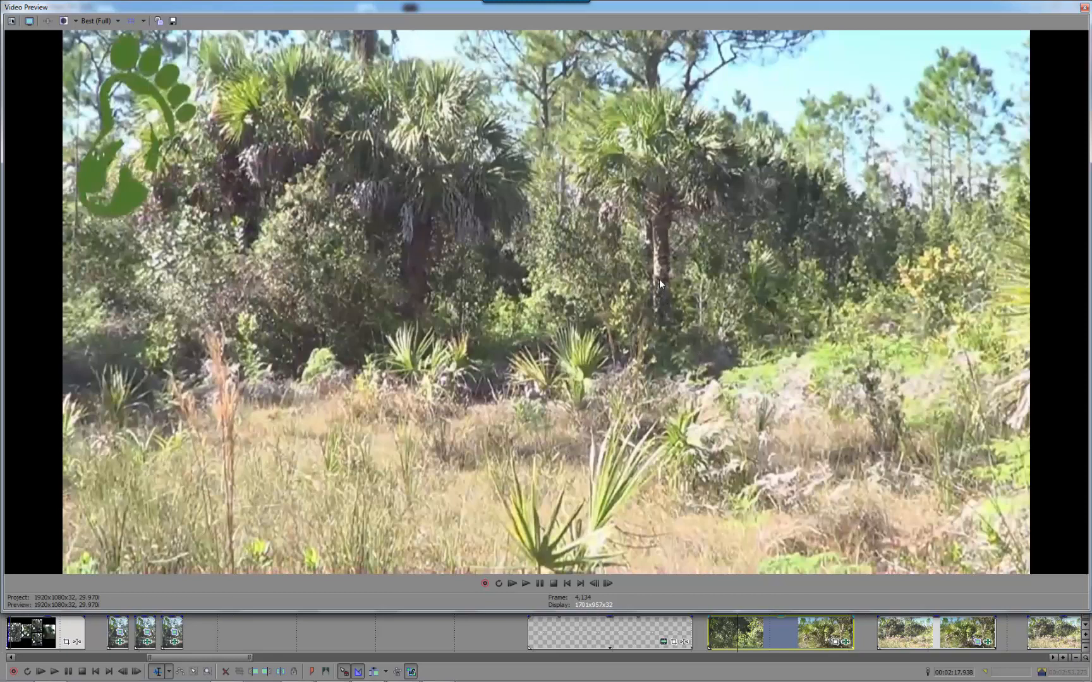
pyautogui.moveTo(672, 280)
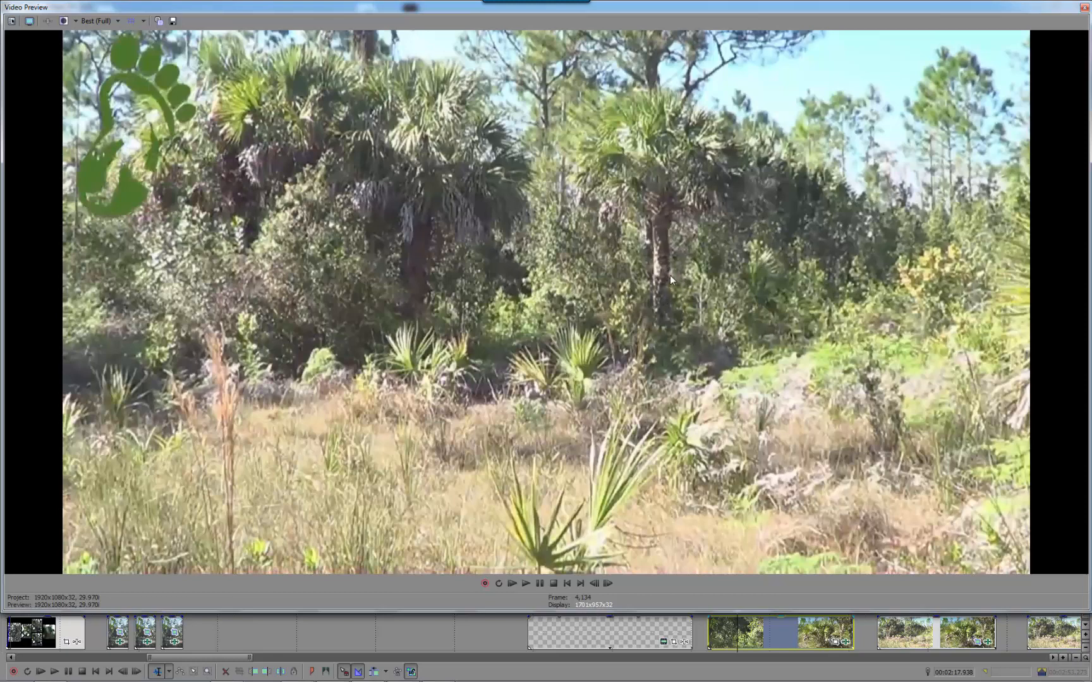
pyautogui.moveTo(685, 282)
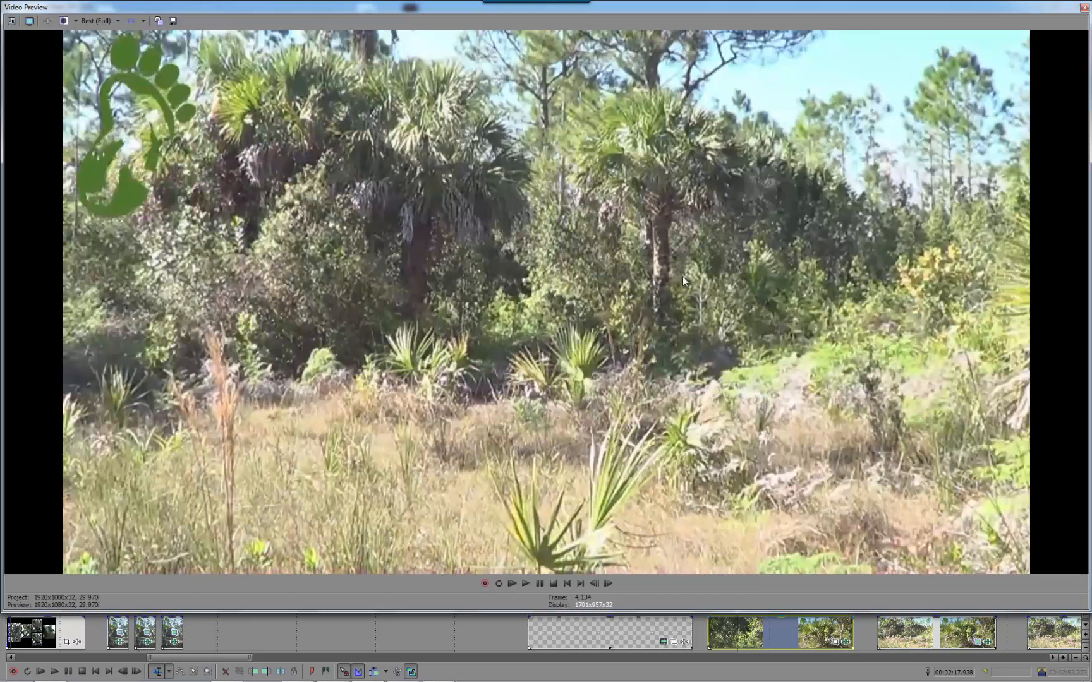
pyautogui.moveTo(667, 282)
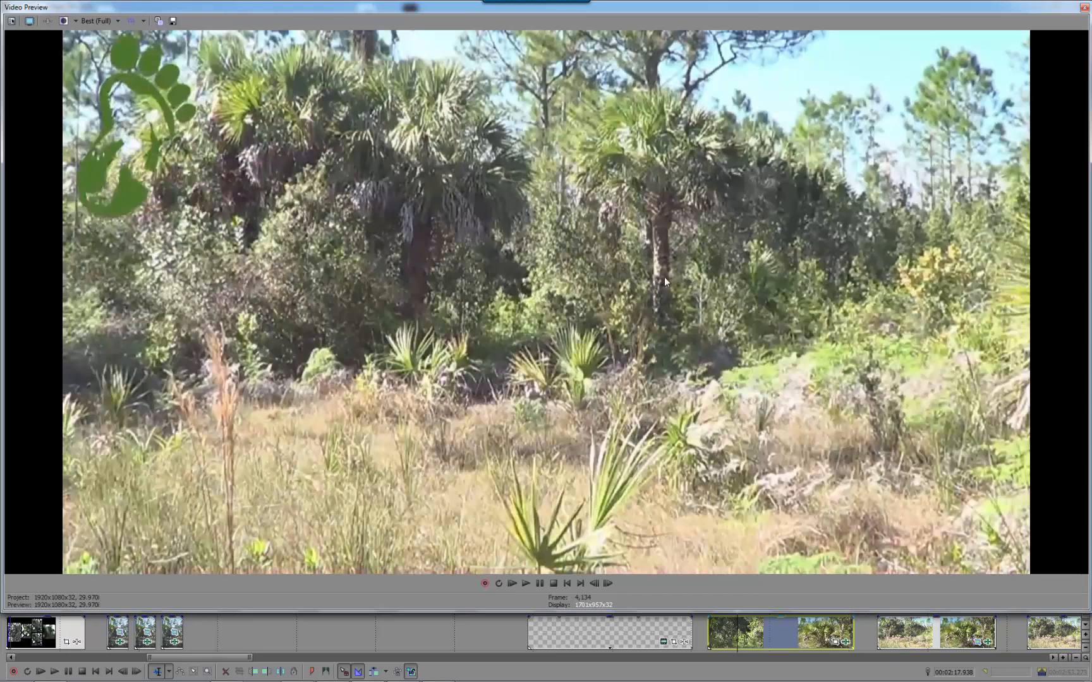
pyautogui.moveTo(745, 301)
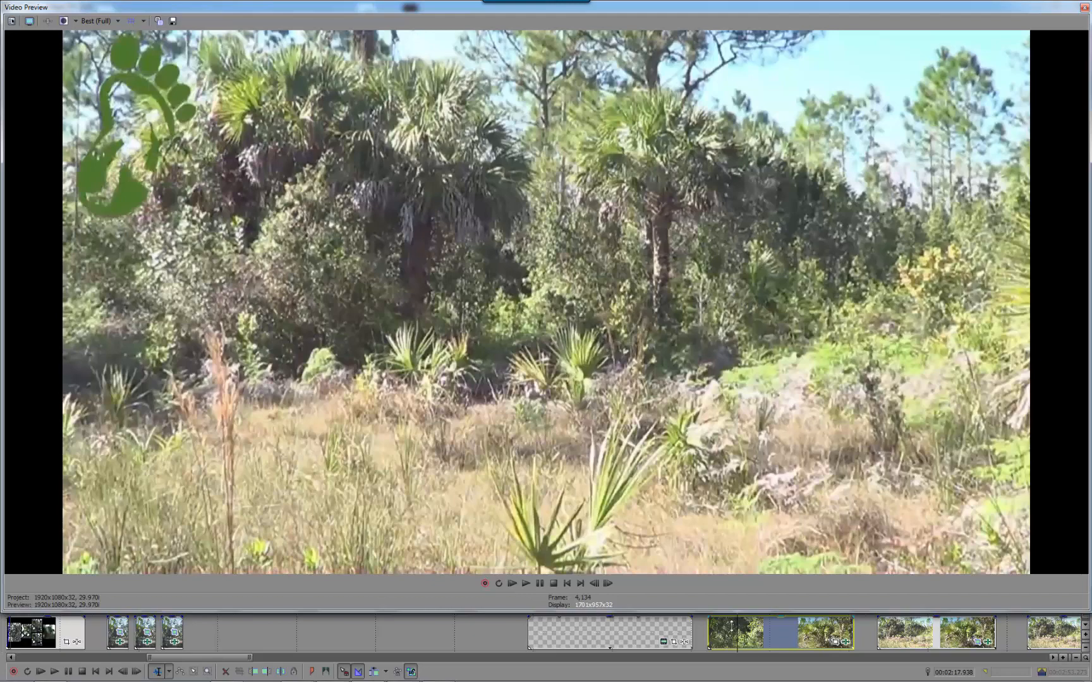
# Advance the playhead past the caption slide to the palm-and-brush footage.
pyautogui.click(526, 584)
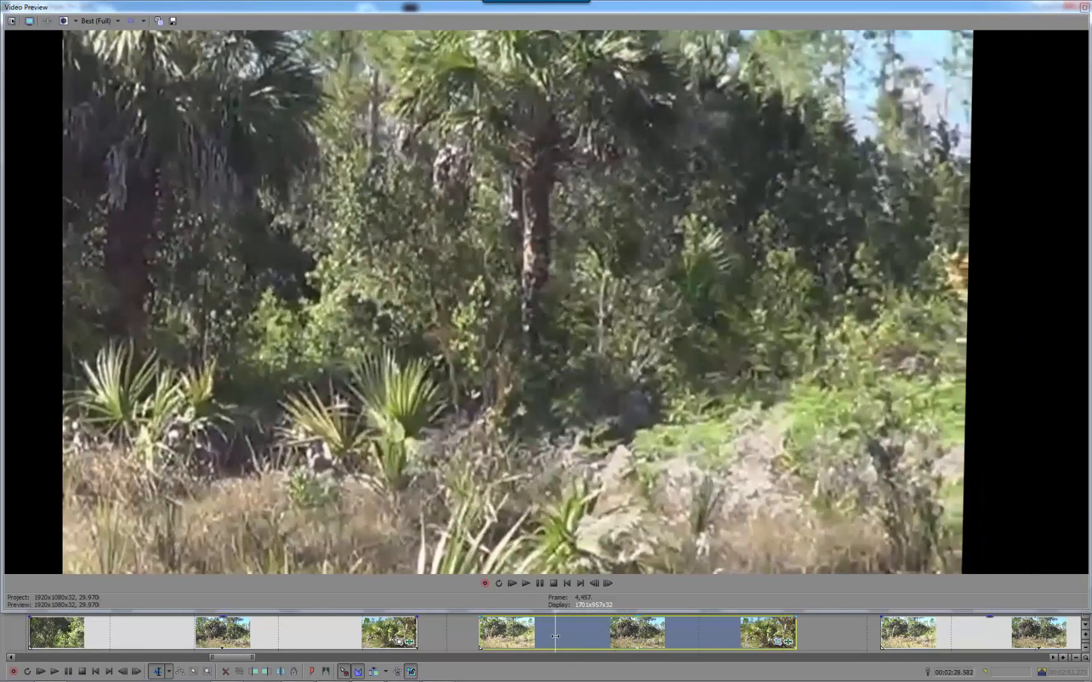
# Play further through the palm-and-brush close-up as the shot widens toward the spotlight event.
pyautogui.click(525, 584)
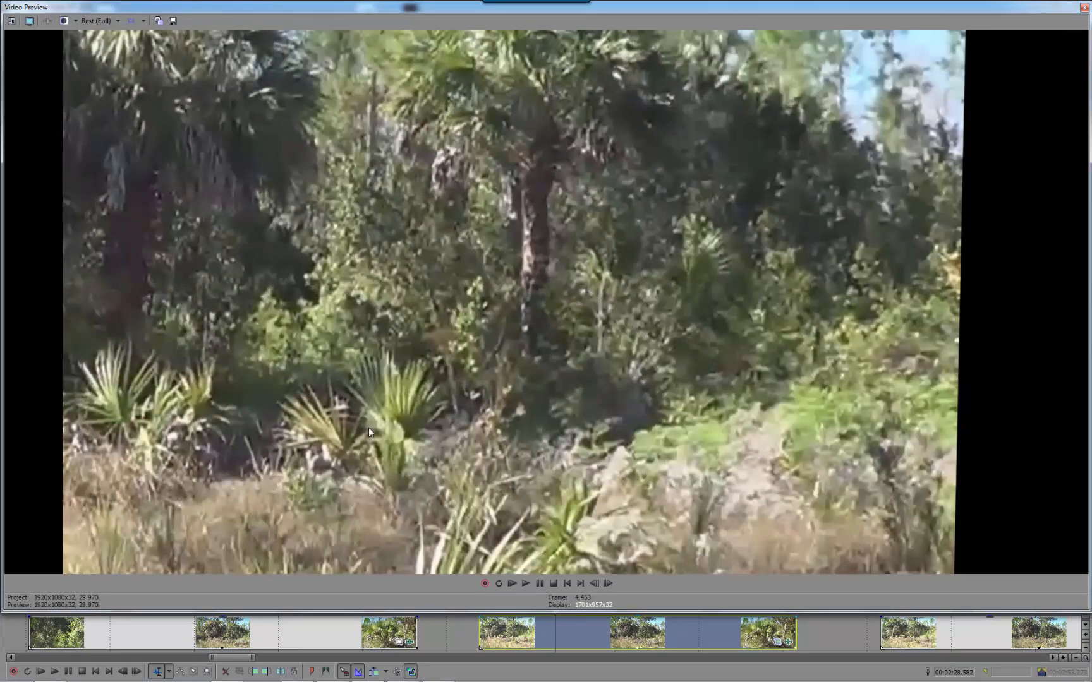
pyautogui.click(526, 584)
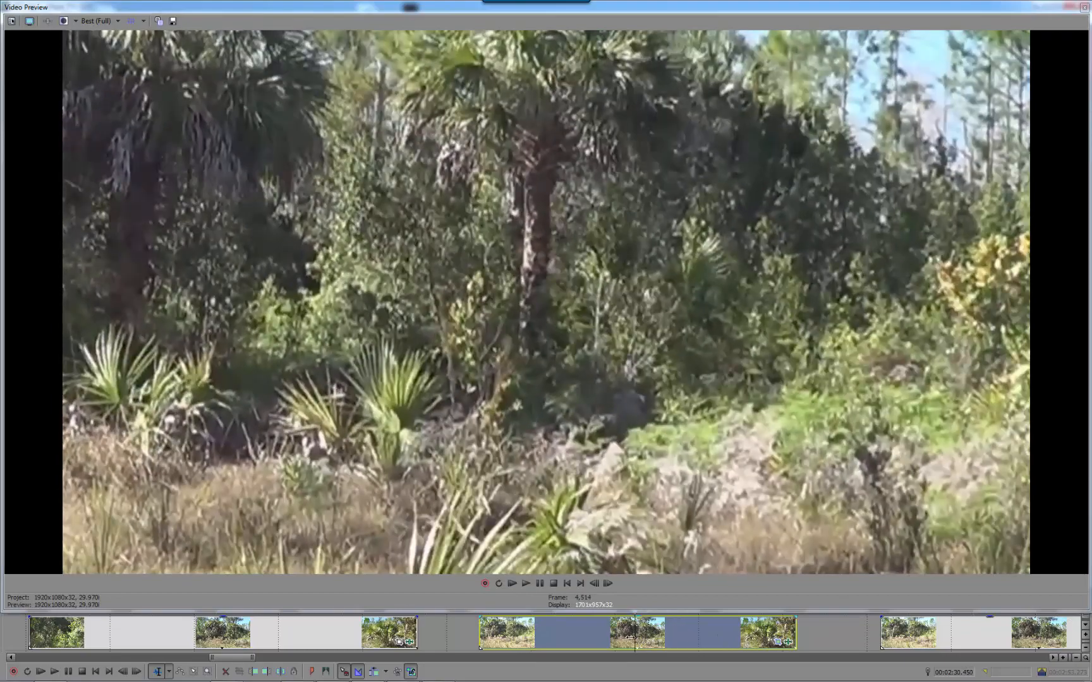
pyautogui.click(515, 583)
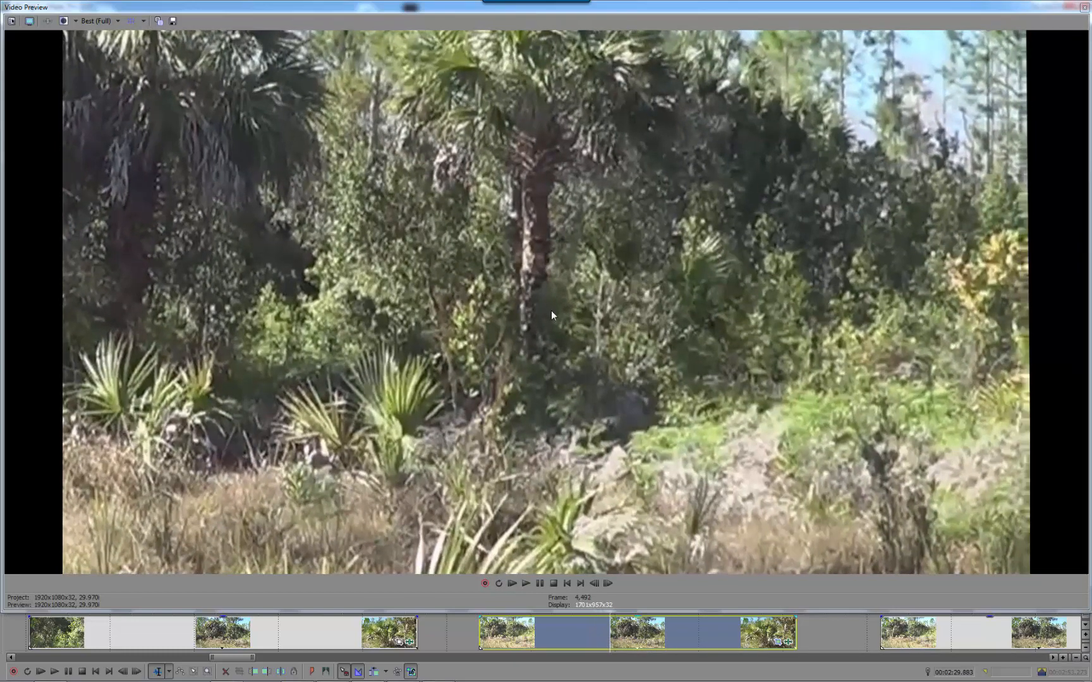
pyautogui.moveTo(565, 356)
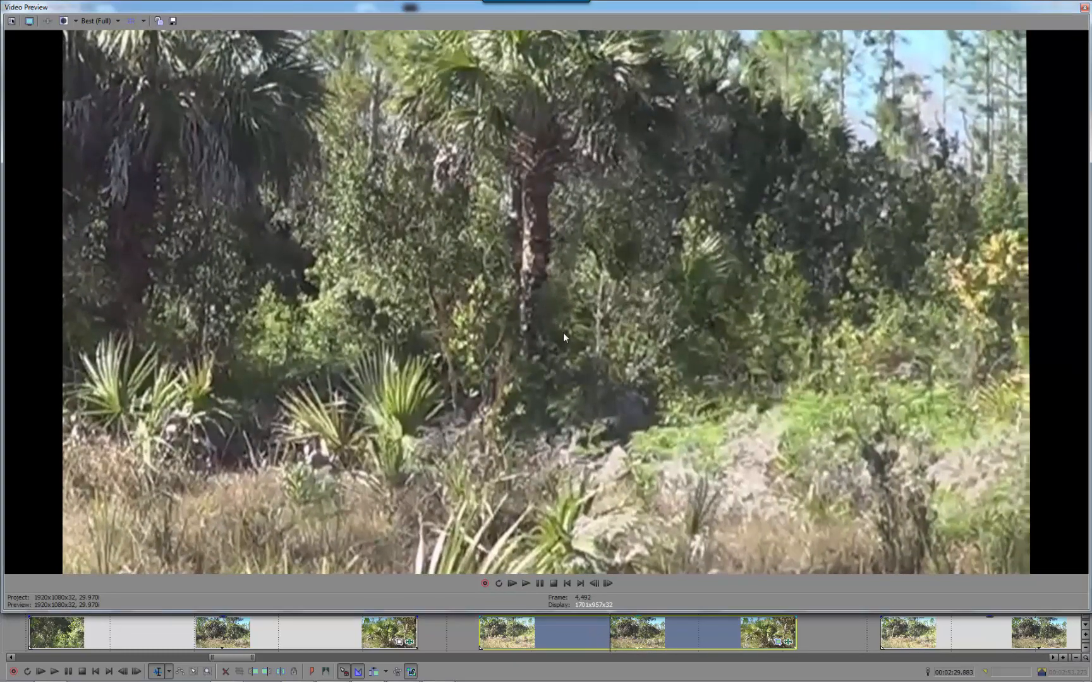
pyautogui.moveTo(566, 339)
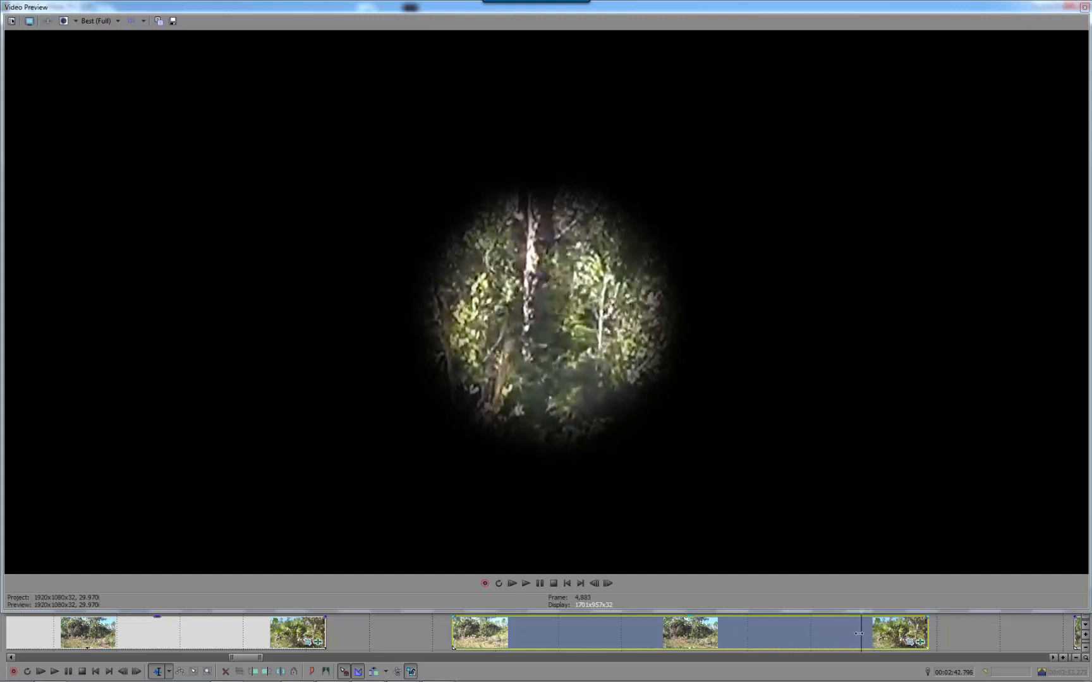
# Play past the circular tree-trunk spotlight into the magnified, sharpened trunk close-up.
pyautogui.click(628, 641)
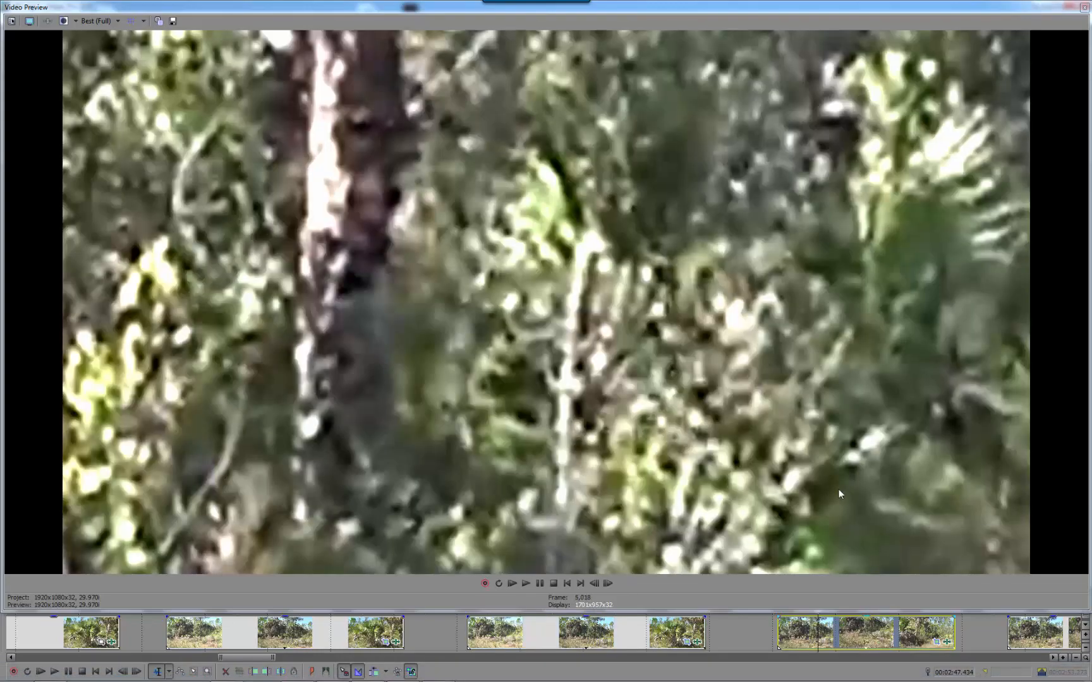
pyautogui.click(525, 584)
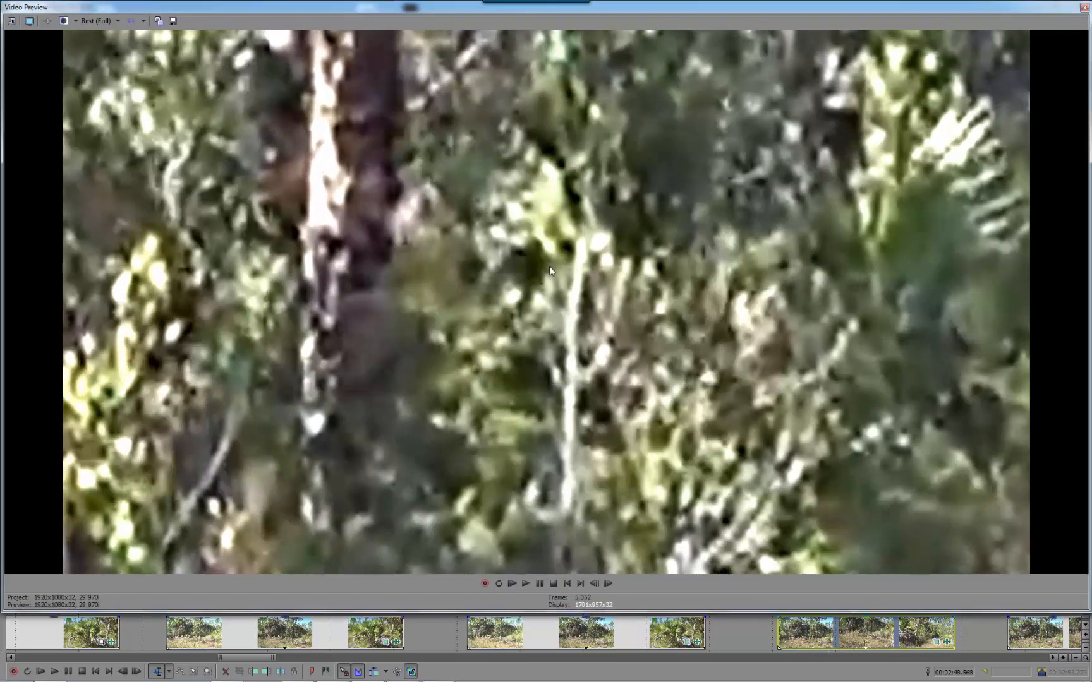
# Move the playhead to the blurry woodland clip of dark trunks and ferns.
pyautogui.click(513, 583)
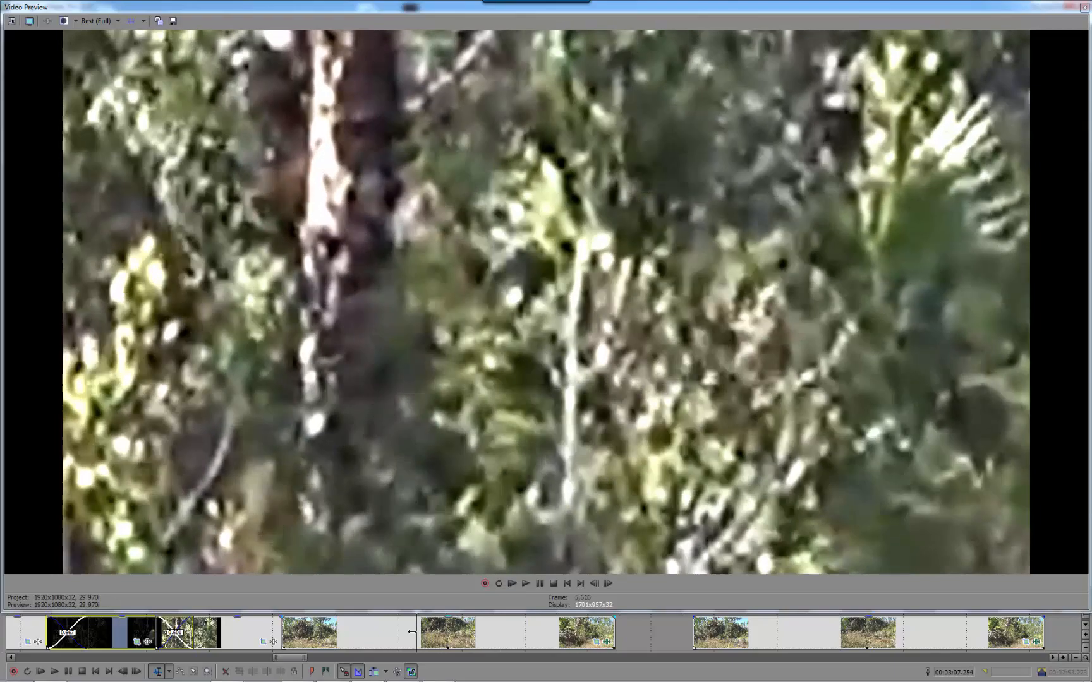
pyautogui.click(526, 584)
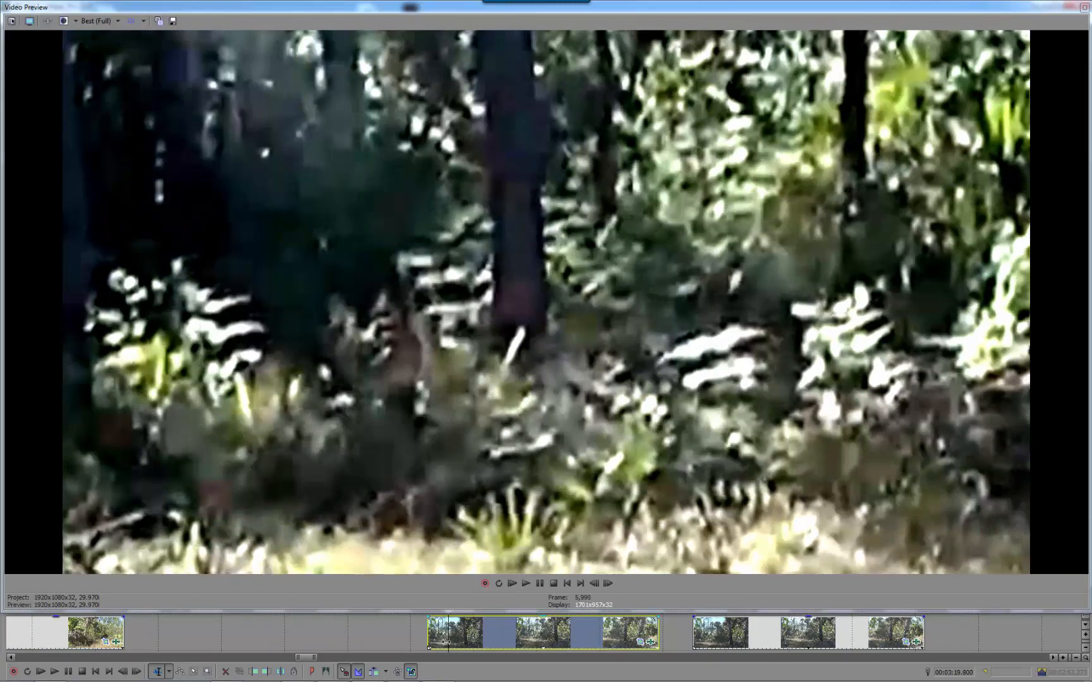
# Reposition the playhead further along the dark trunks-and-ferns woodland clip.
pyautogui.click(512, 584)
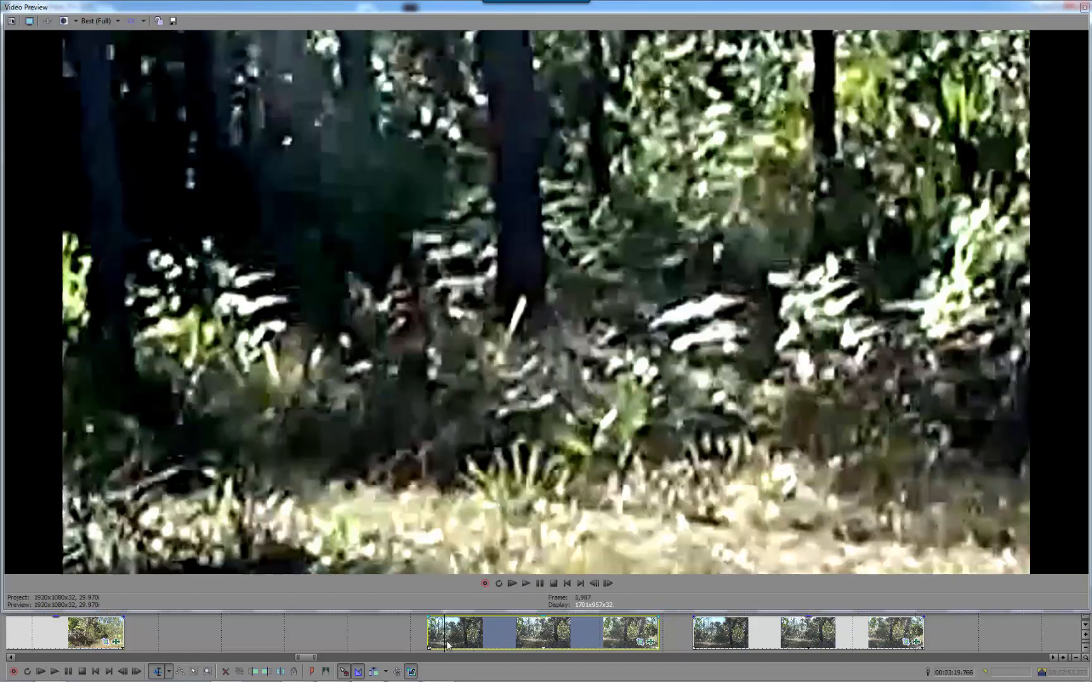
pyautogui.click(526, 584)
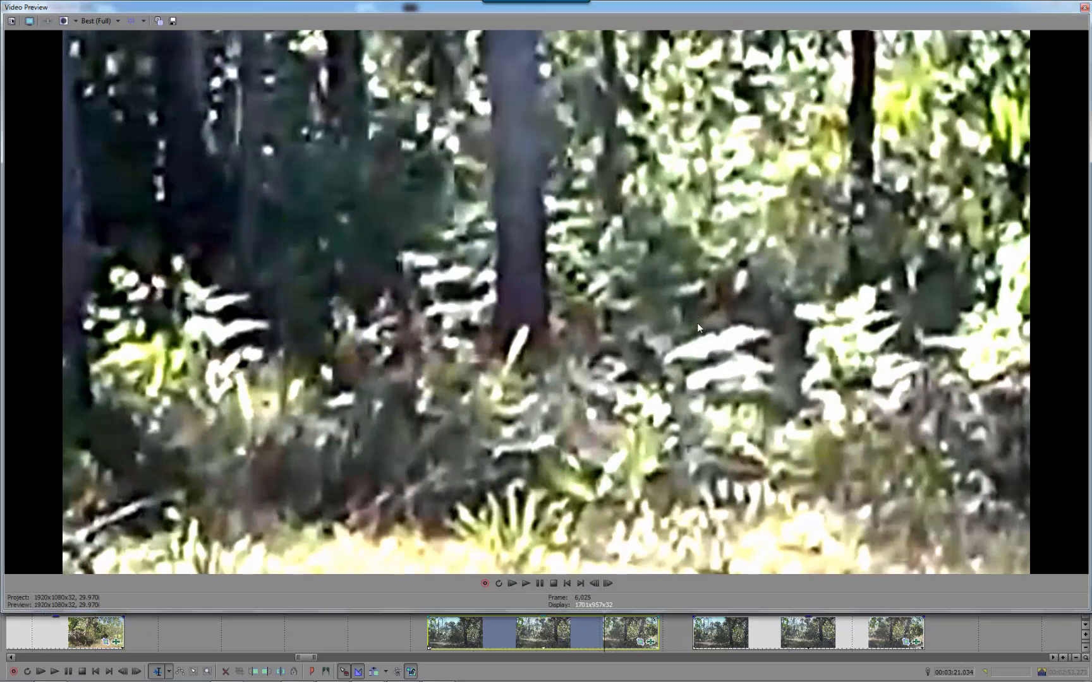
pyautogui.moveTo(770, 337)
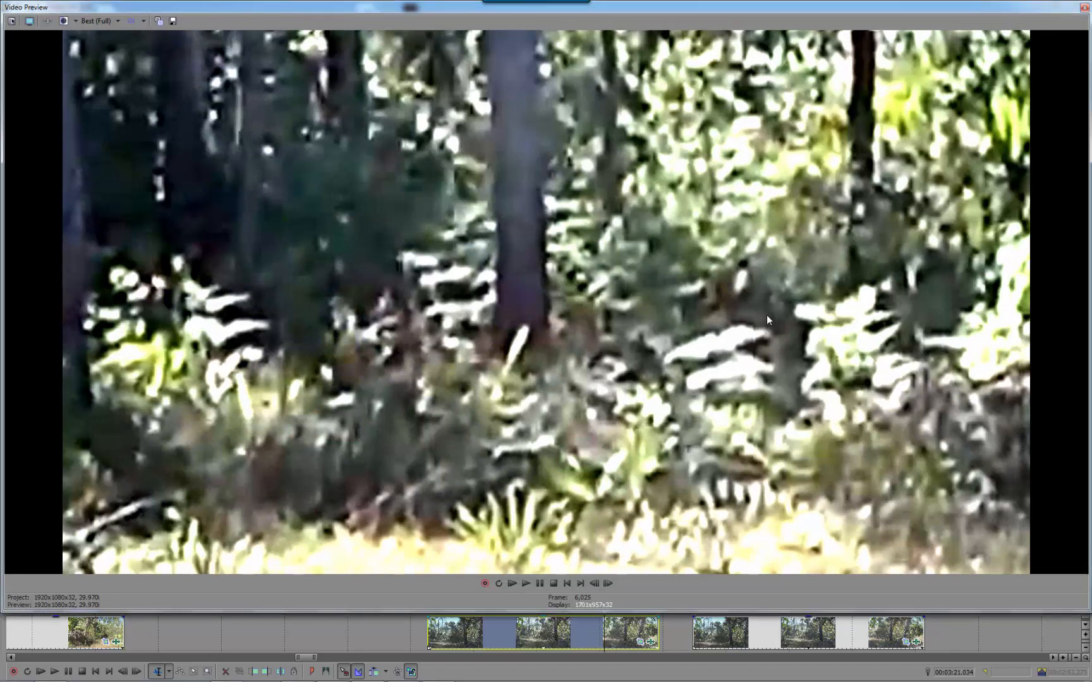
pyautogui.moveTo(720, 314)
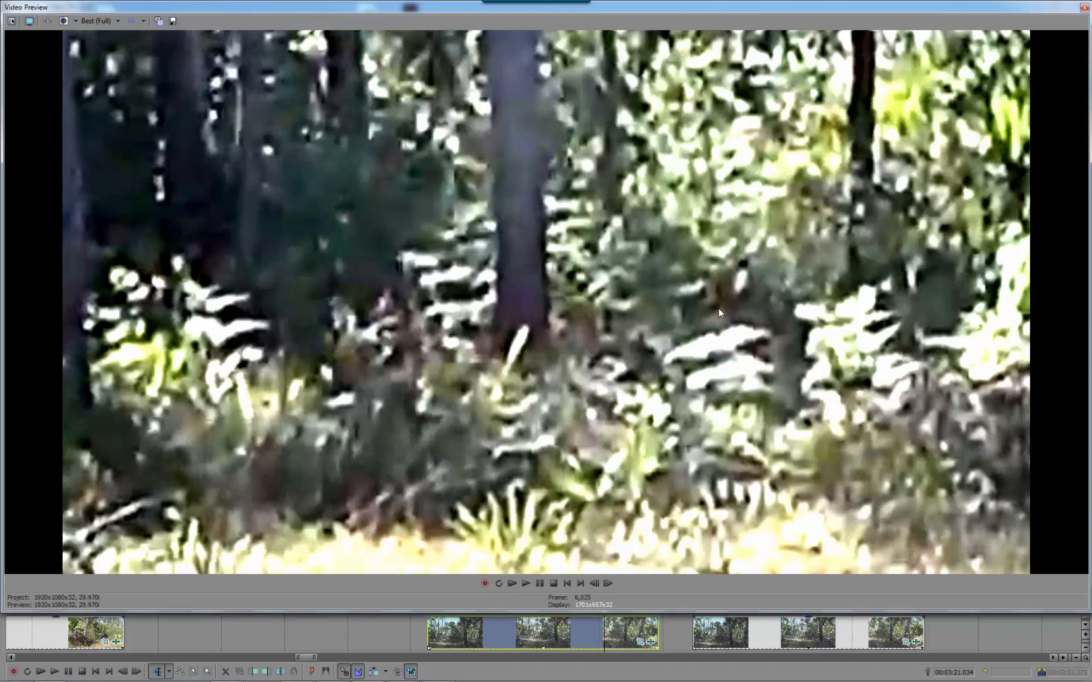
pyautogui.moveTo(740, 322)
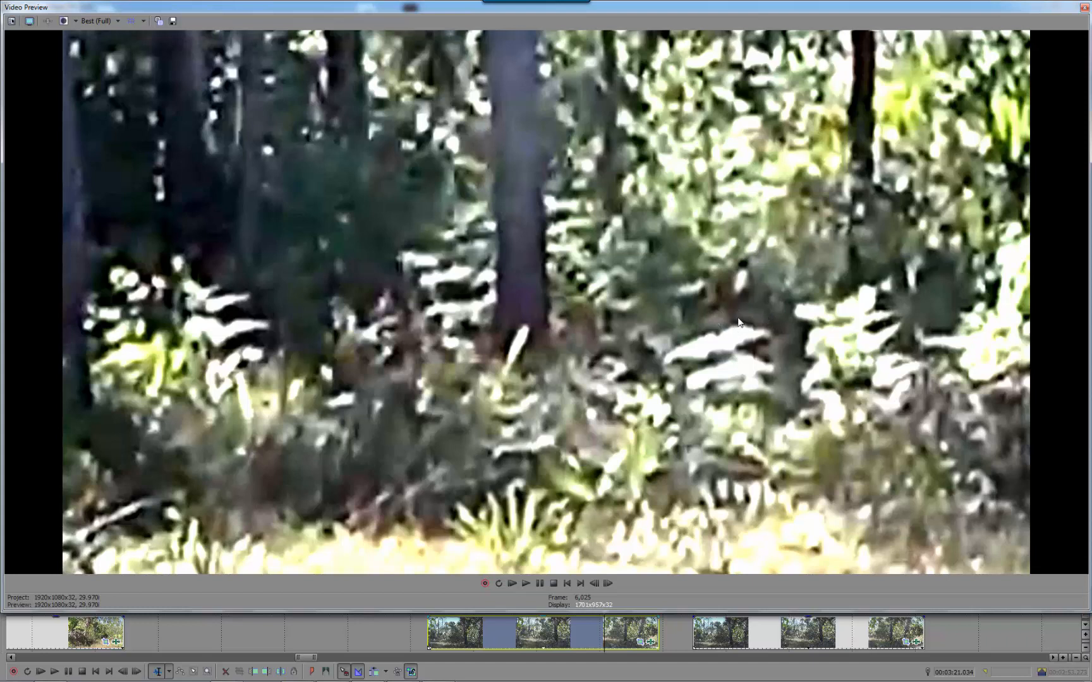
pyautogui.moveTo(731, 320)
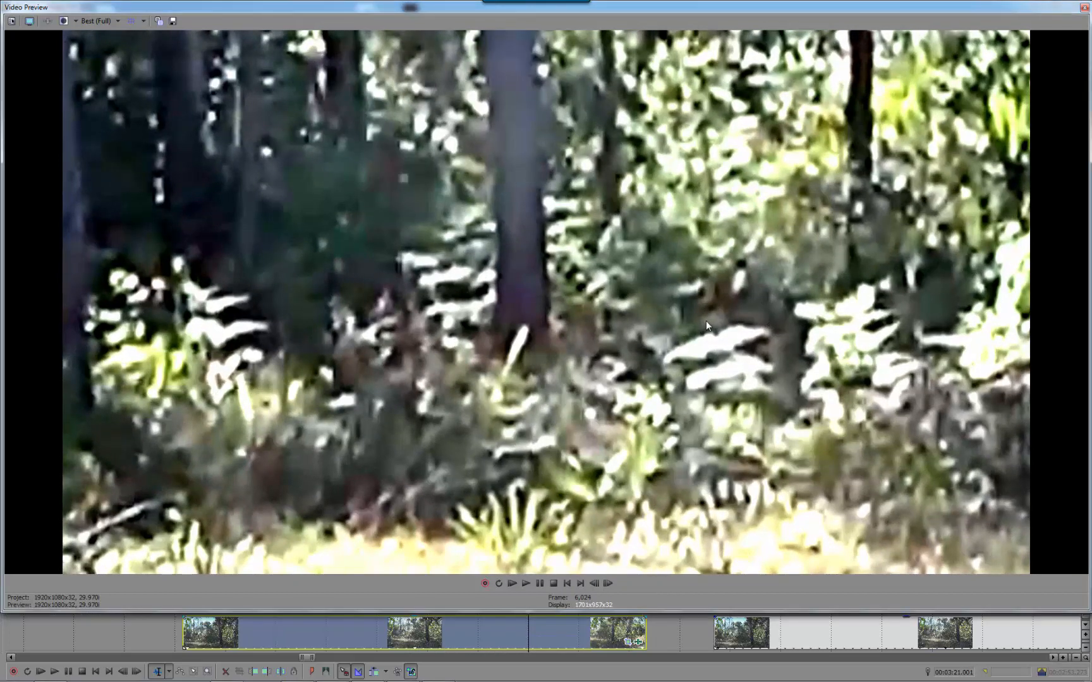
pyautogui.moveTo(726, 290)
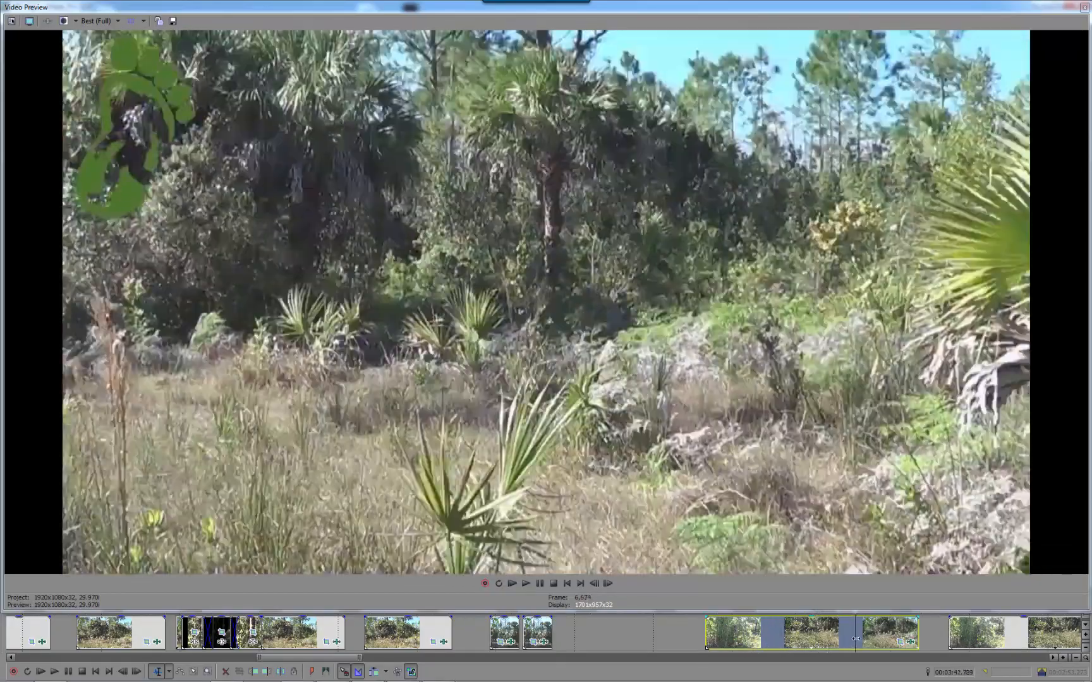
# Play the sunny grassy palm clearing clip with the green footprint logo.
pyautogui.click(525, 584)
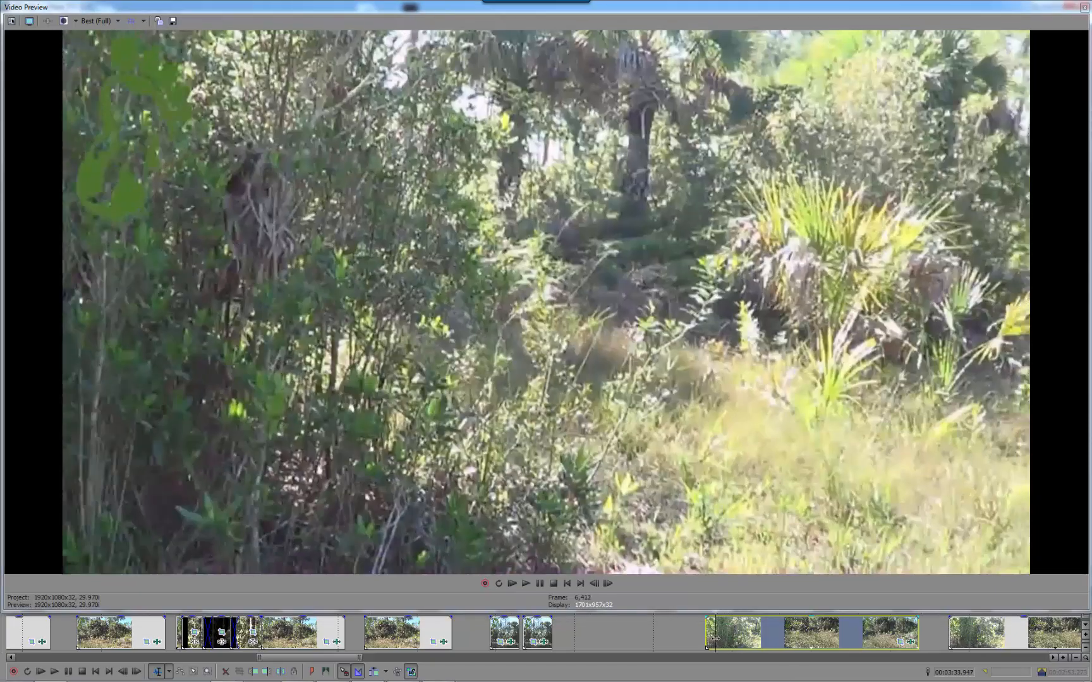
pyautogui.click(526, 583)
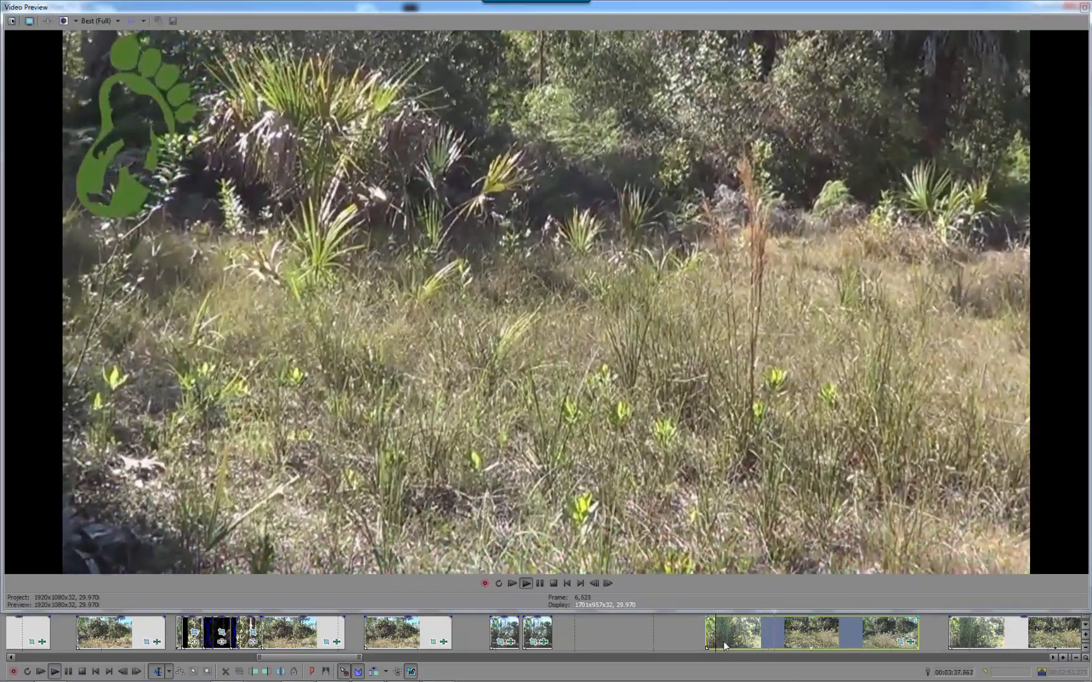
# Place the playhead on the zoomed, desaturated palm-frond close-up clip.
pyautogui.click(526, 584)
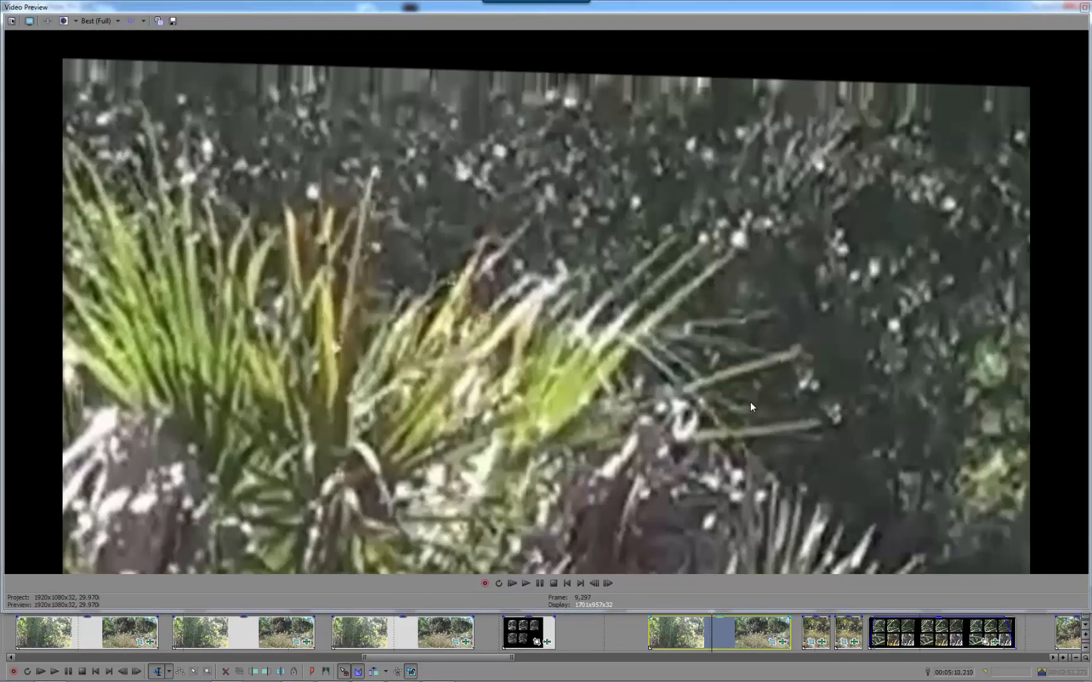
pyautogui.moveTo(765, 357)
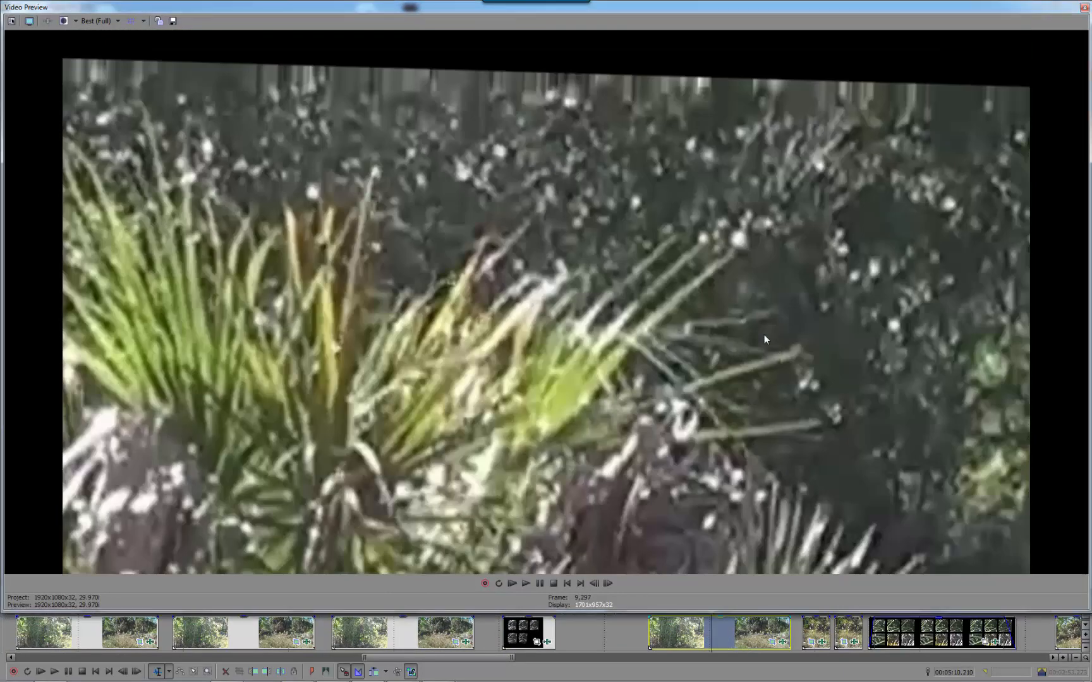
pyautogui.moveTo(573, 294)
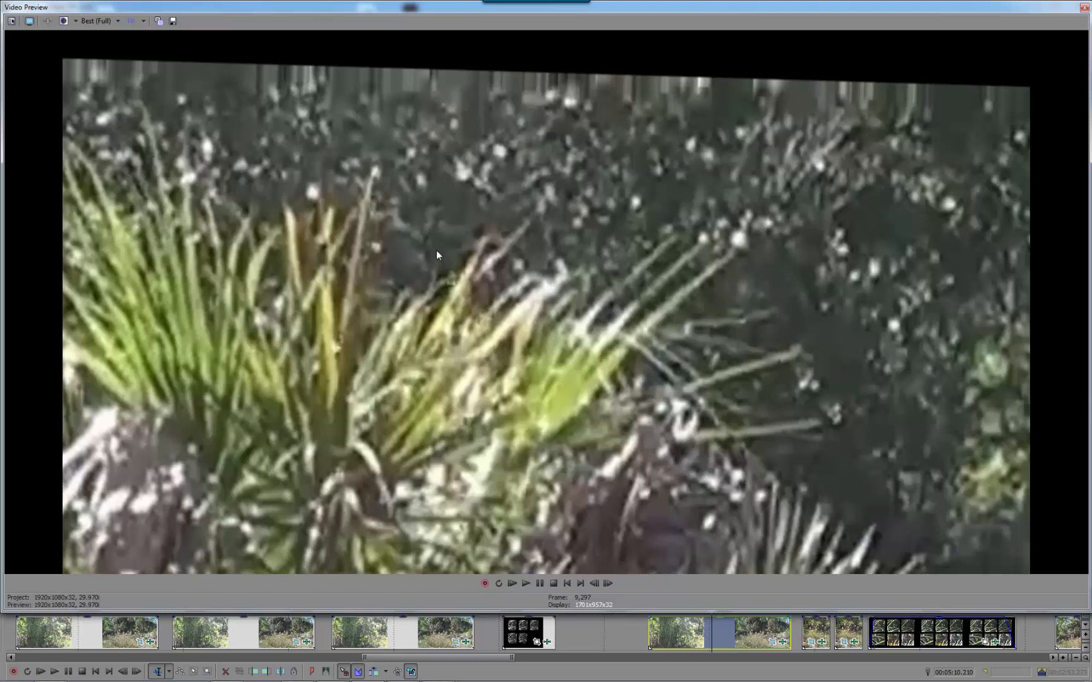
pyautogui.moveTo(459, 247)
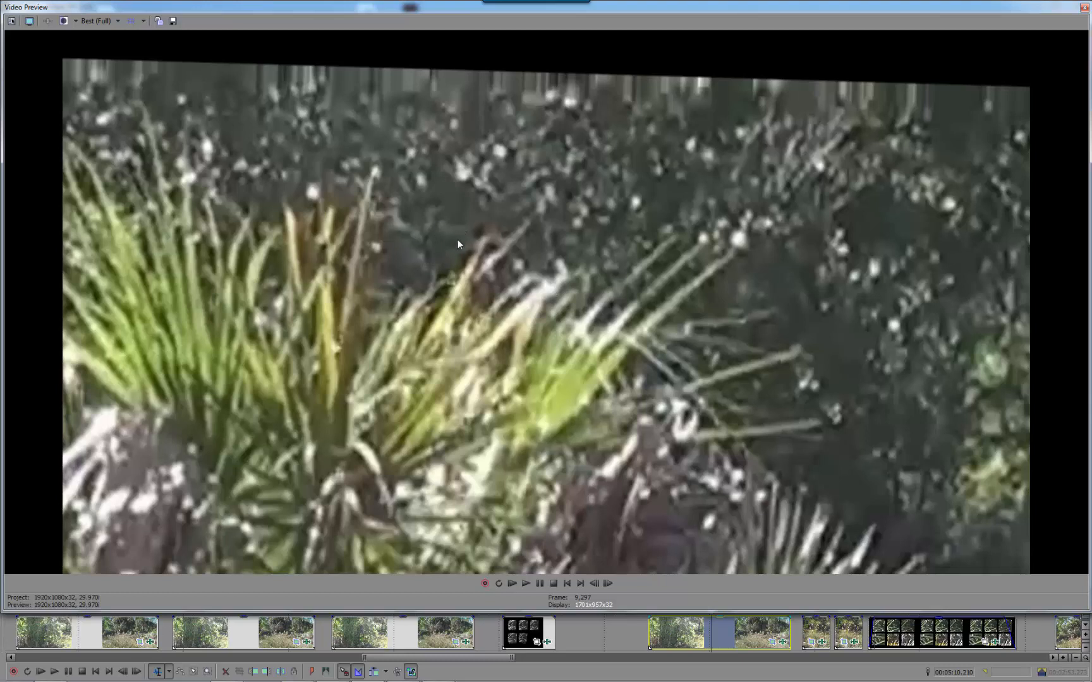
pyautogui.moveTo(761, 642)
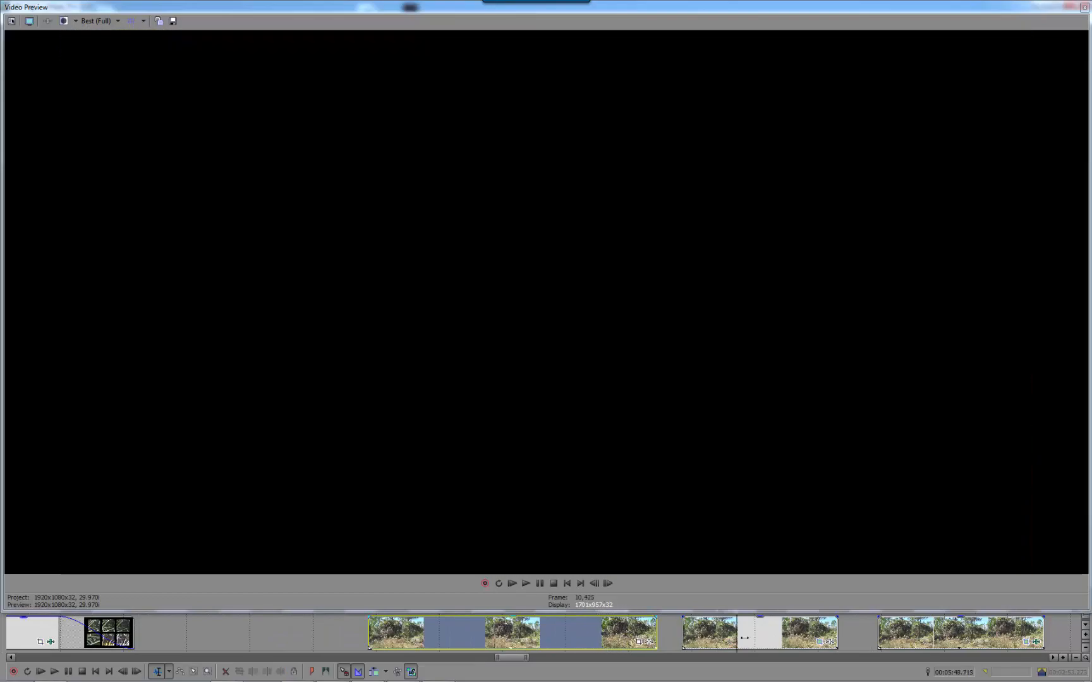
# Play through the zoomed pine and palm treetop footage against blue sky.
pyautogui.click(526, 584)
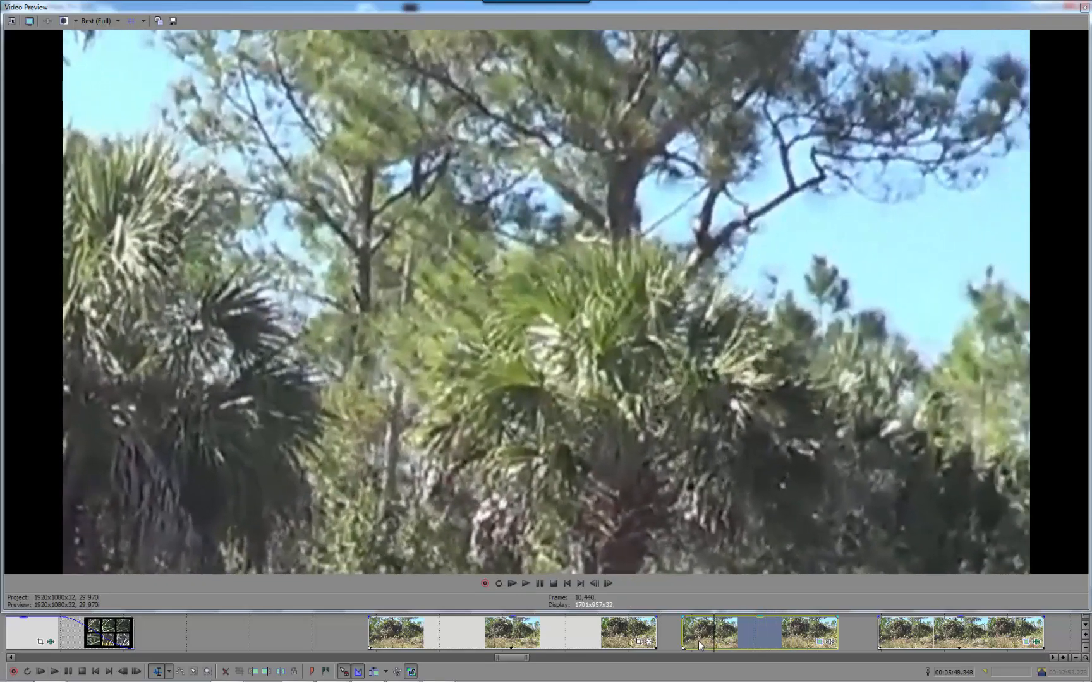
pyautogui.click(526, 584)
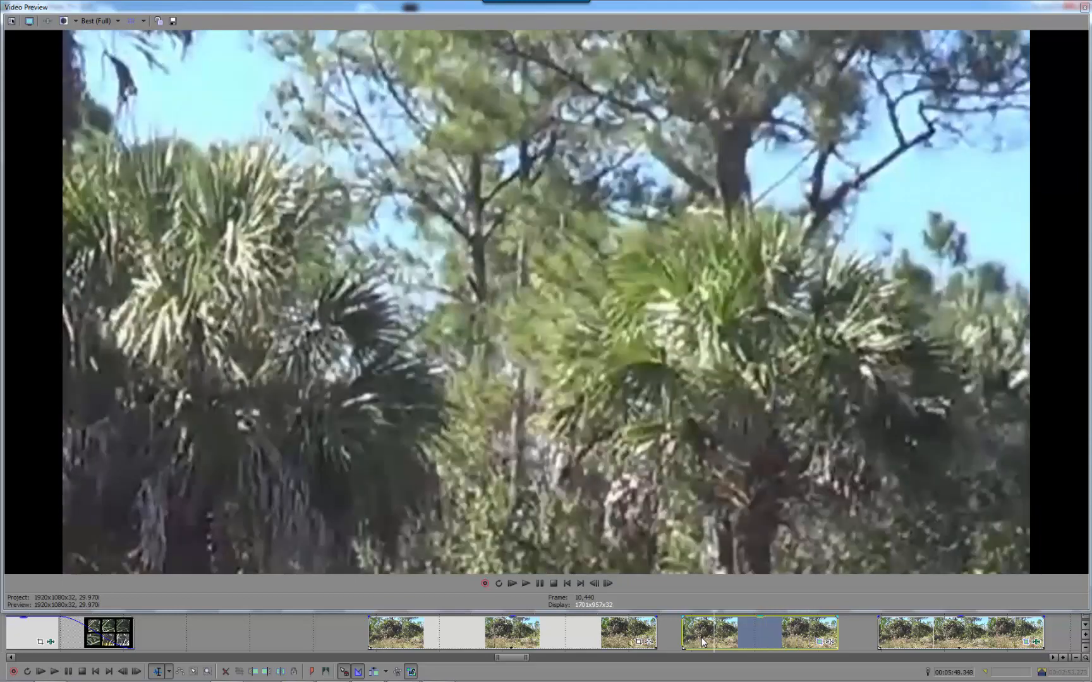
pyautogui.click(526, 584)
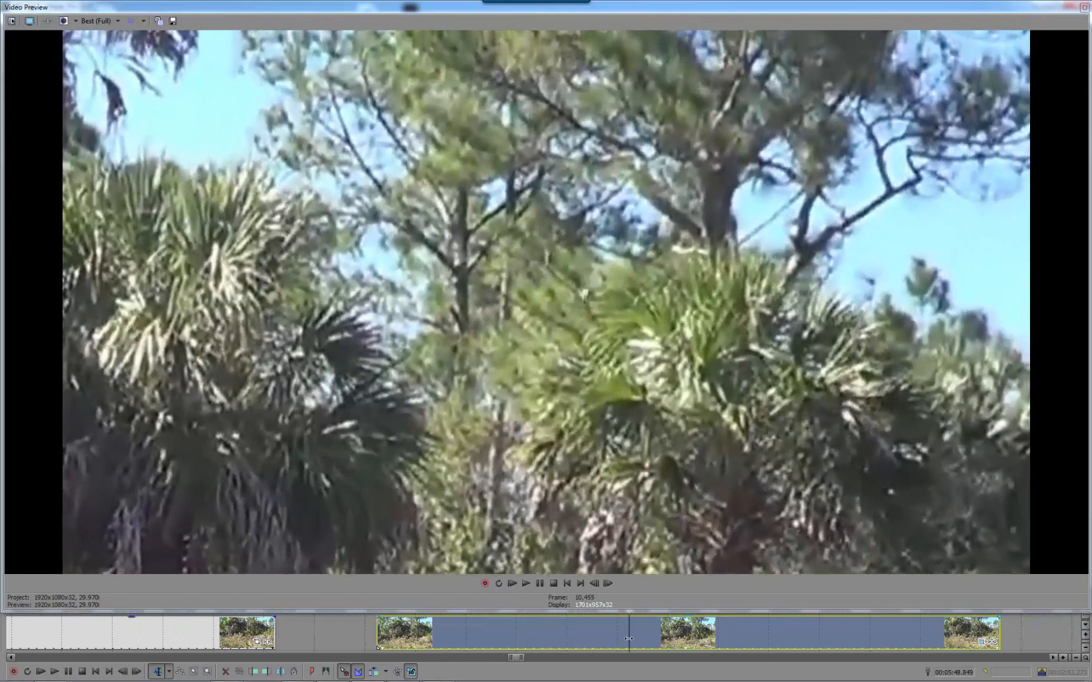
# Show the circular spotlight-masked foliage clip against black in the preview.
pyautogui.click(512, 583)
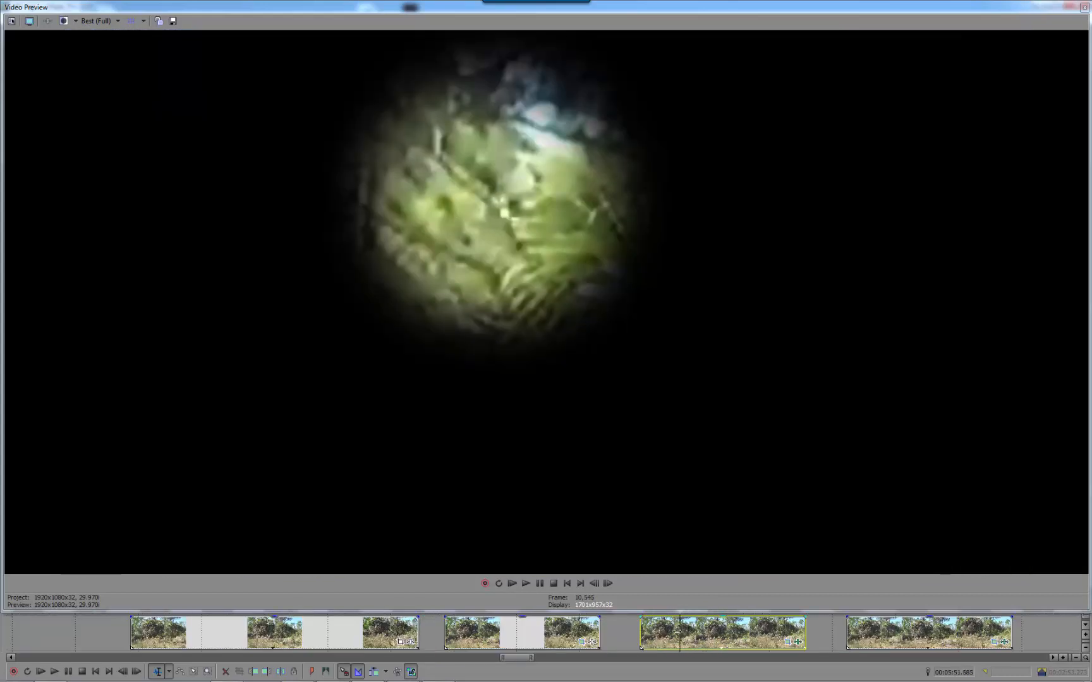
pyautogui.click(526, 584)
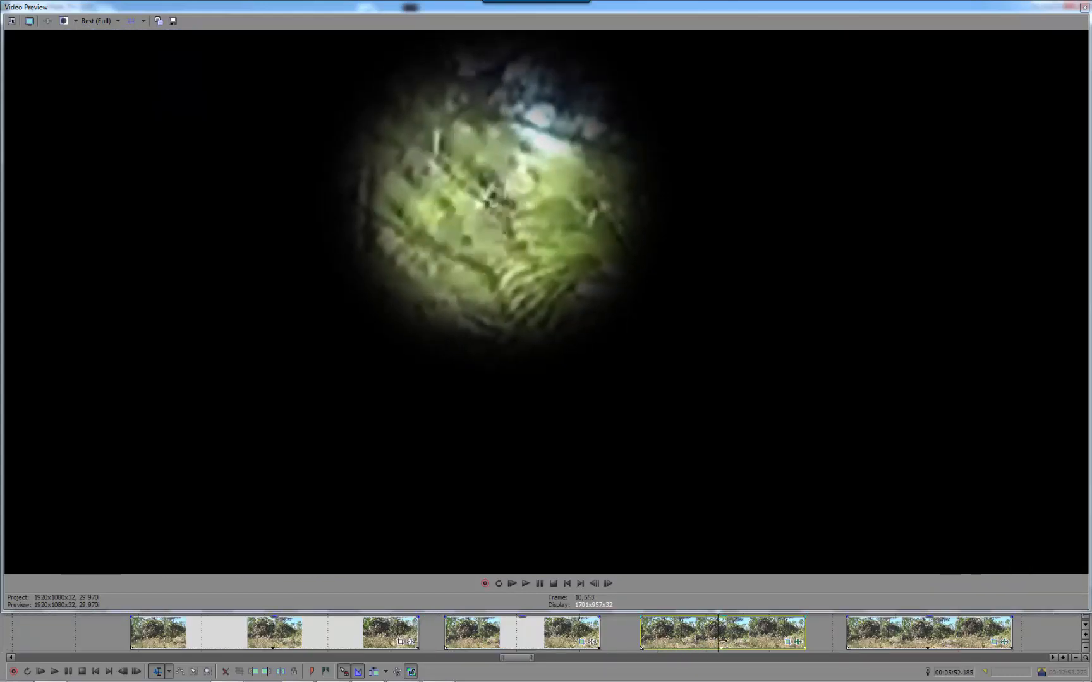